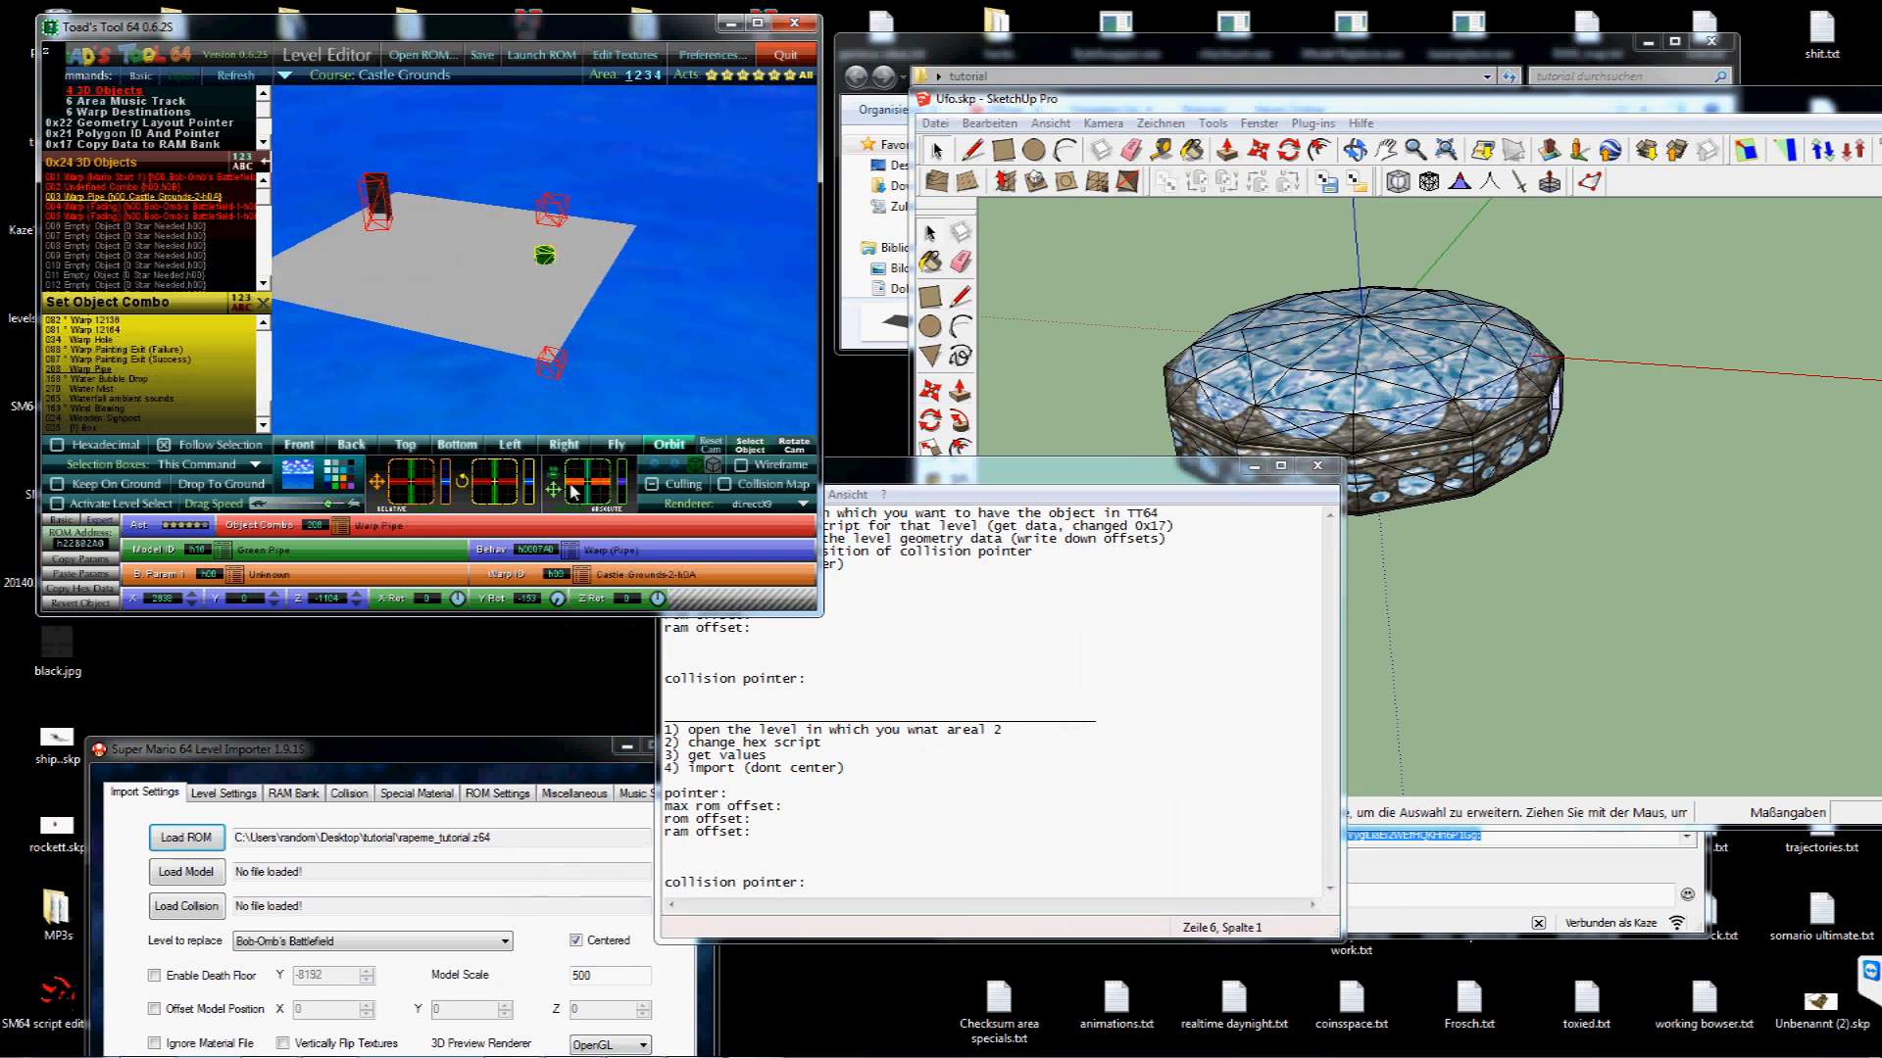
pyautogui.moveTo(577, 490)
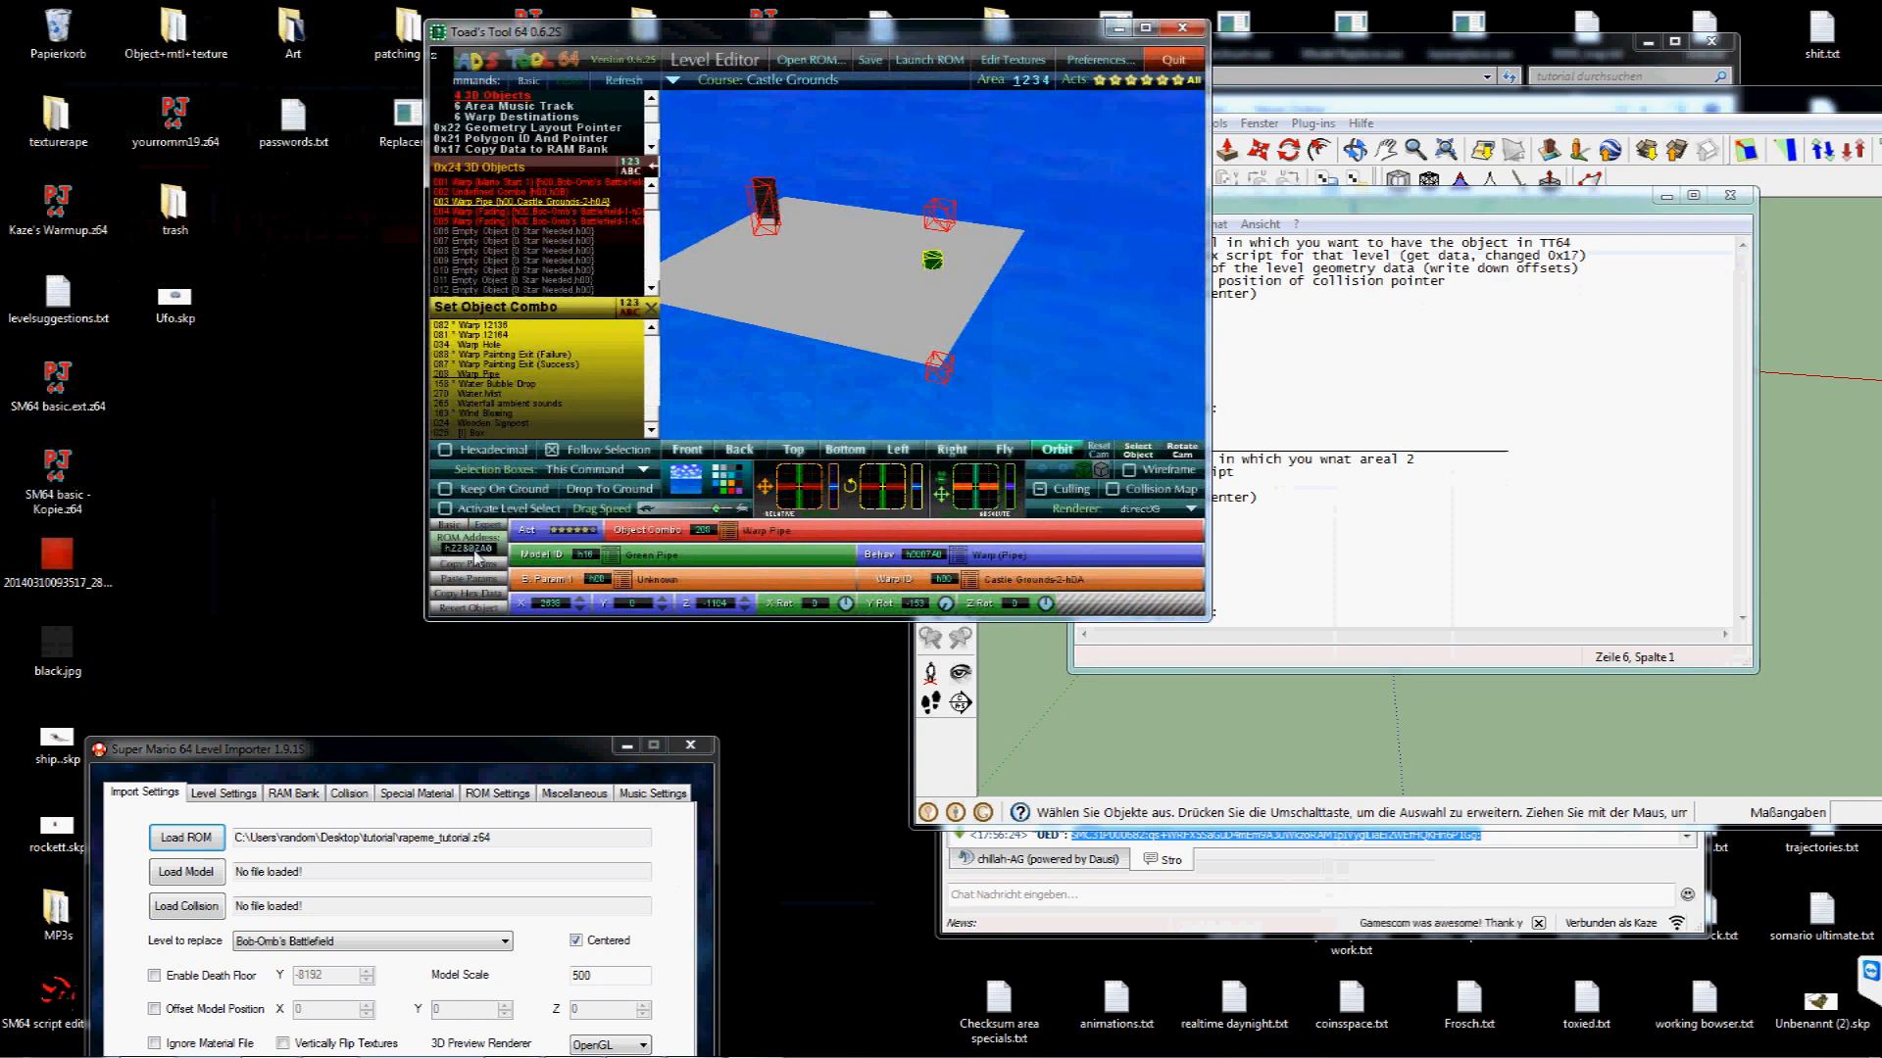
# Select the Warp (Mario Start 1) object in Bob-Omb's Battlefield
pyautogui.click(470, 549)
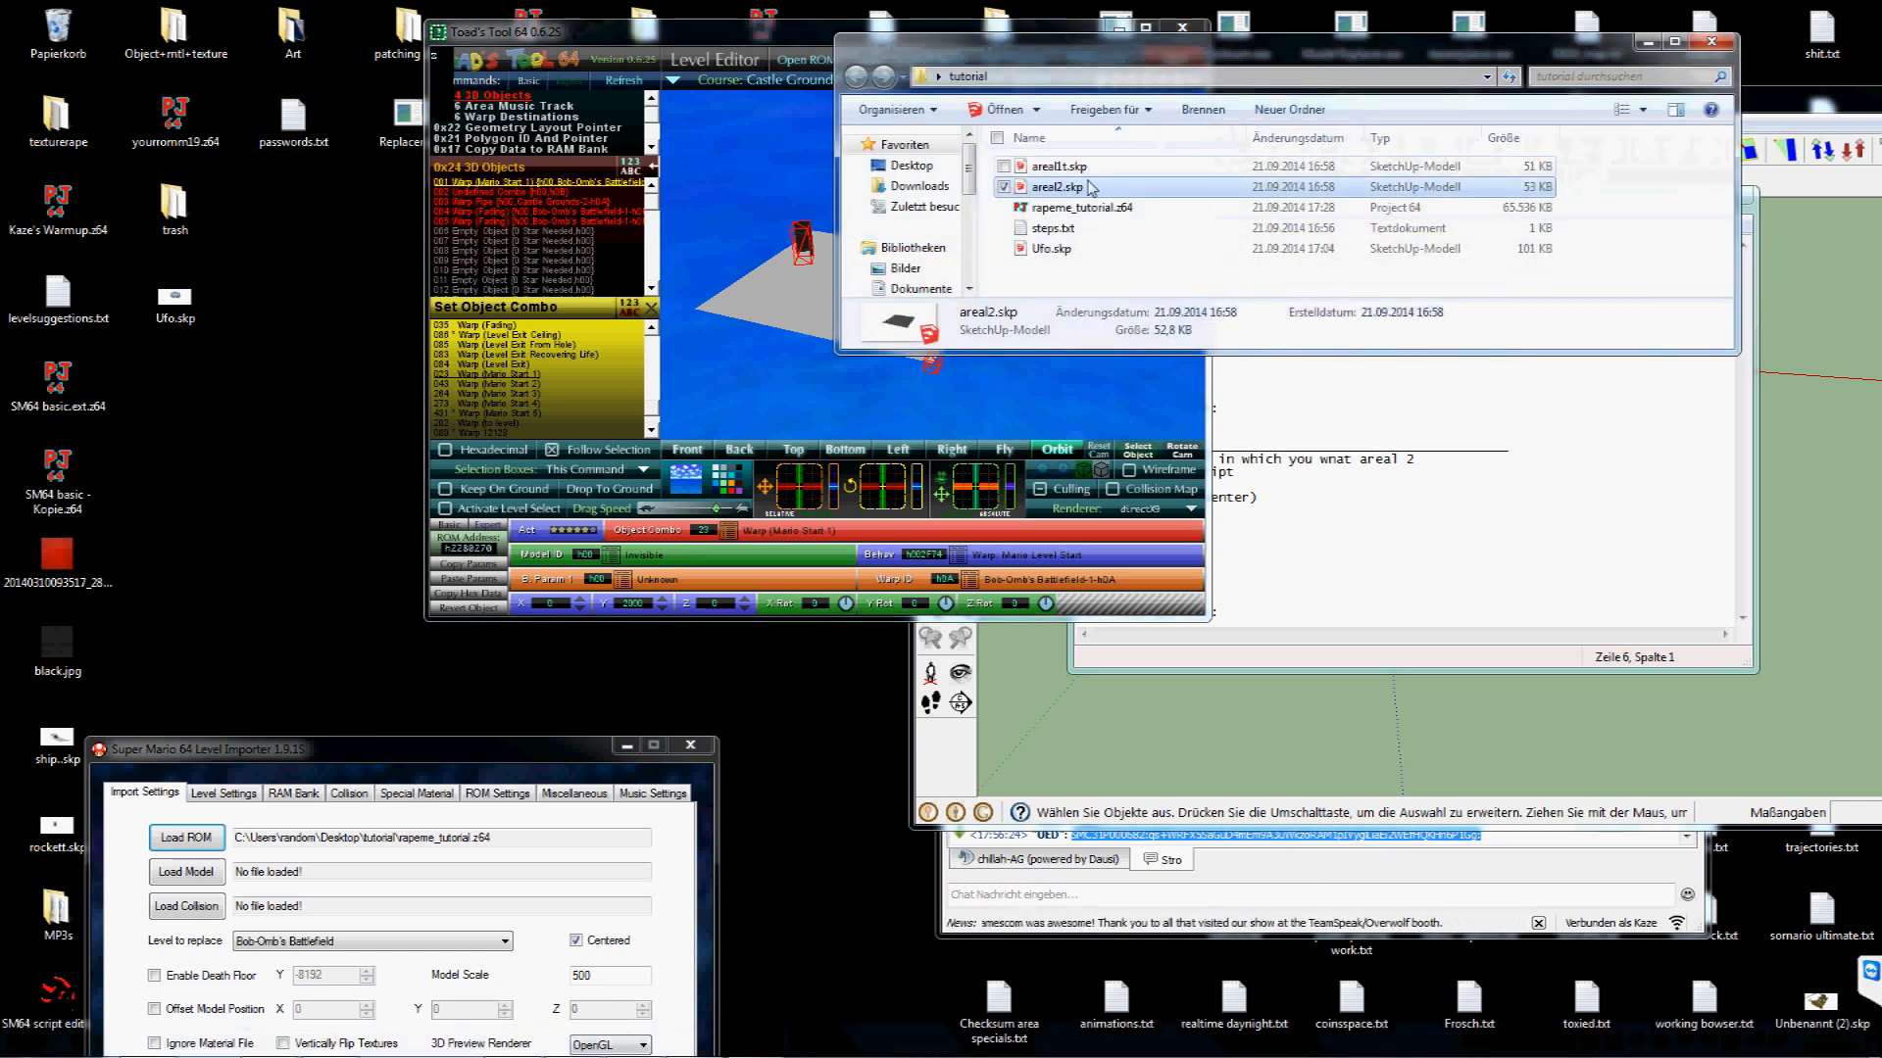
# Open rapeme_tutorial.z64 in the hex editor and jump to level script offset 2280040
pyautogui.click(1084, 206)
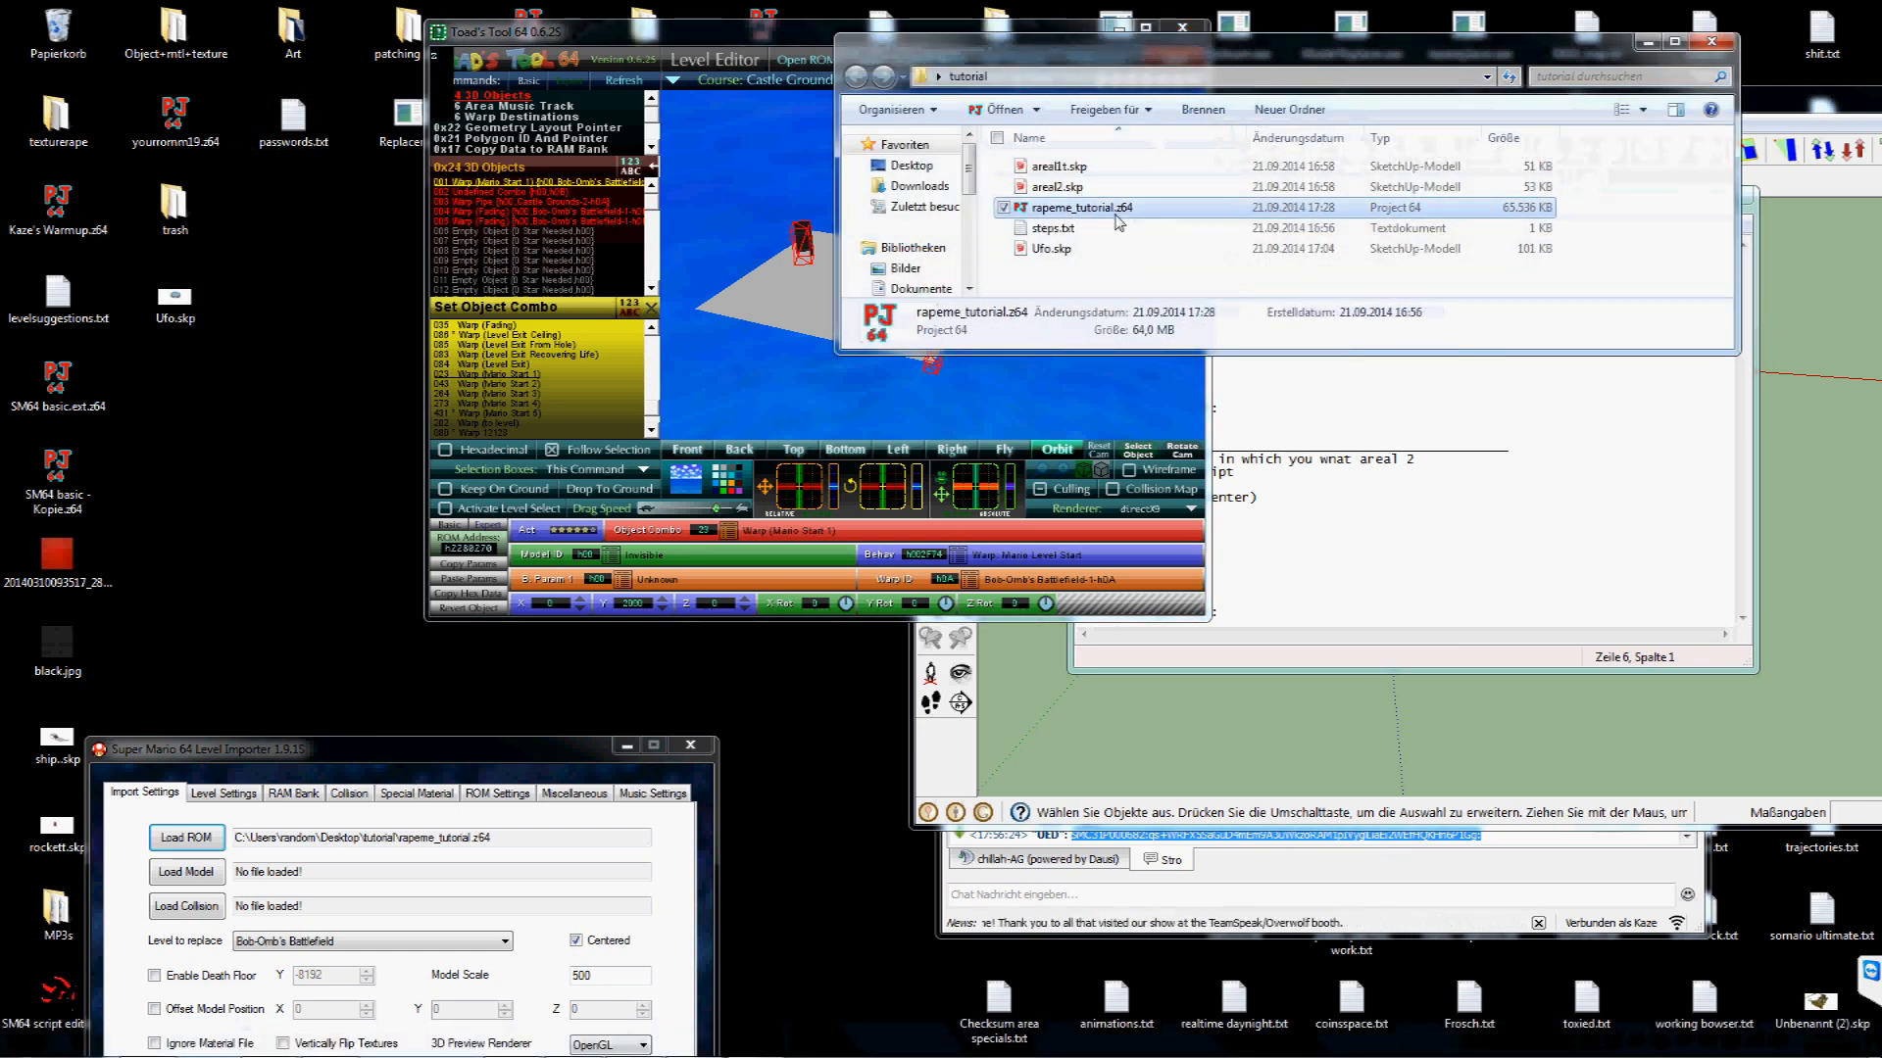
pyautogui.rightClick(1080, 206)
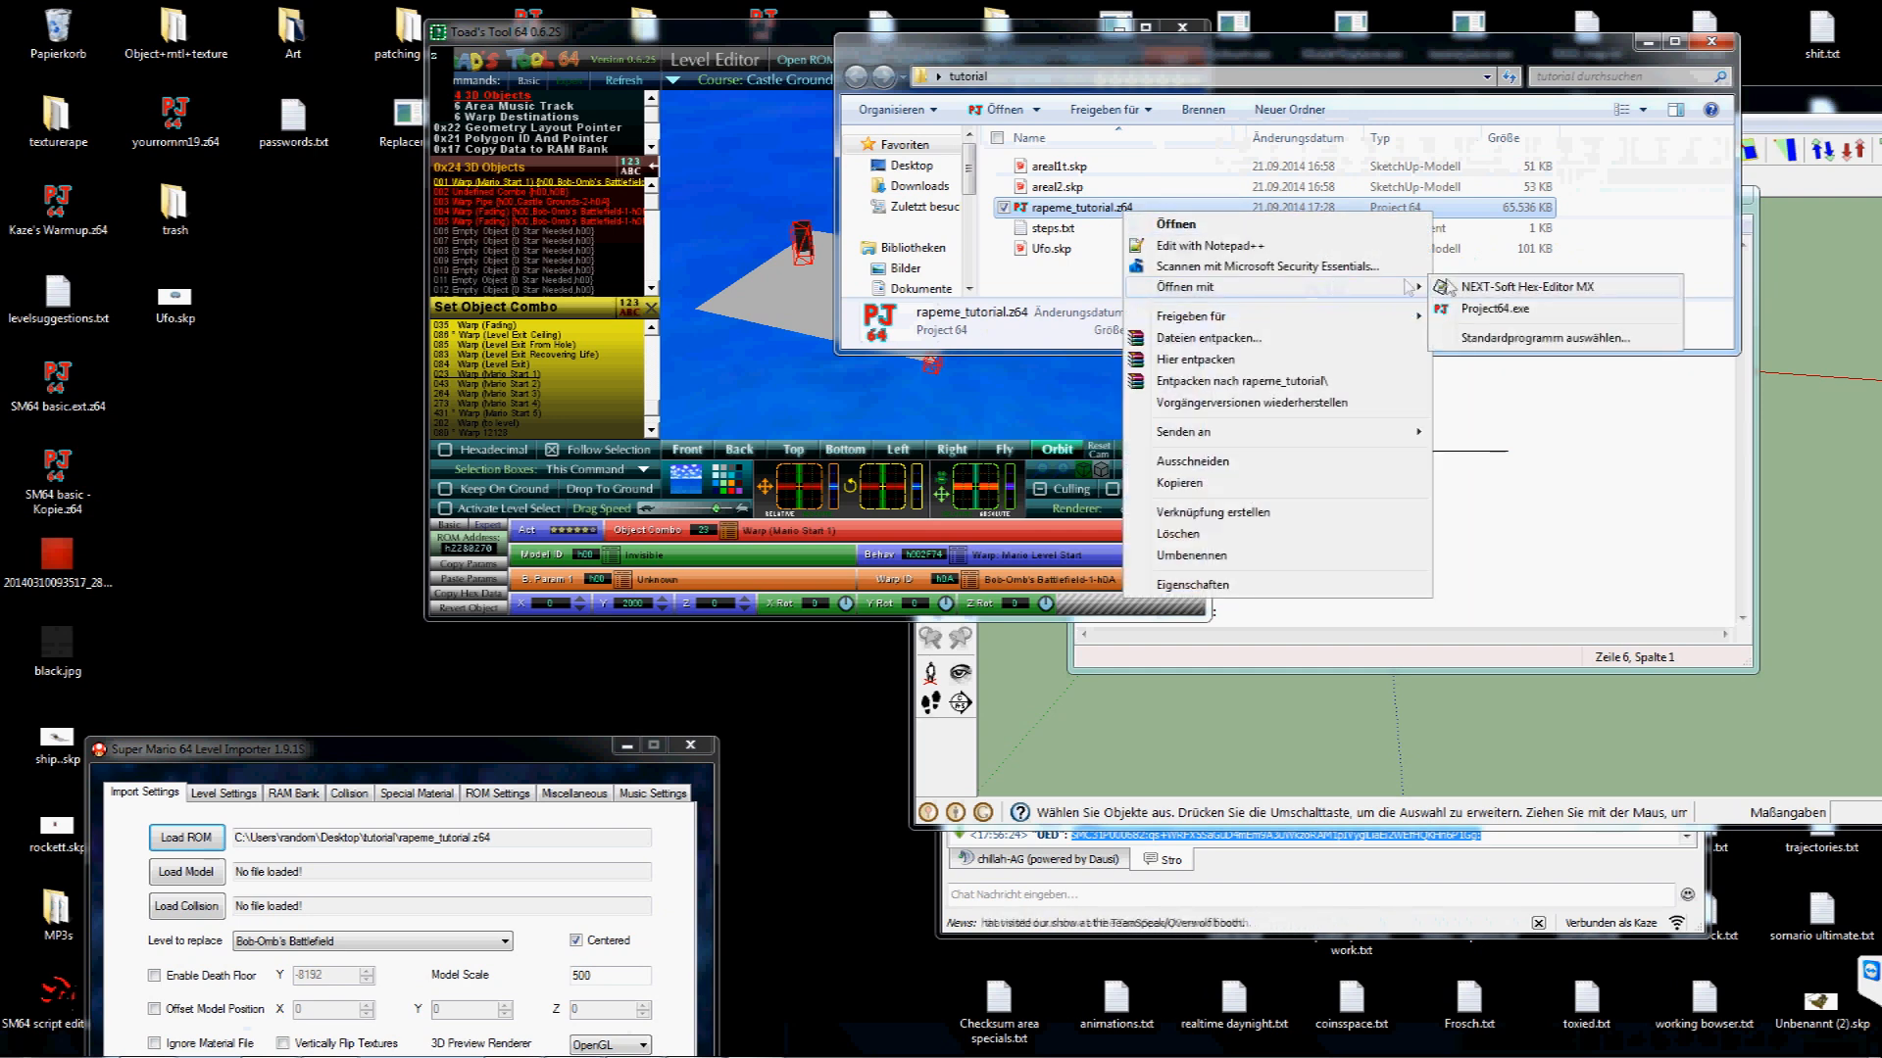
pyautogui.click(1549, 286)
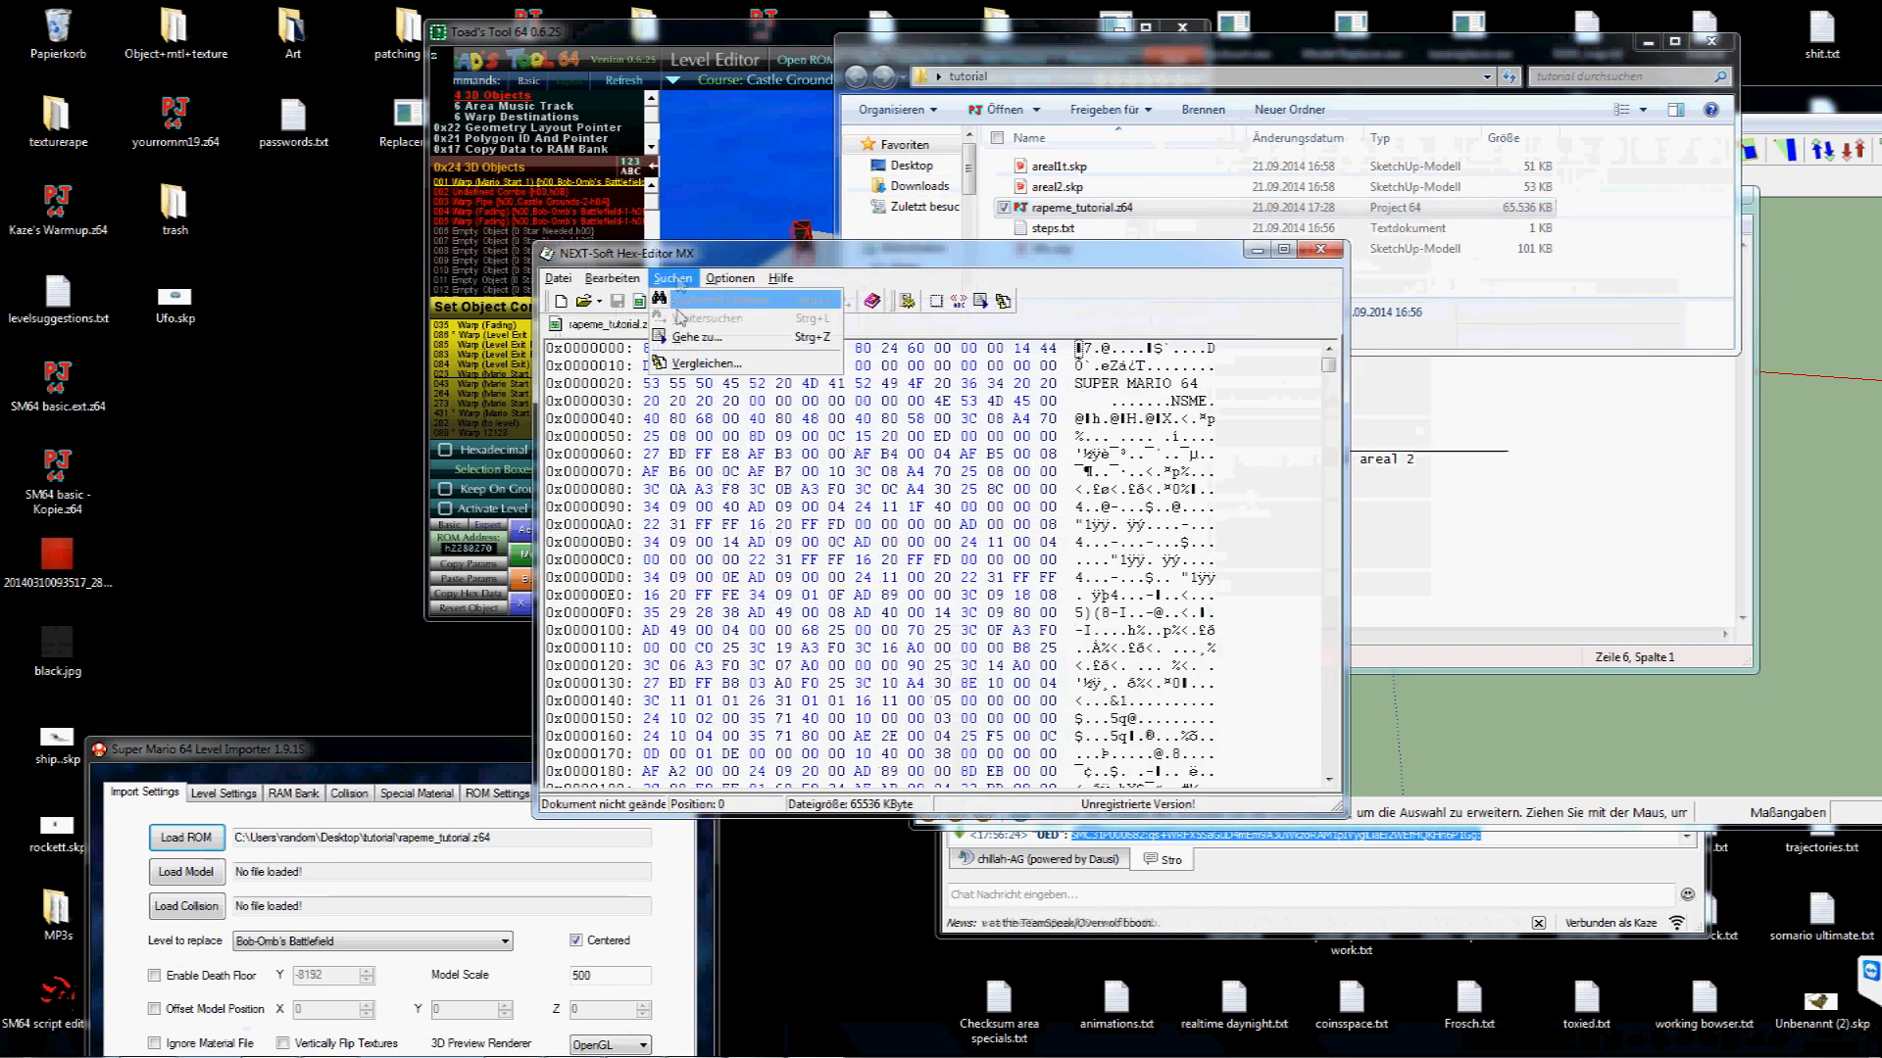
pyautogui.click(696, 337)
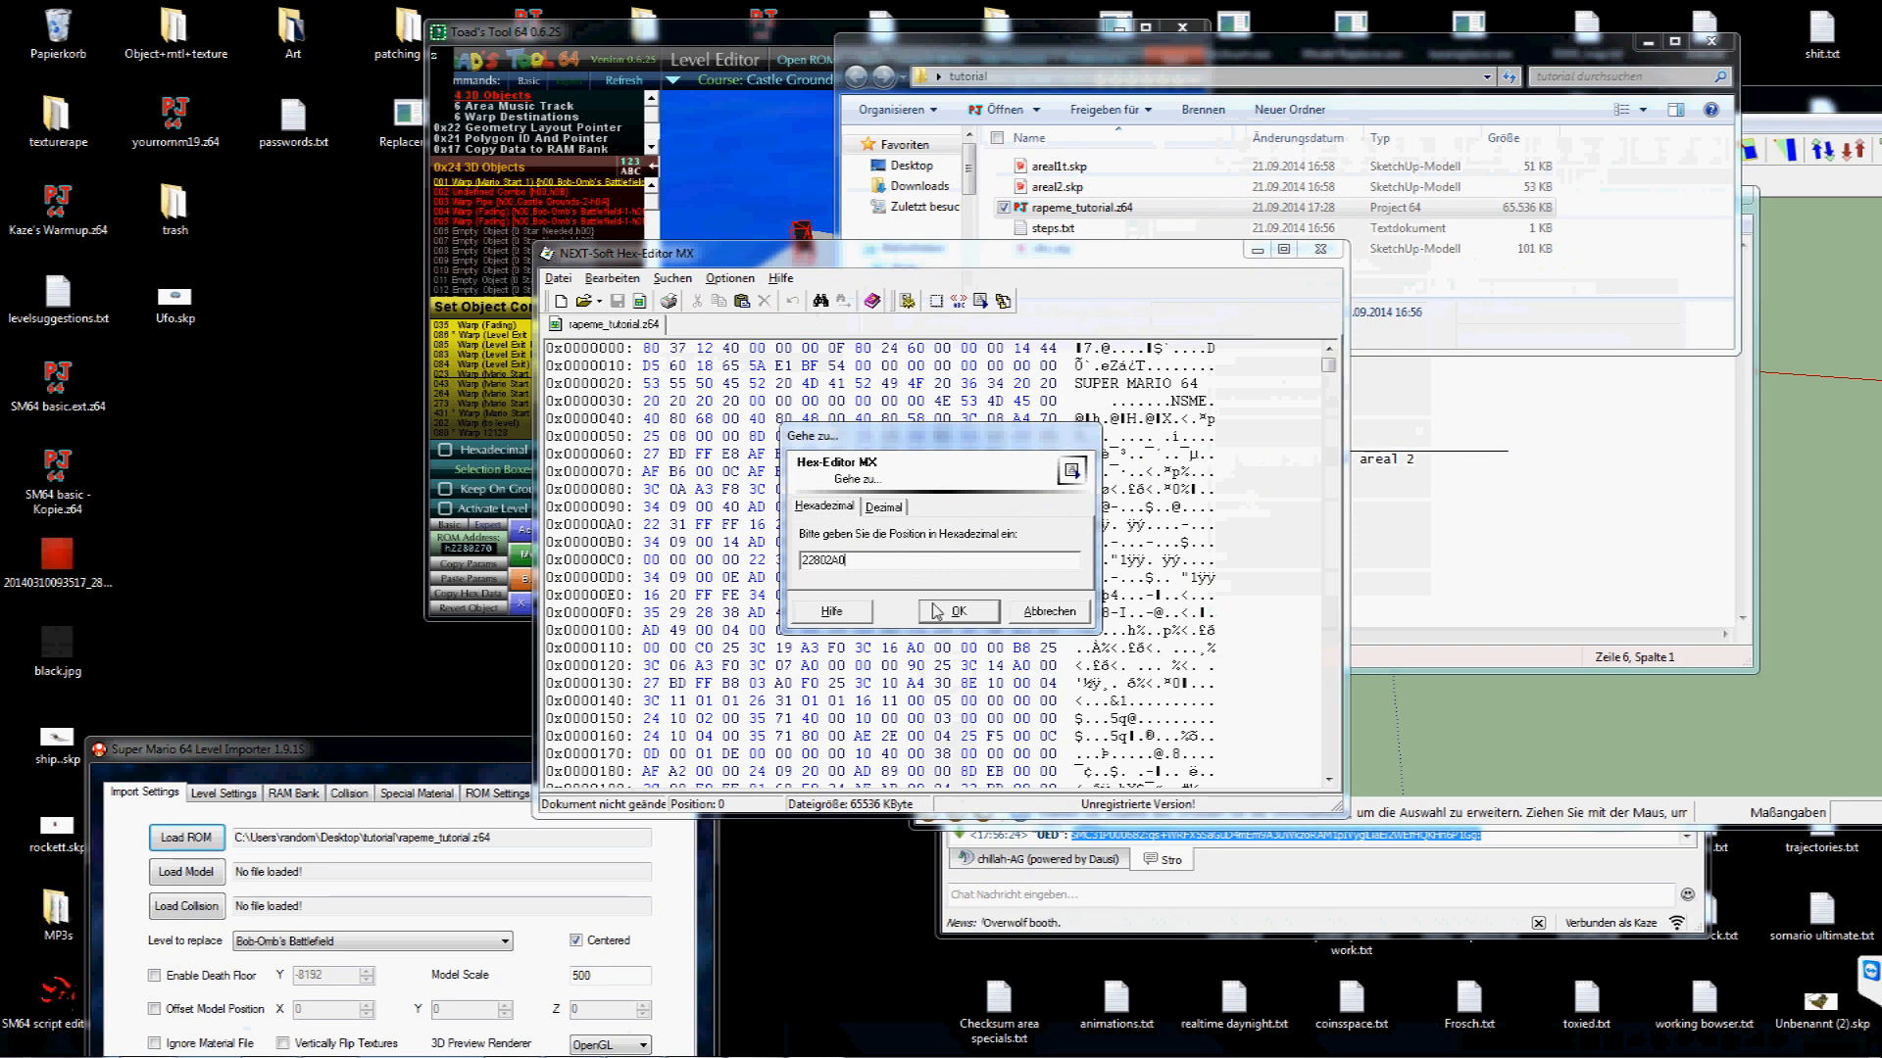
pyautogui.click(957, 612)
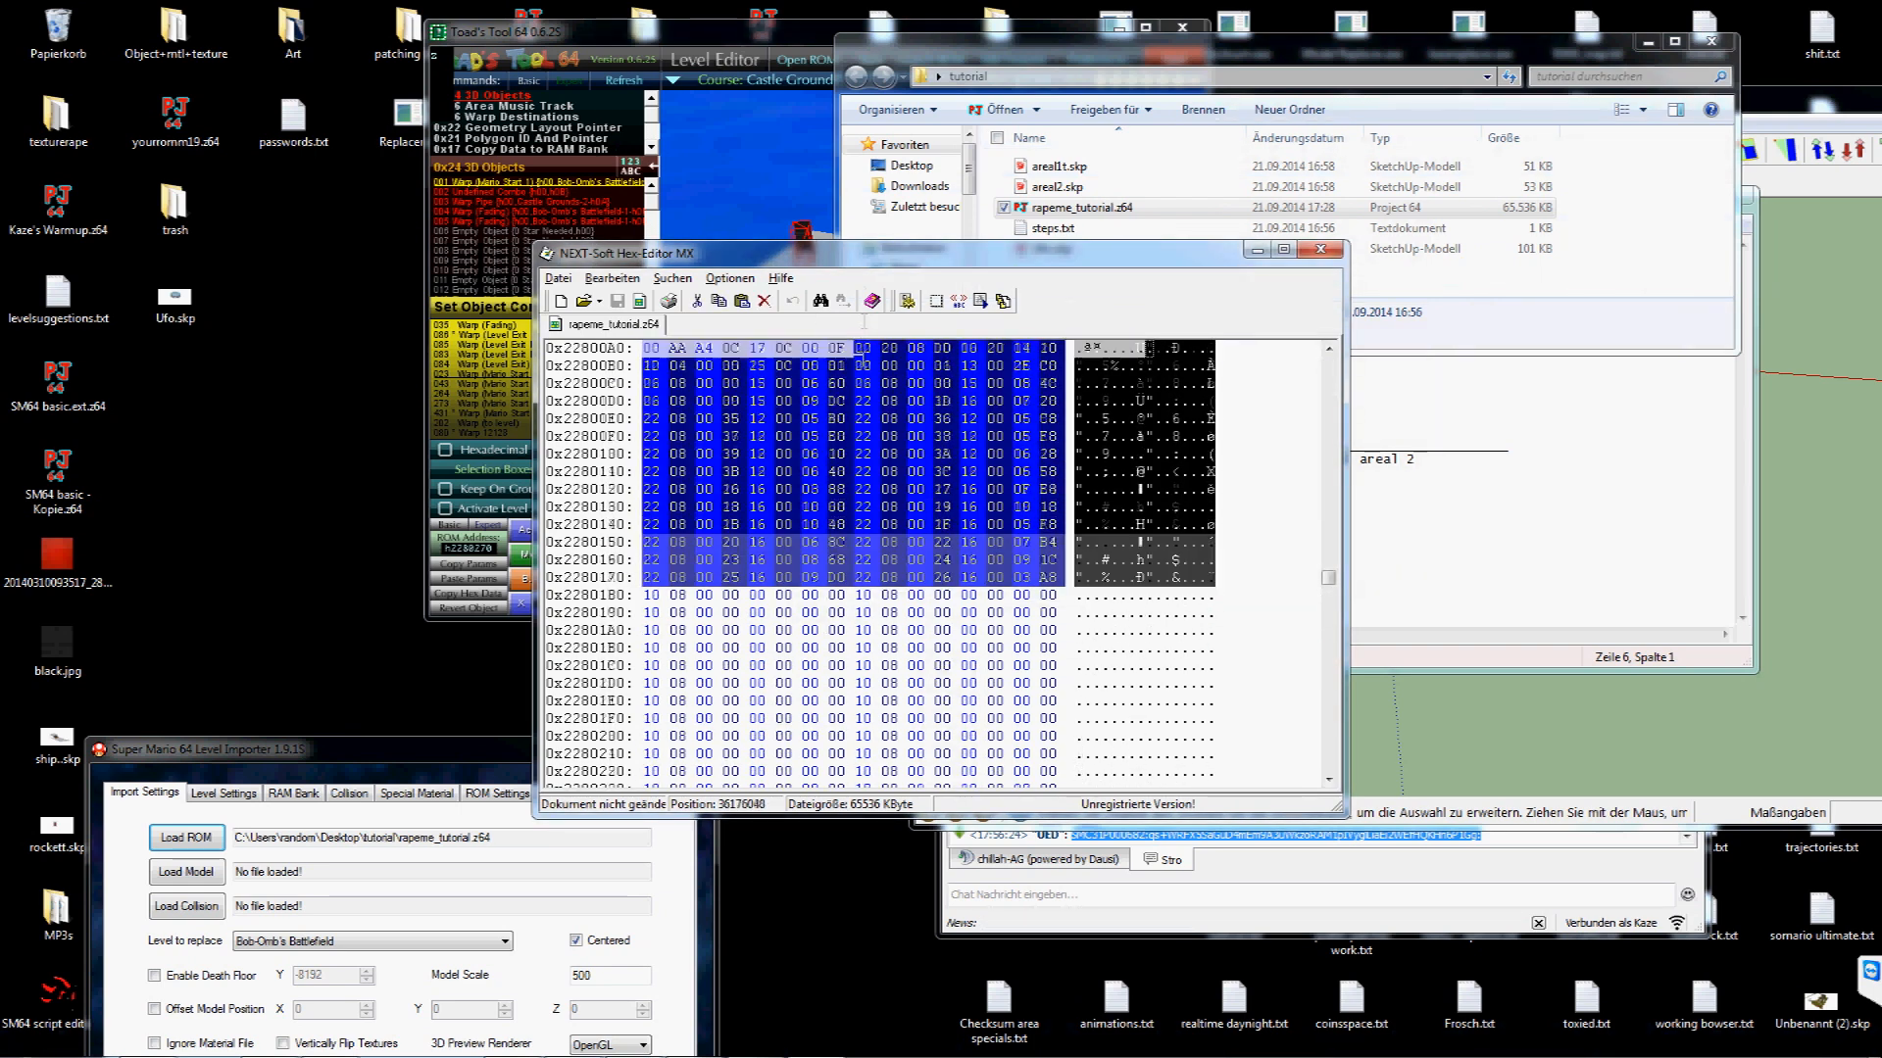
pyautogui.scroll(-3)
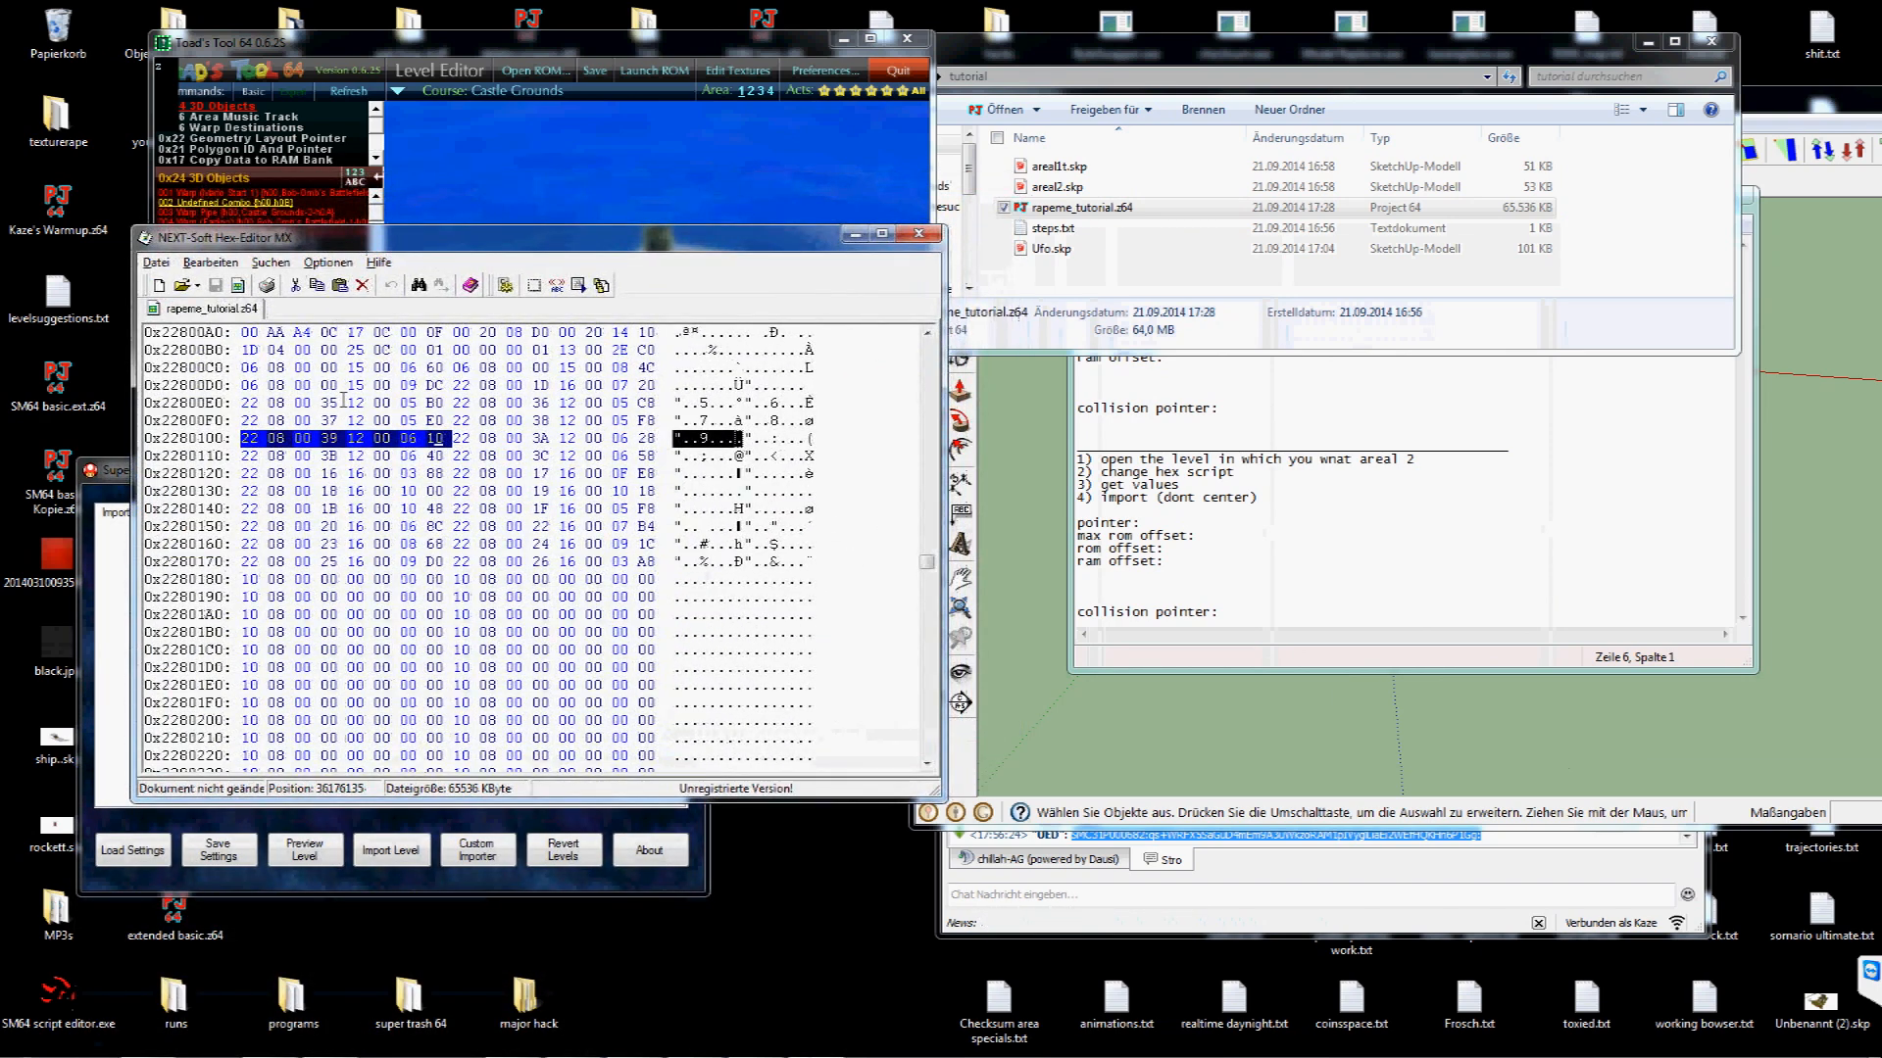
# Write the pointer value 2280104 after 'pointer:' in the steps notes
pyautogui.doubleClick(1054, 228)
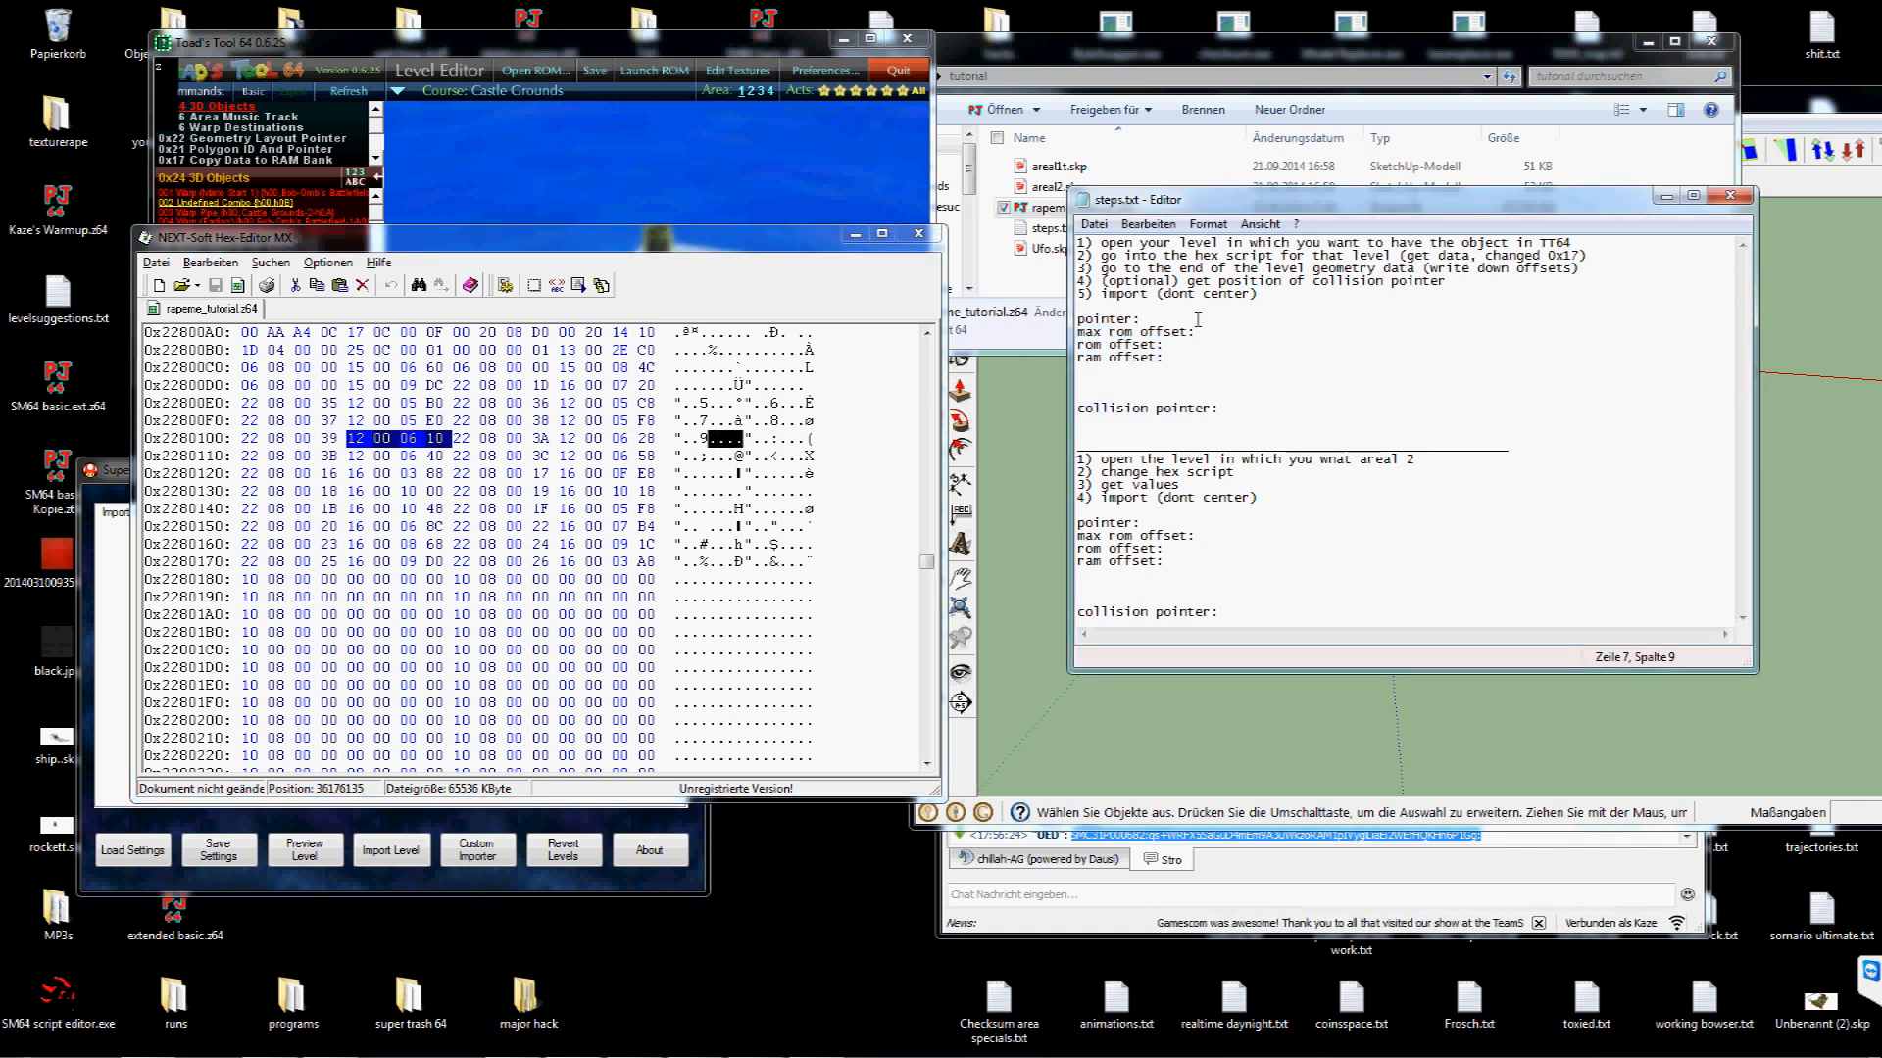
pyautogui.write('22')
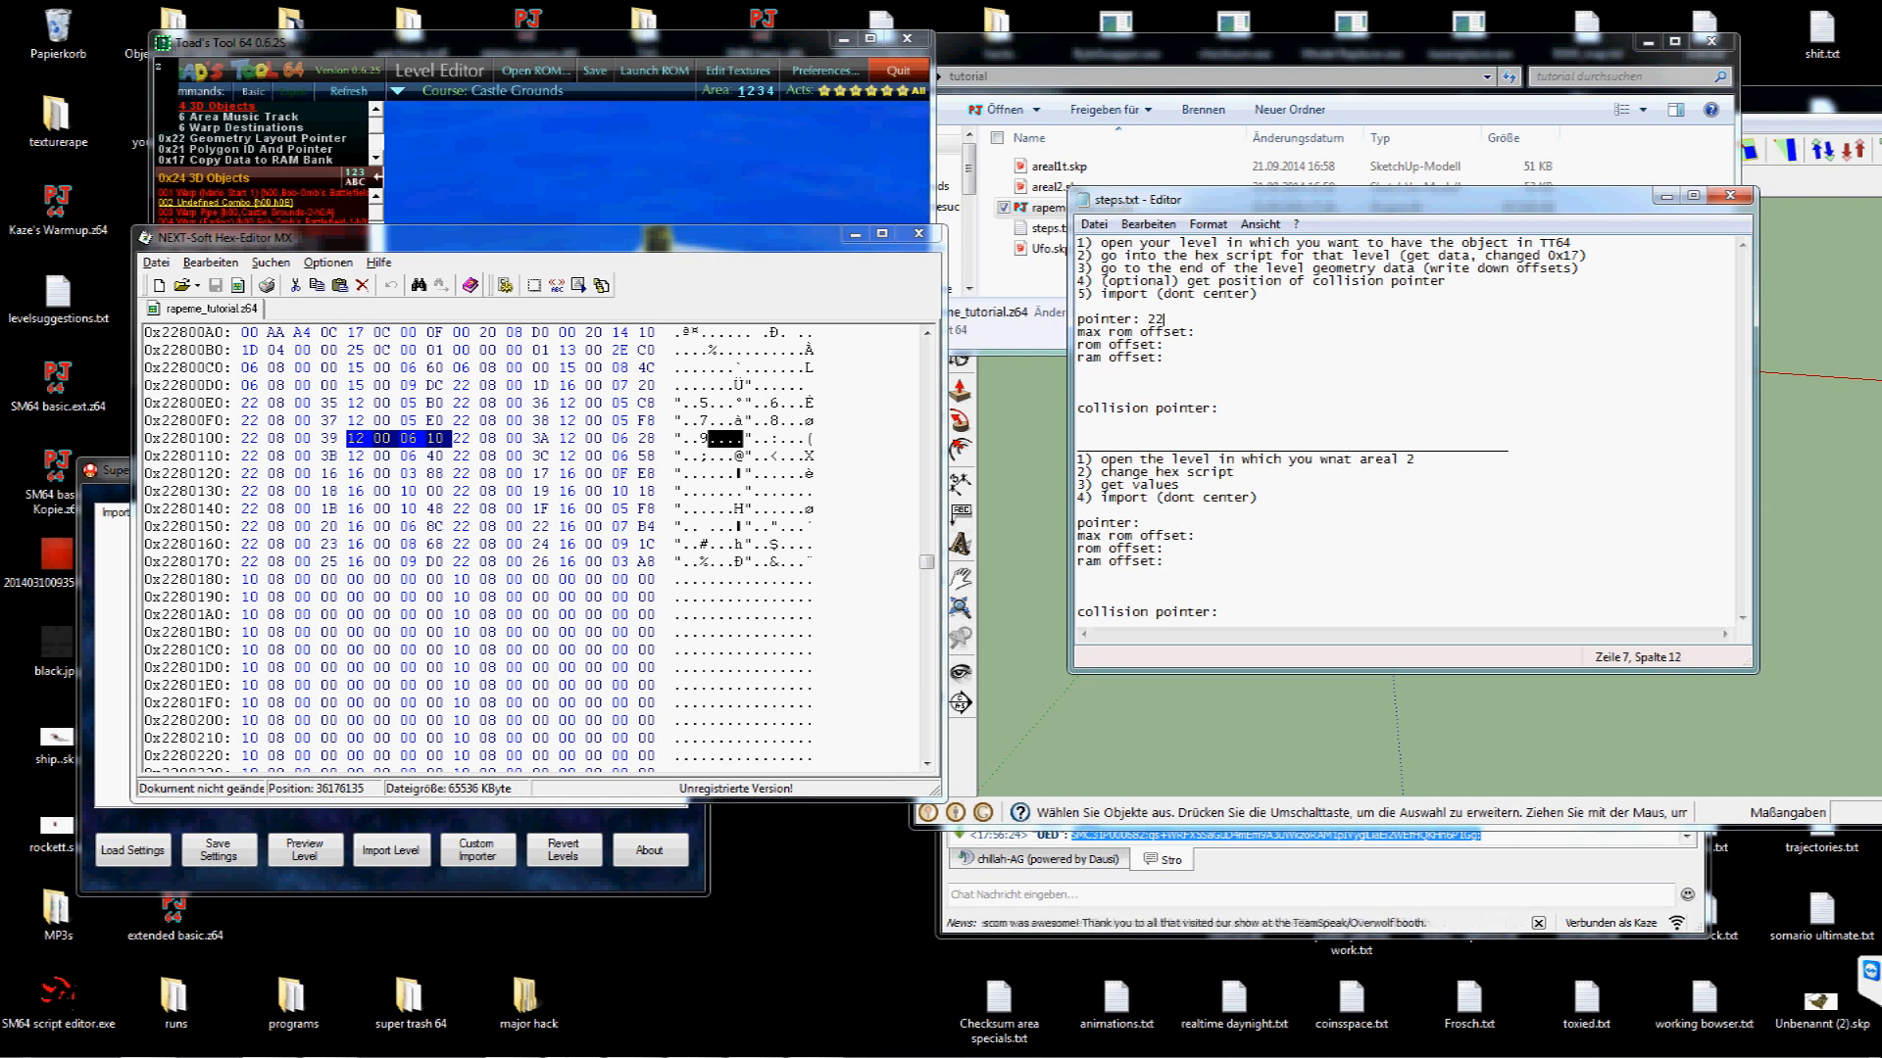
pyautogui.write('80104')
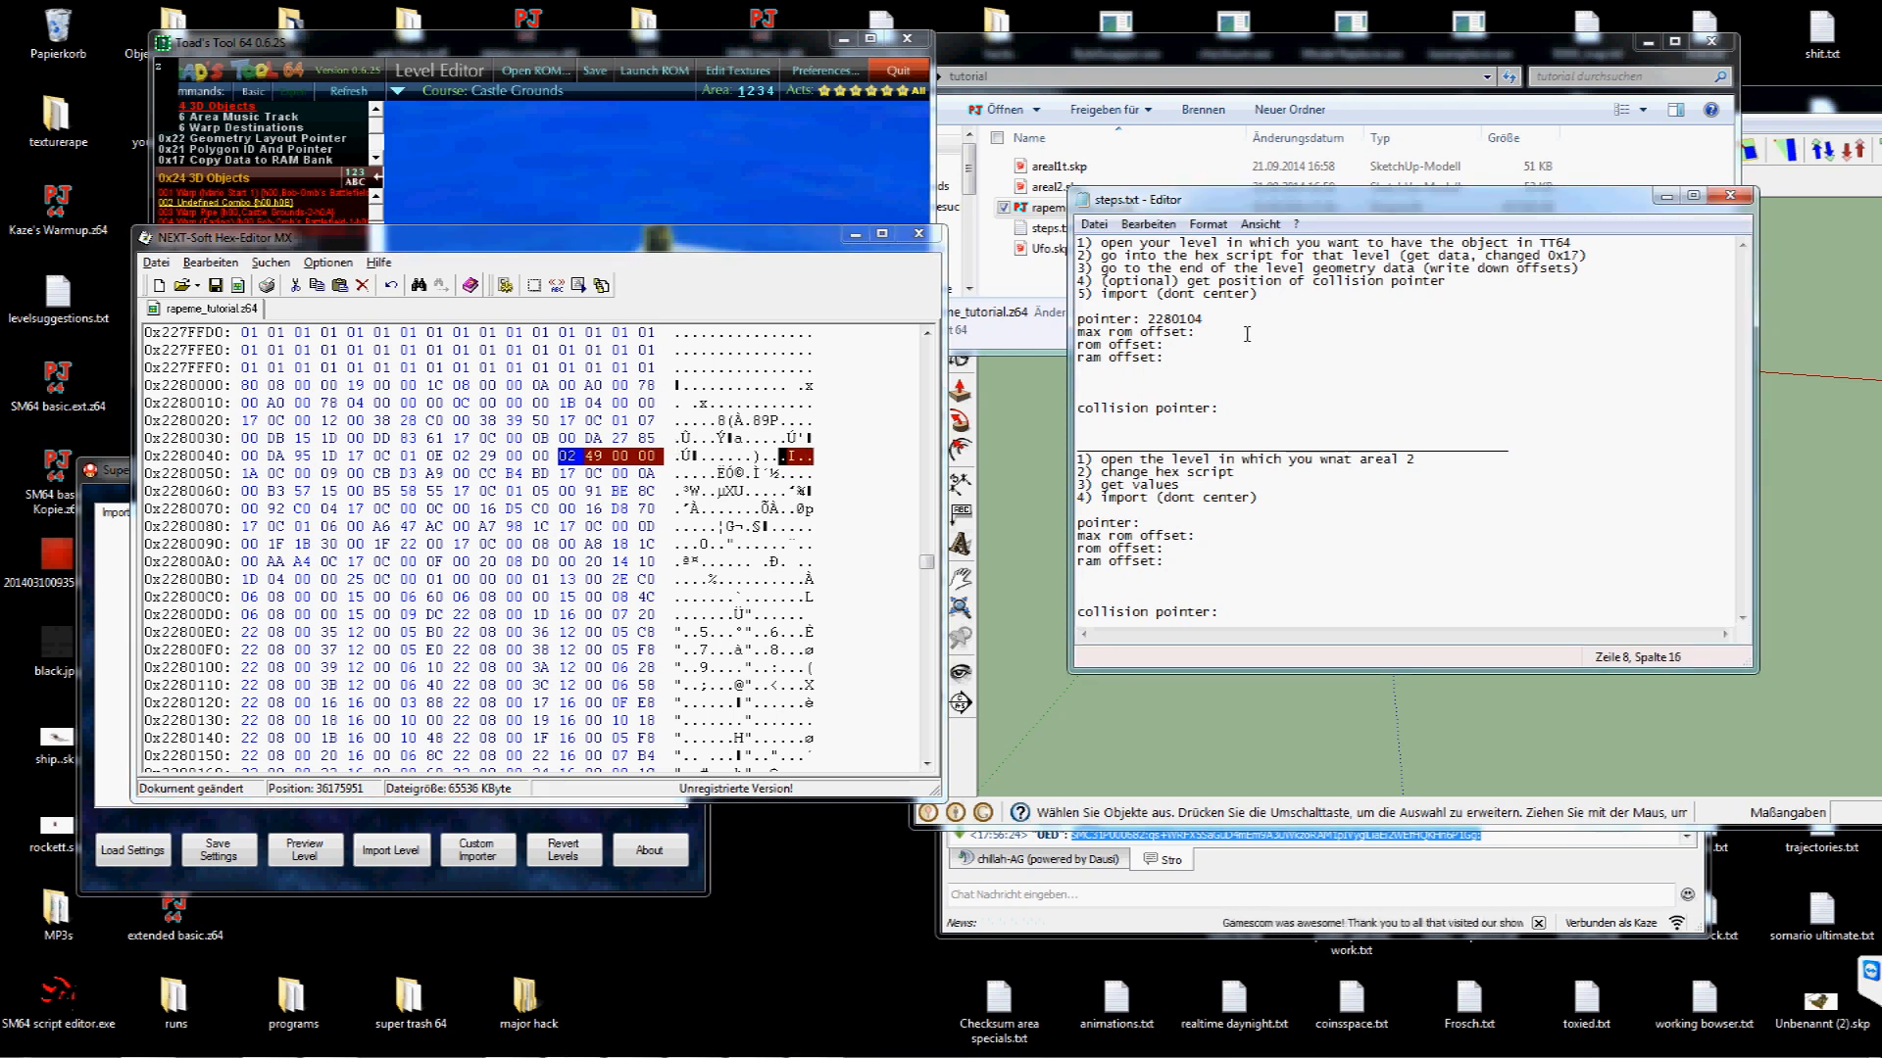
# Note max ROM offset 02490000 and jump to 02290000 to find the level data end
pyautogui.write('02490000')
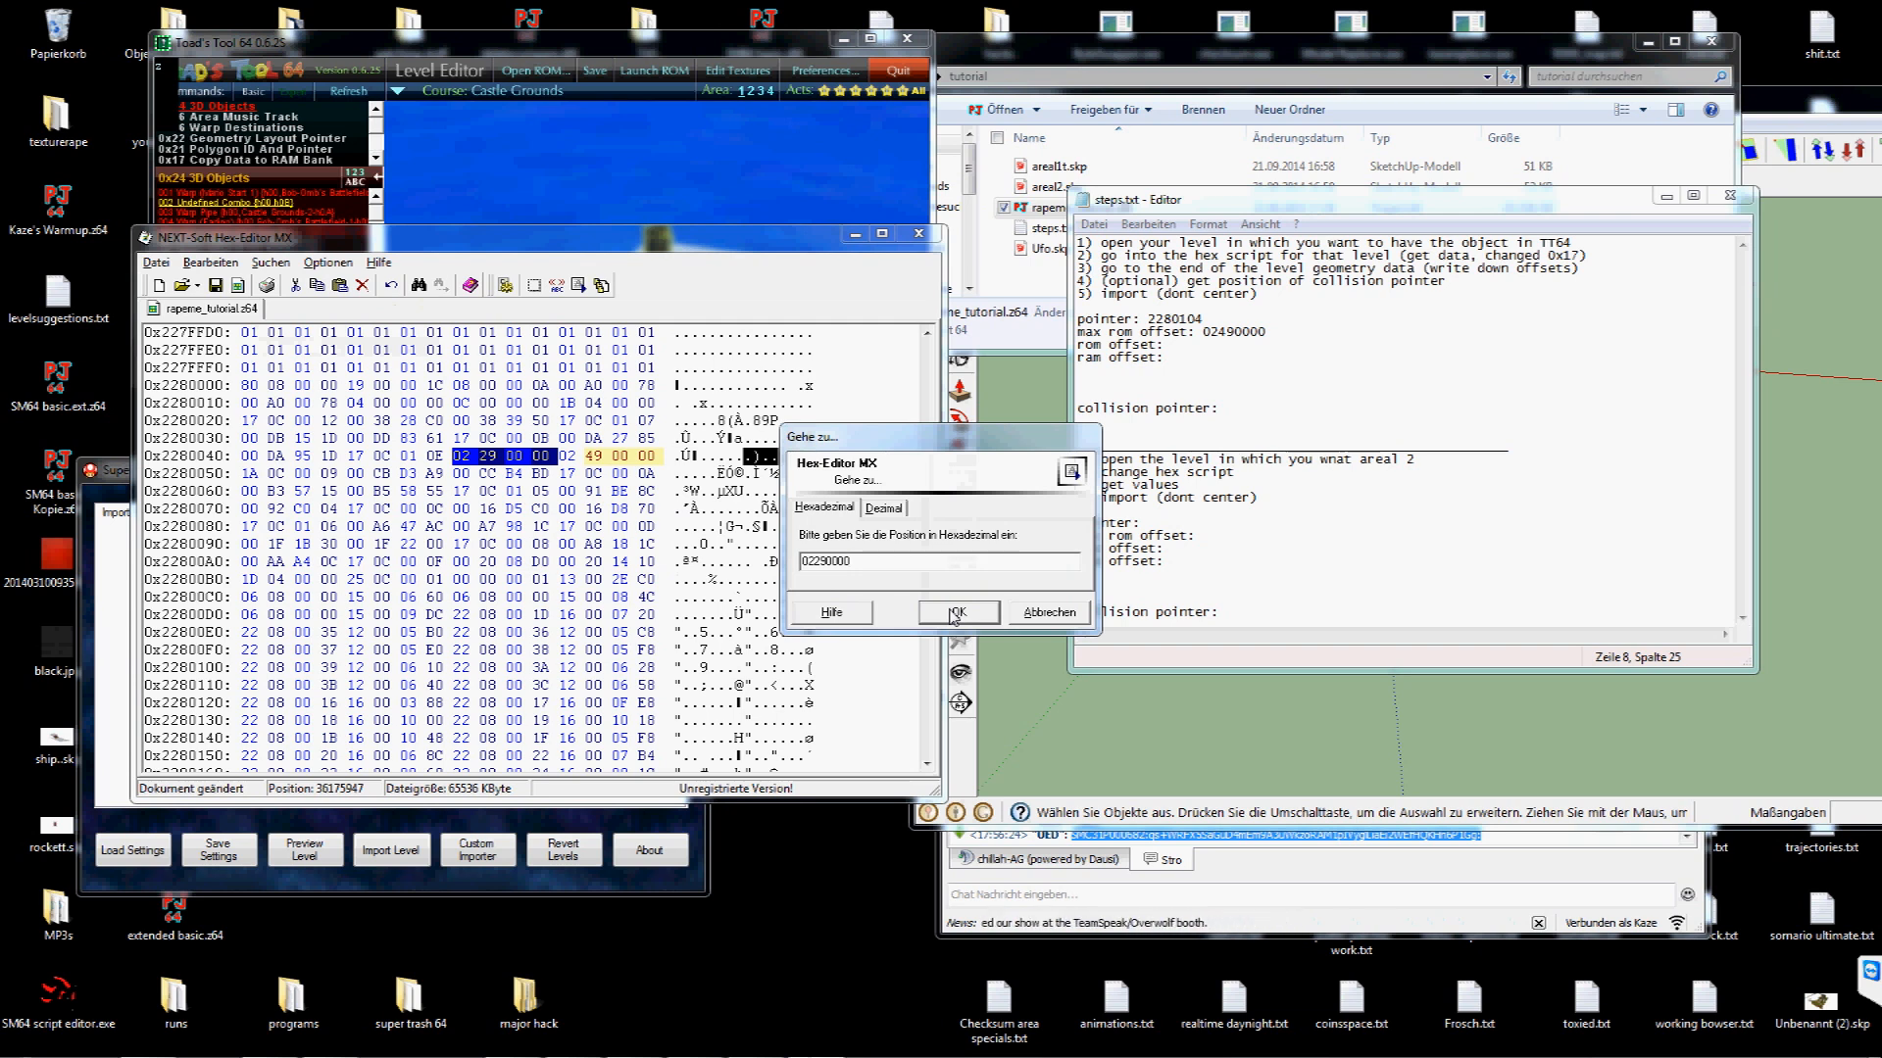
pyautogui.click(957, 612)
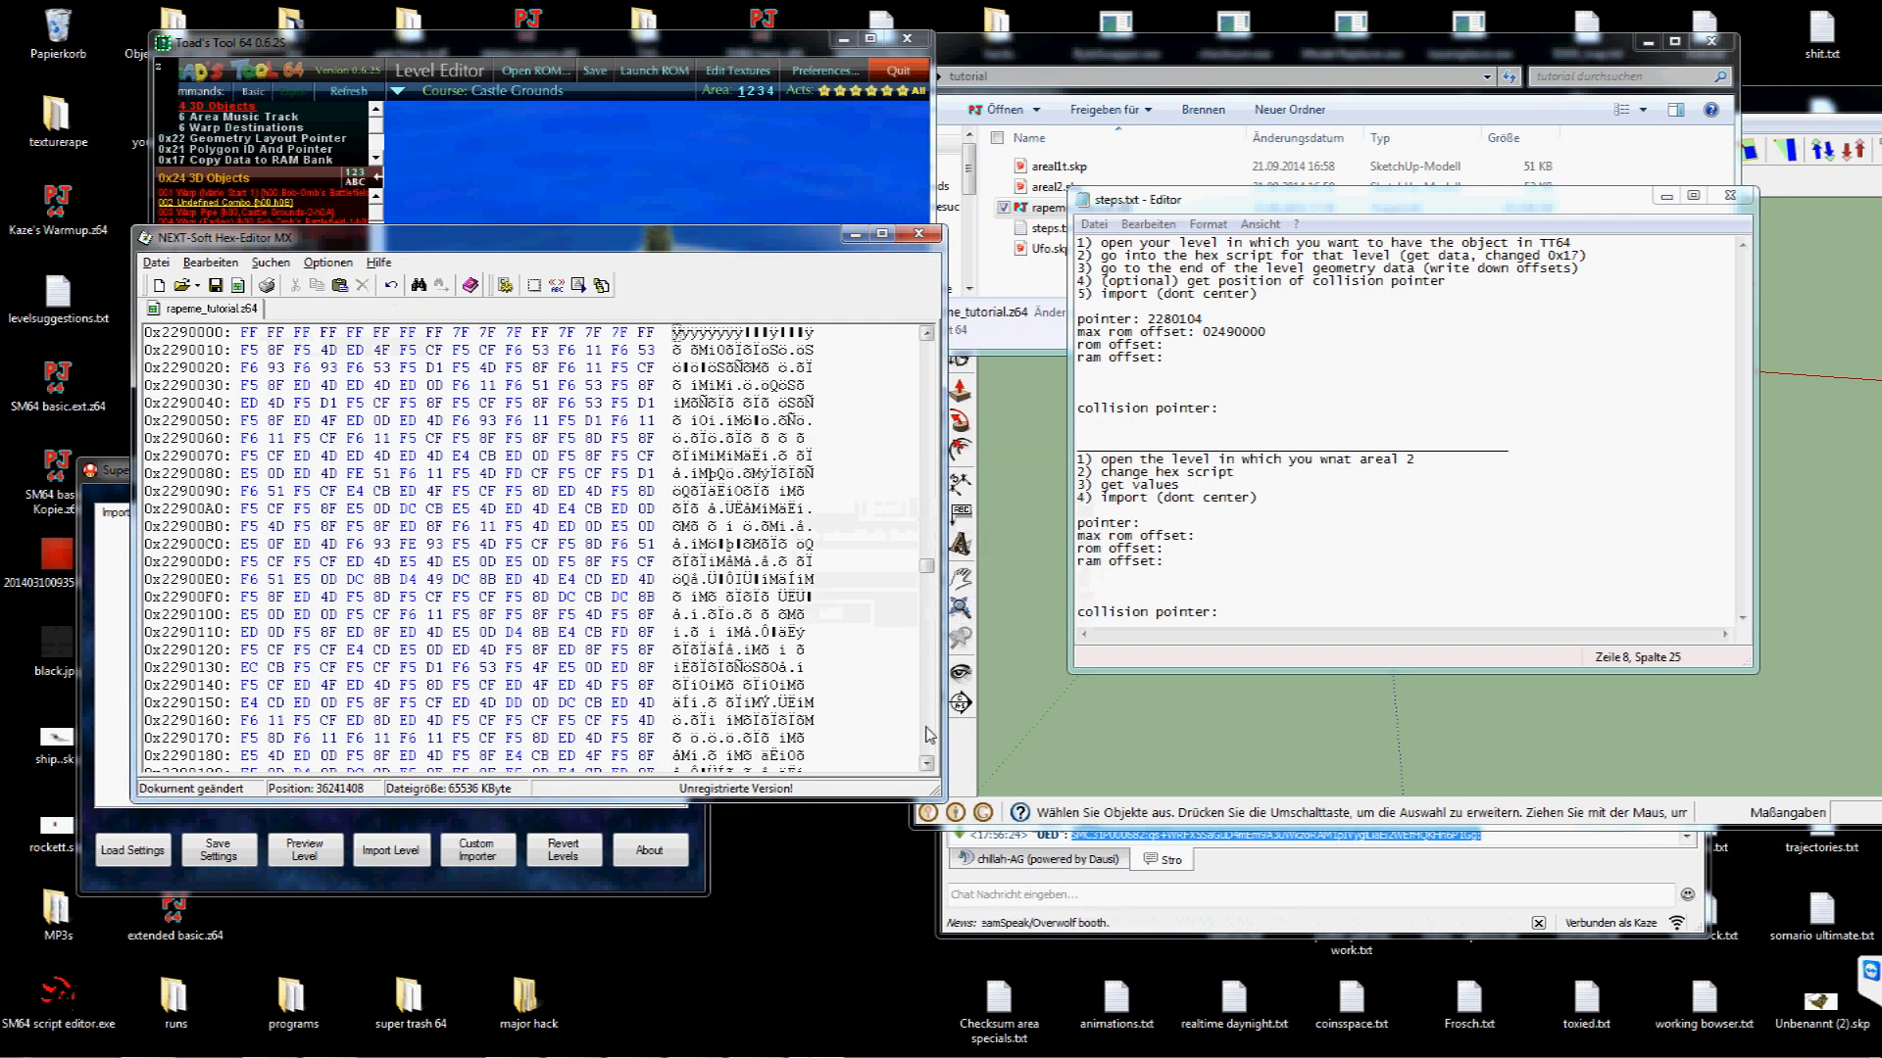
pyautogui.scroll(-3)
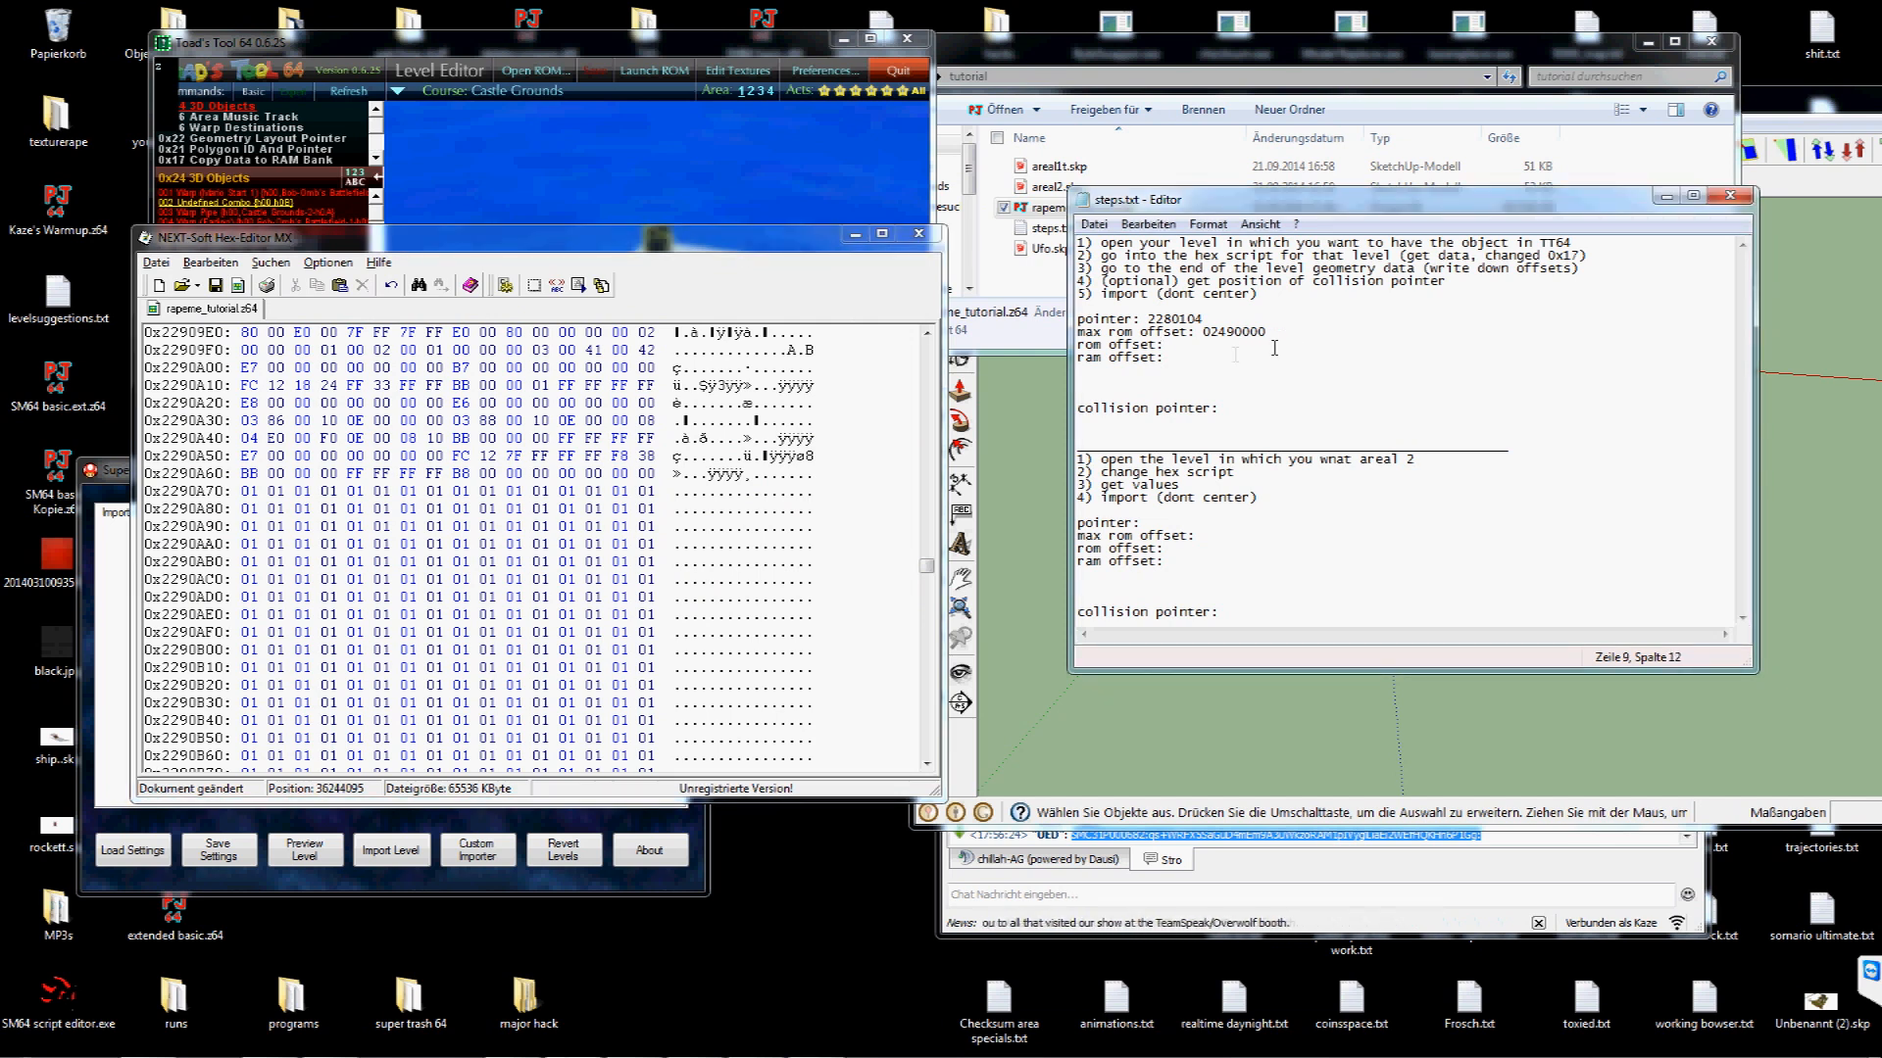
# Record the ROM offset 2290A70 in the notes and select it
pyautogui.write('2290')
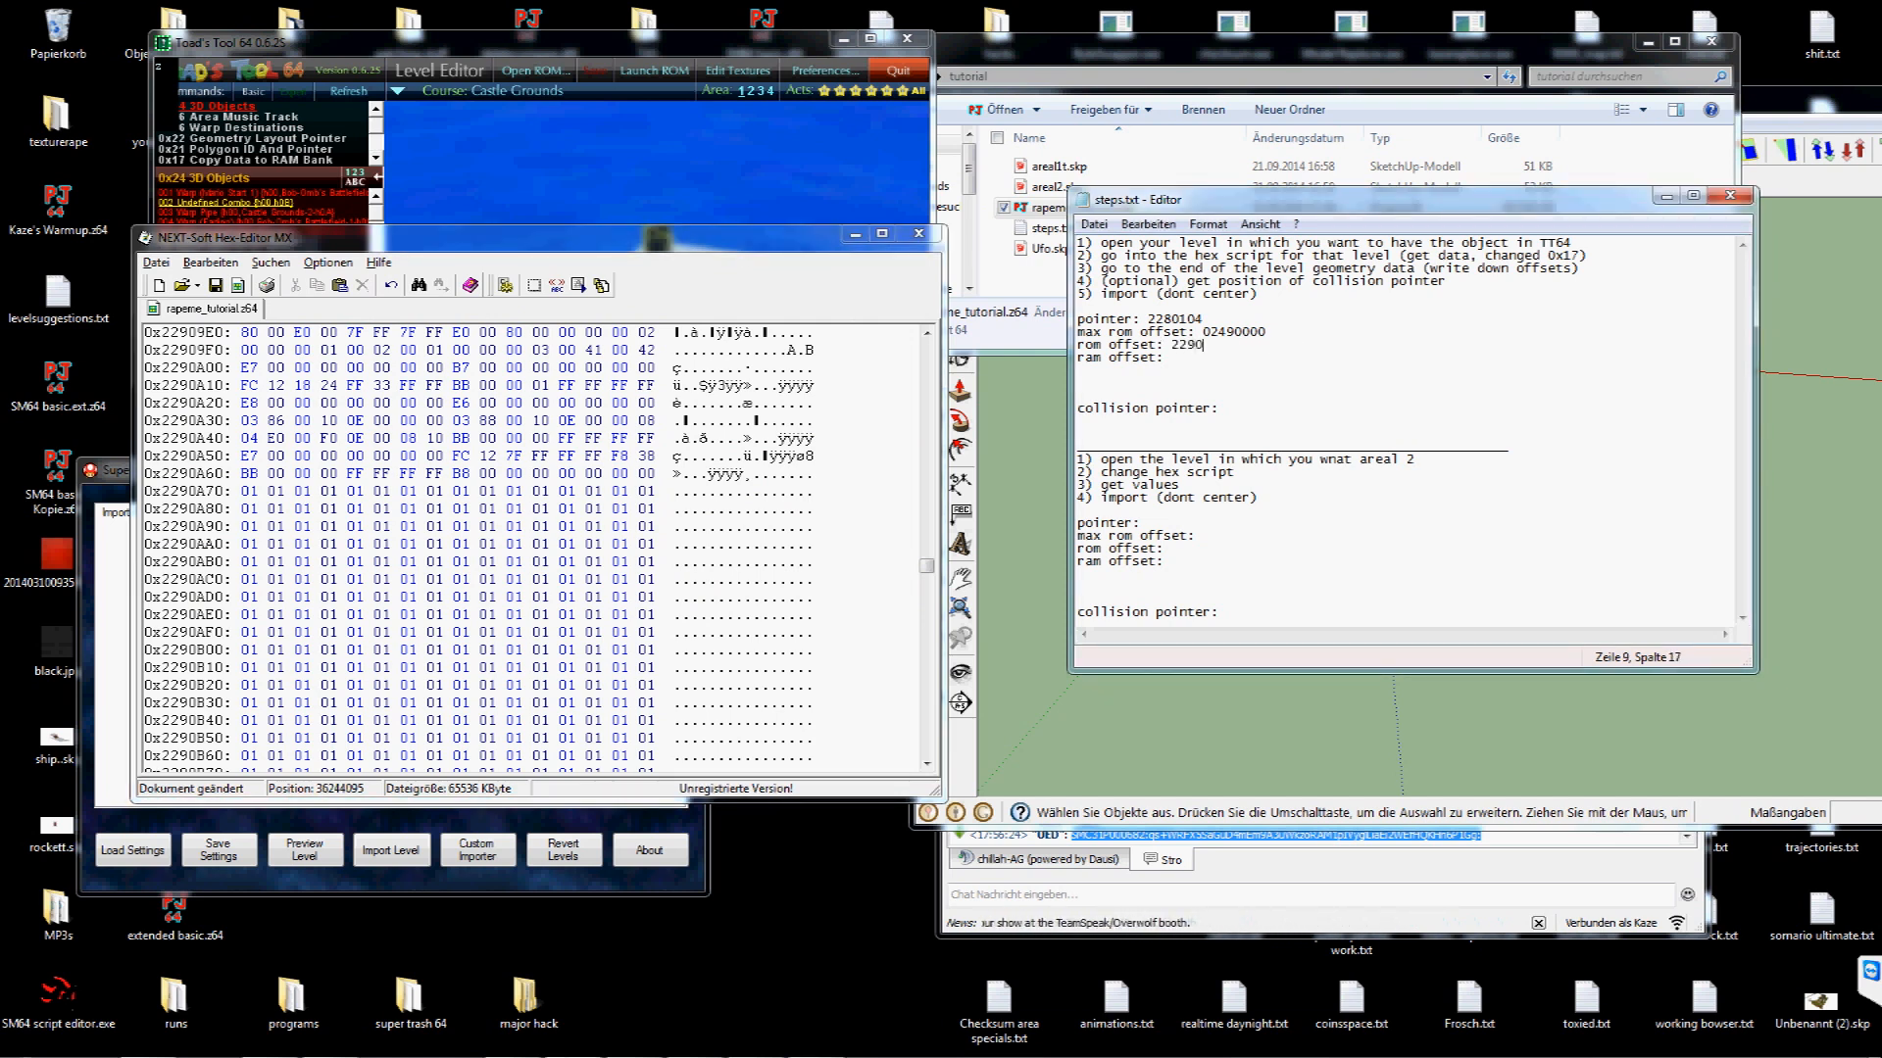
pyautogui.write('A')
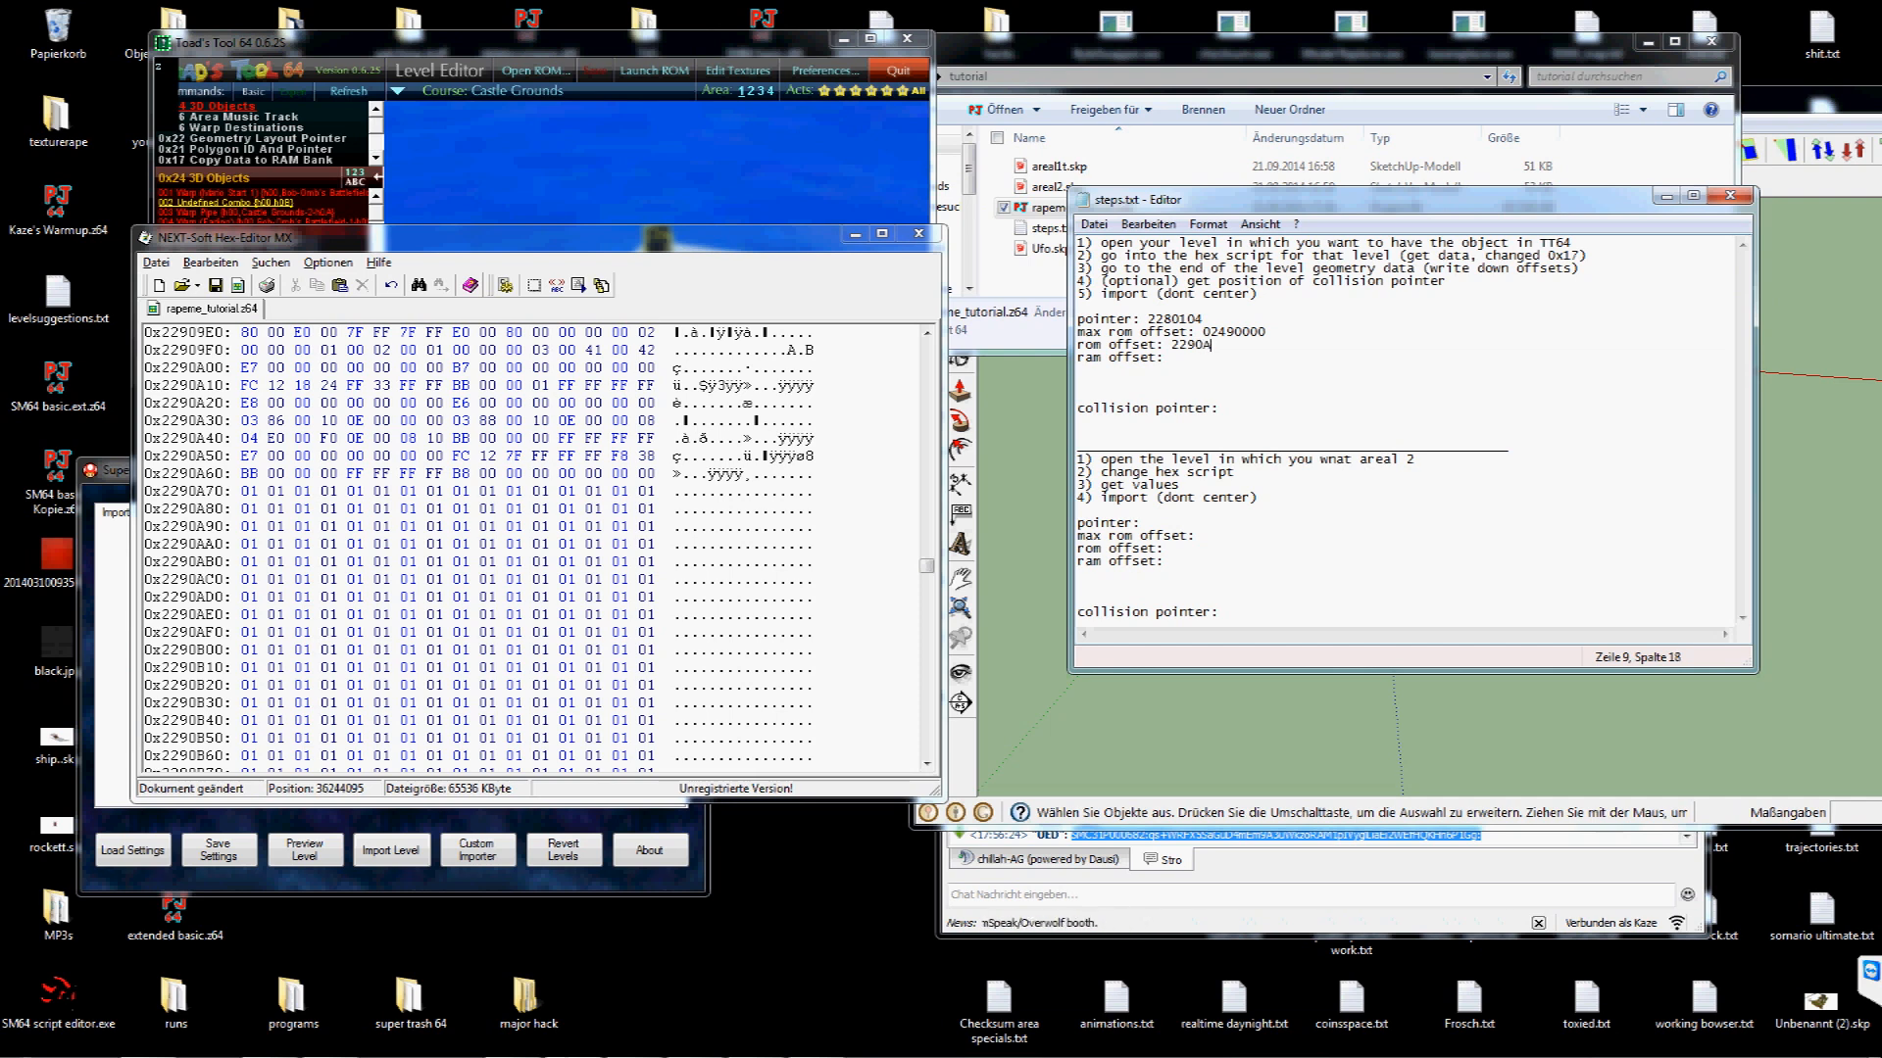
pyautogui.write('70')
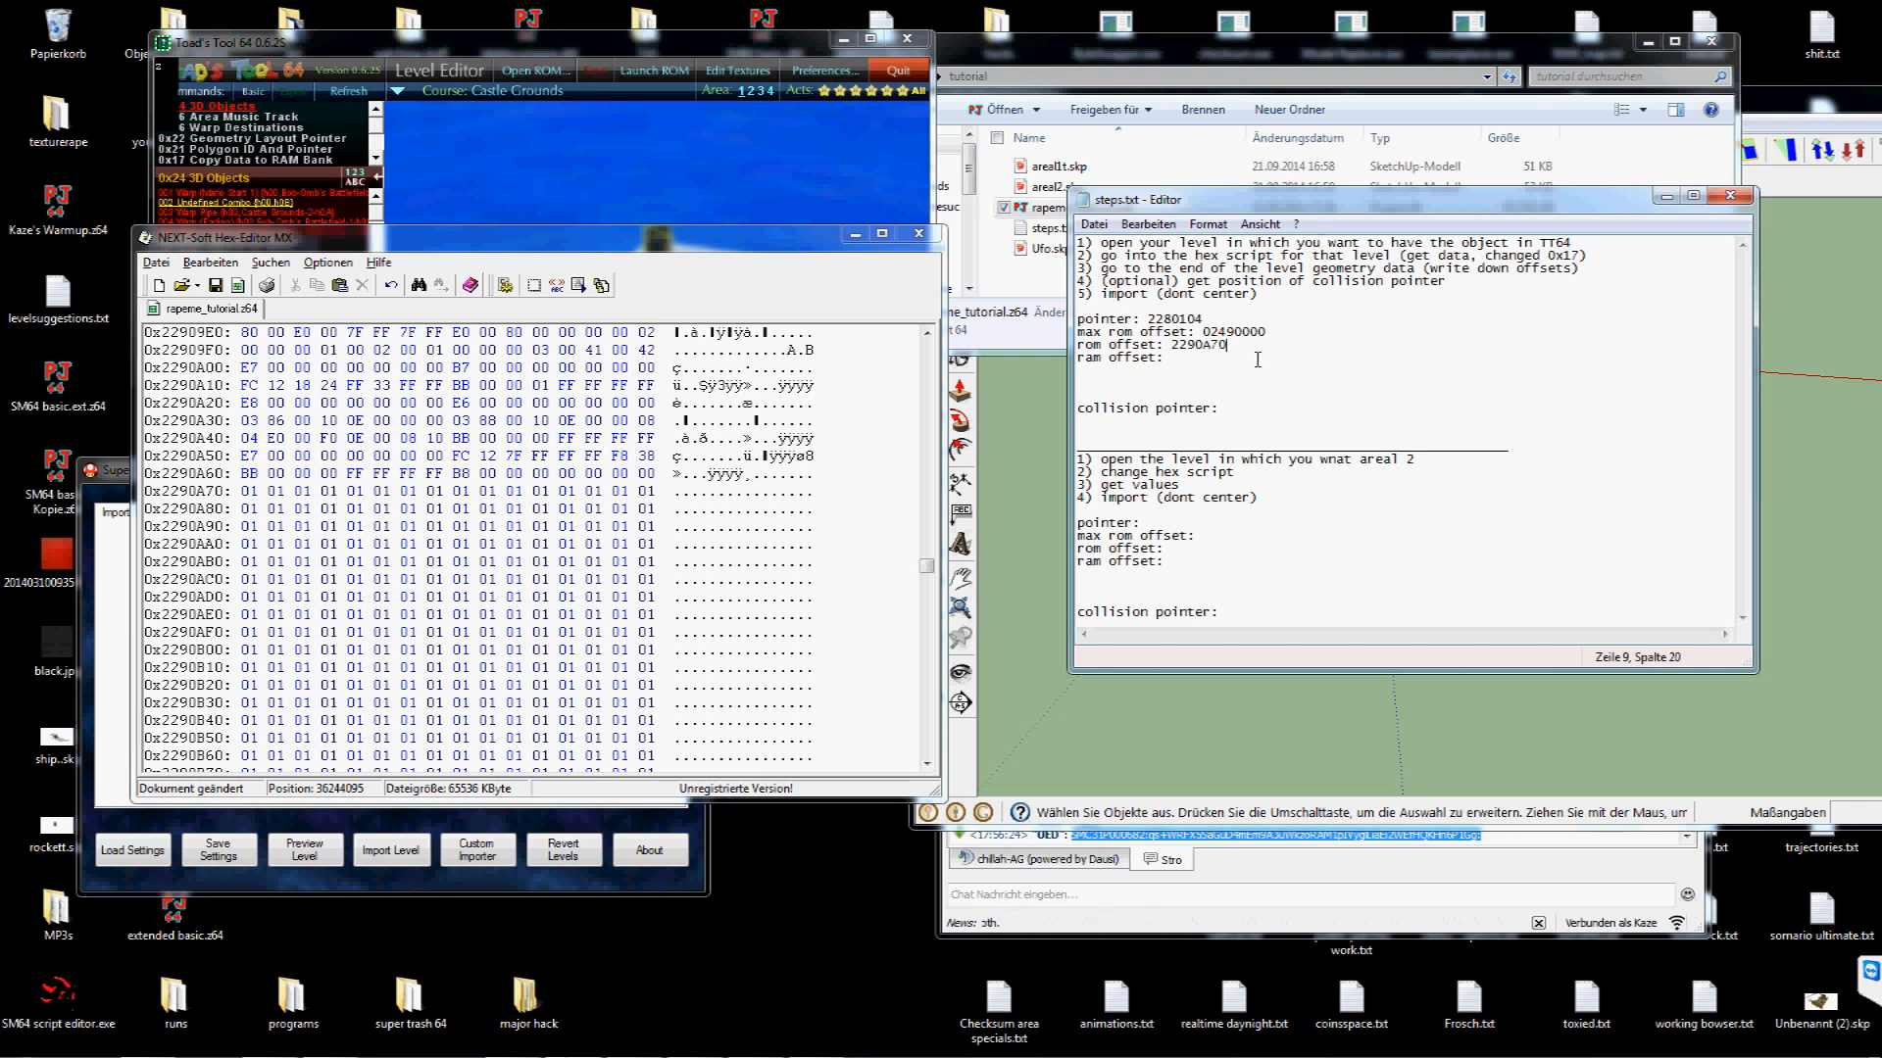
pyautogui.doubleClick(1196, 345)
pyautogui.write('rec')
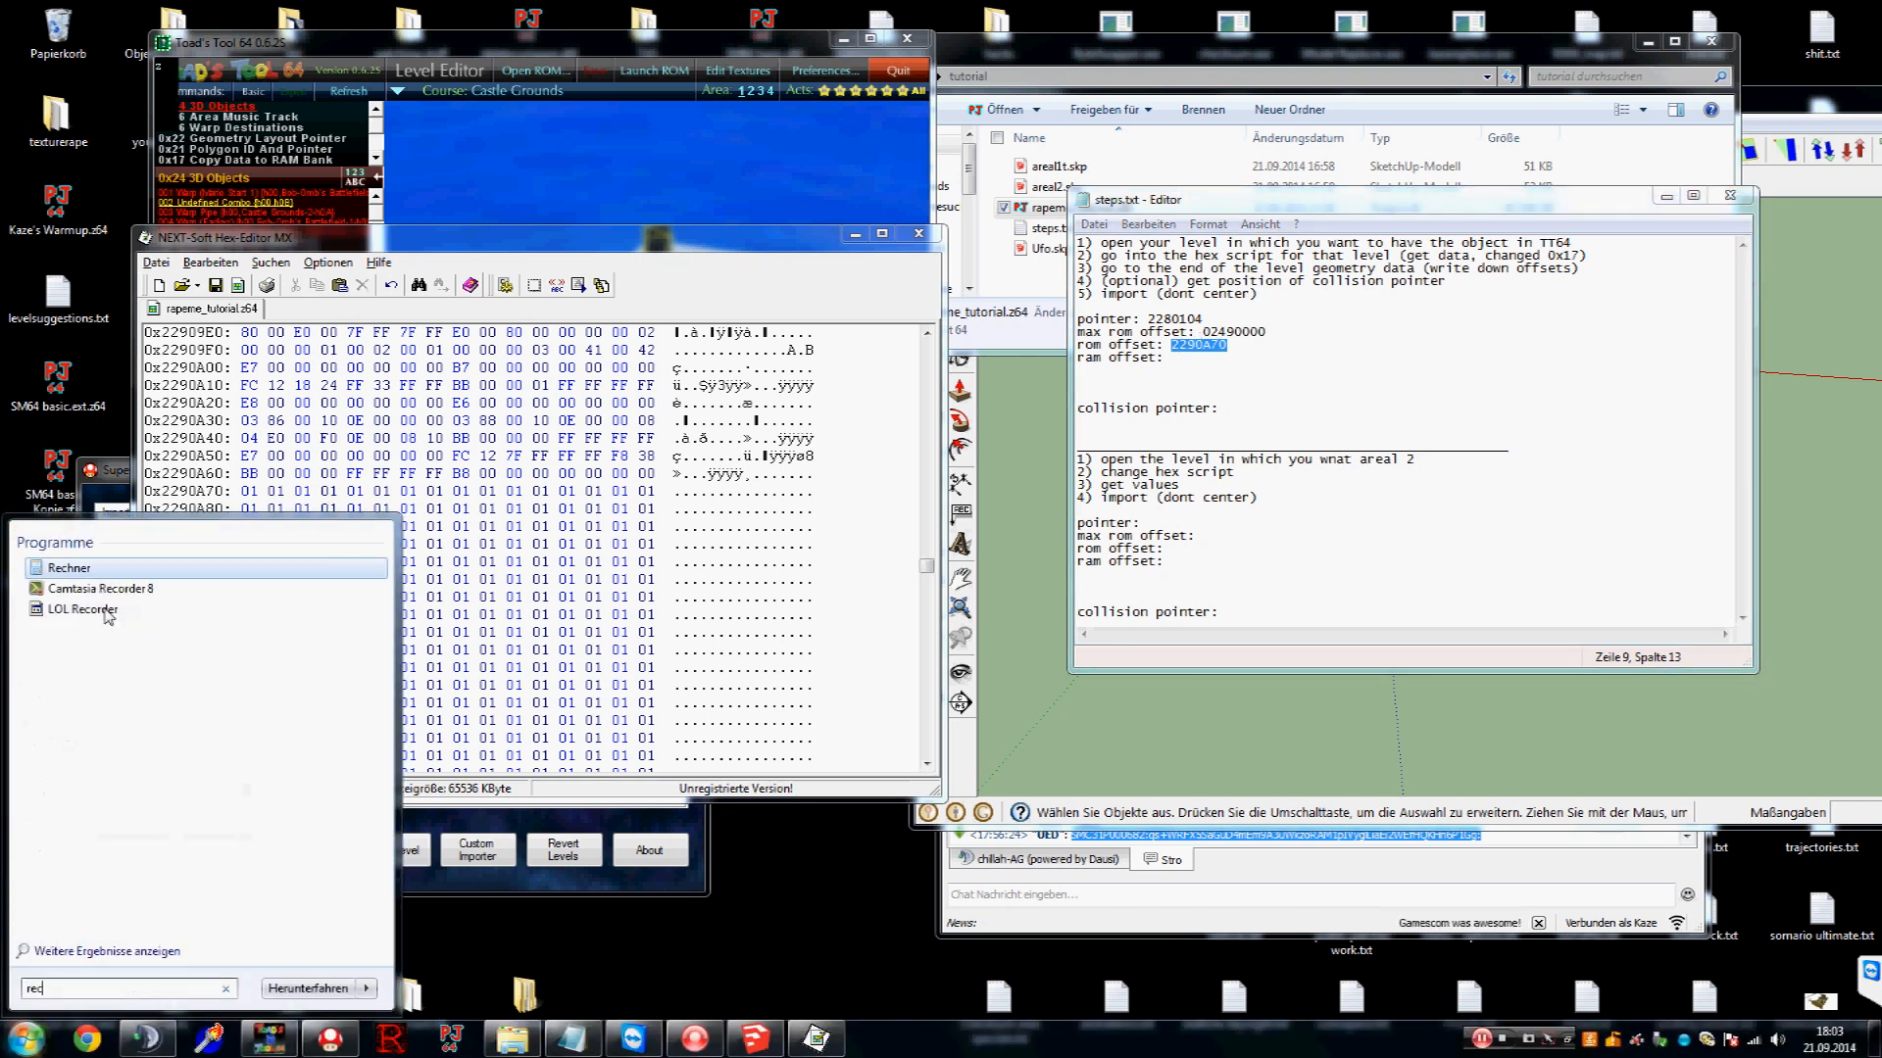
# Convert the ROM offset in Calculator and note the RAM offset E000A70
pyautogui.click(68, 568)
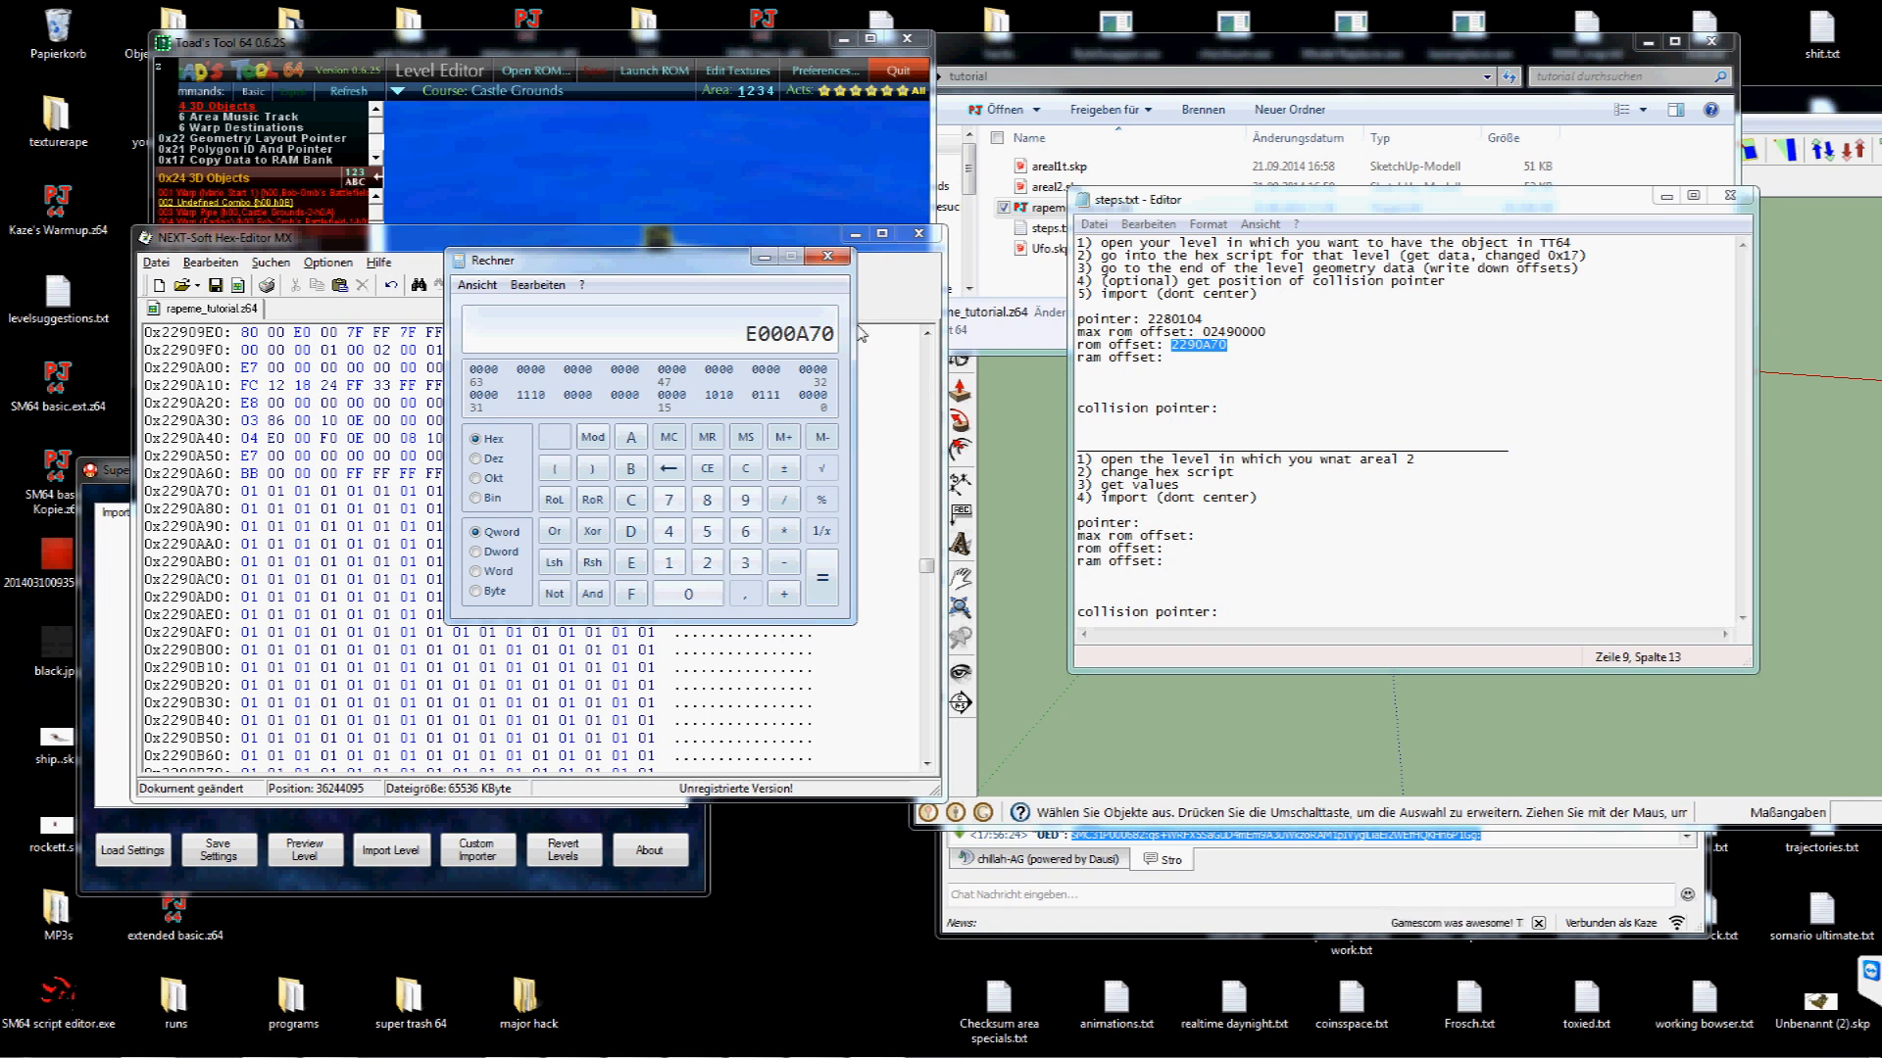
pyautogui.rightClick(792, 341)
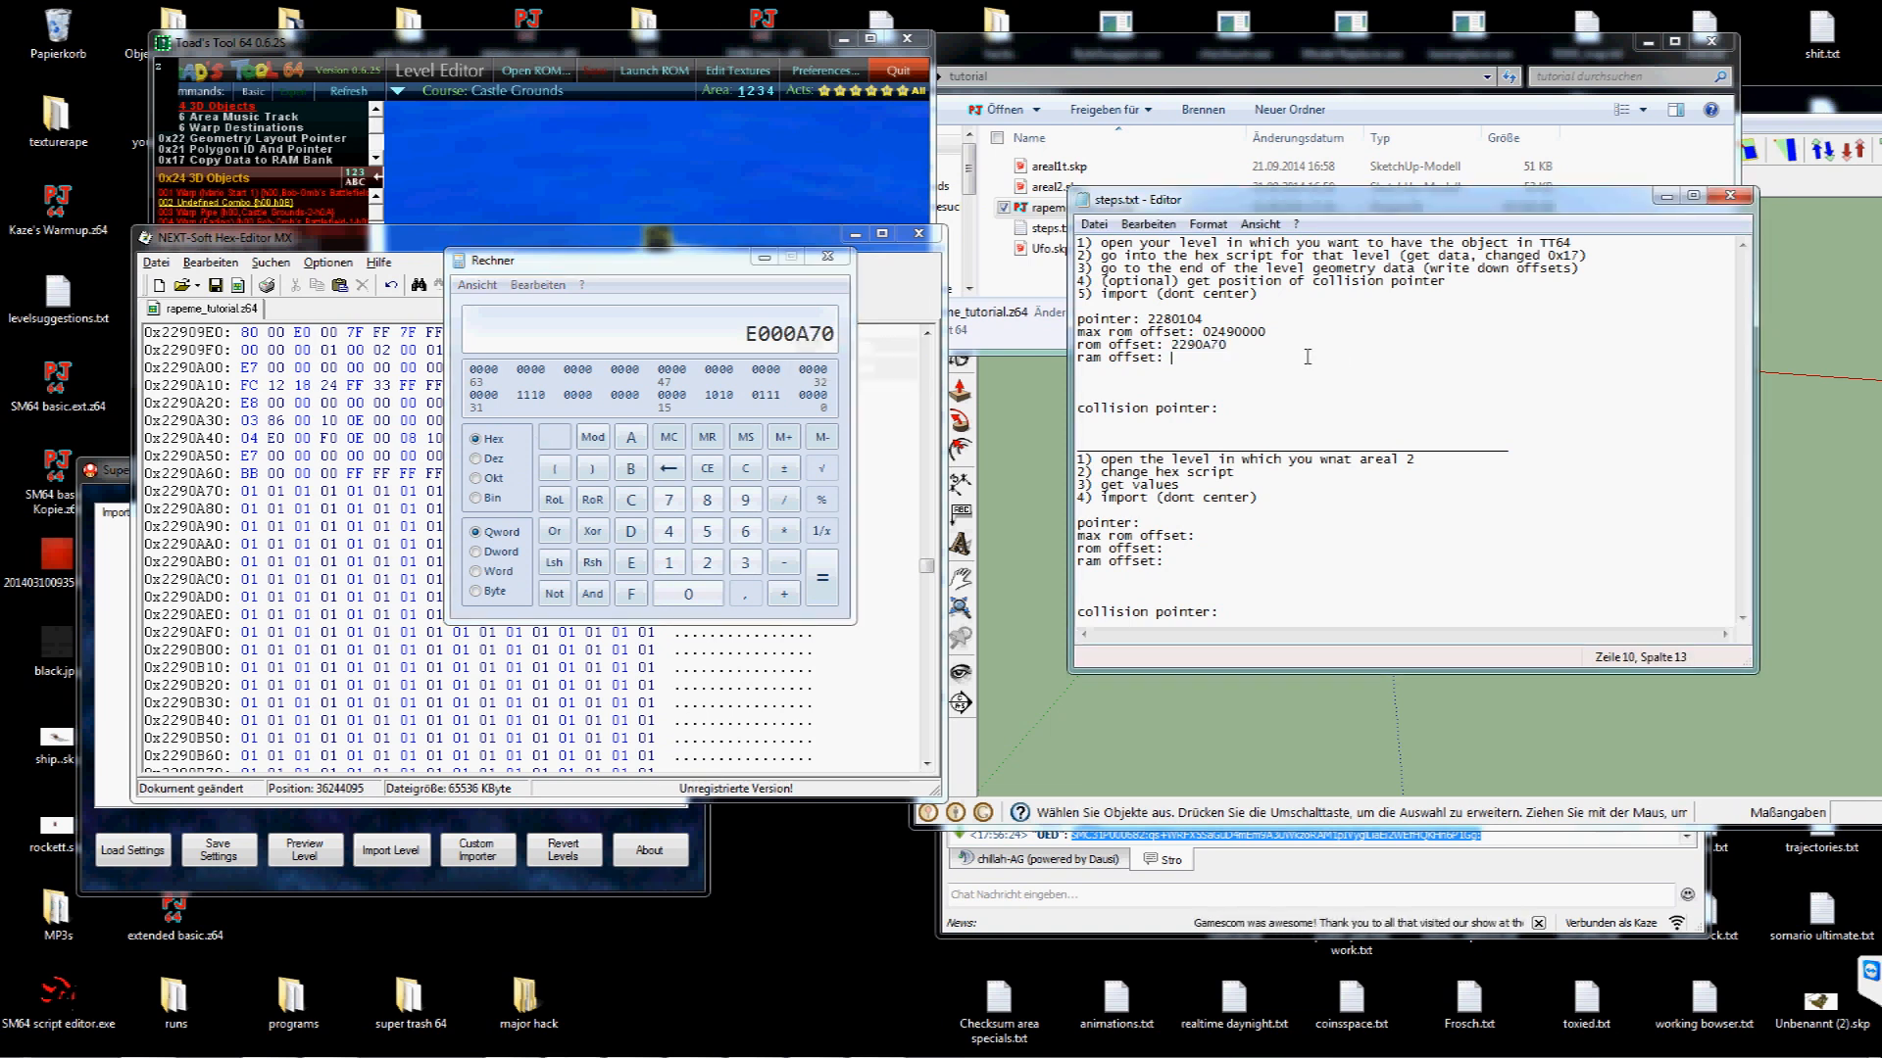
pyautogui.write('E000A70')
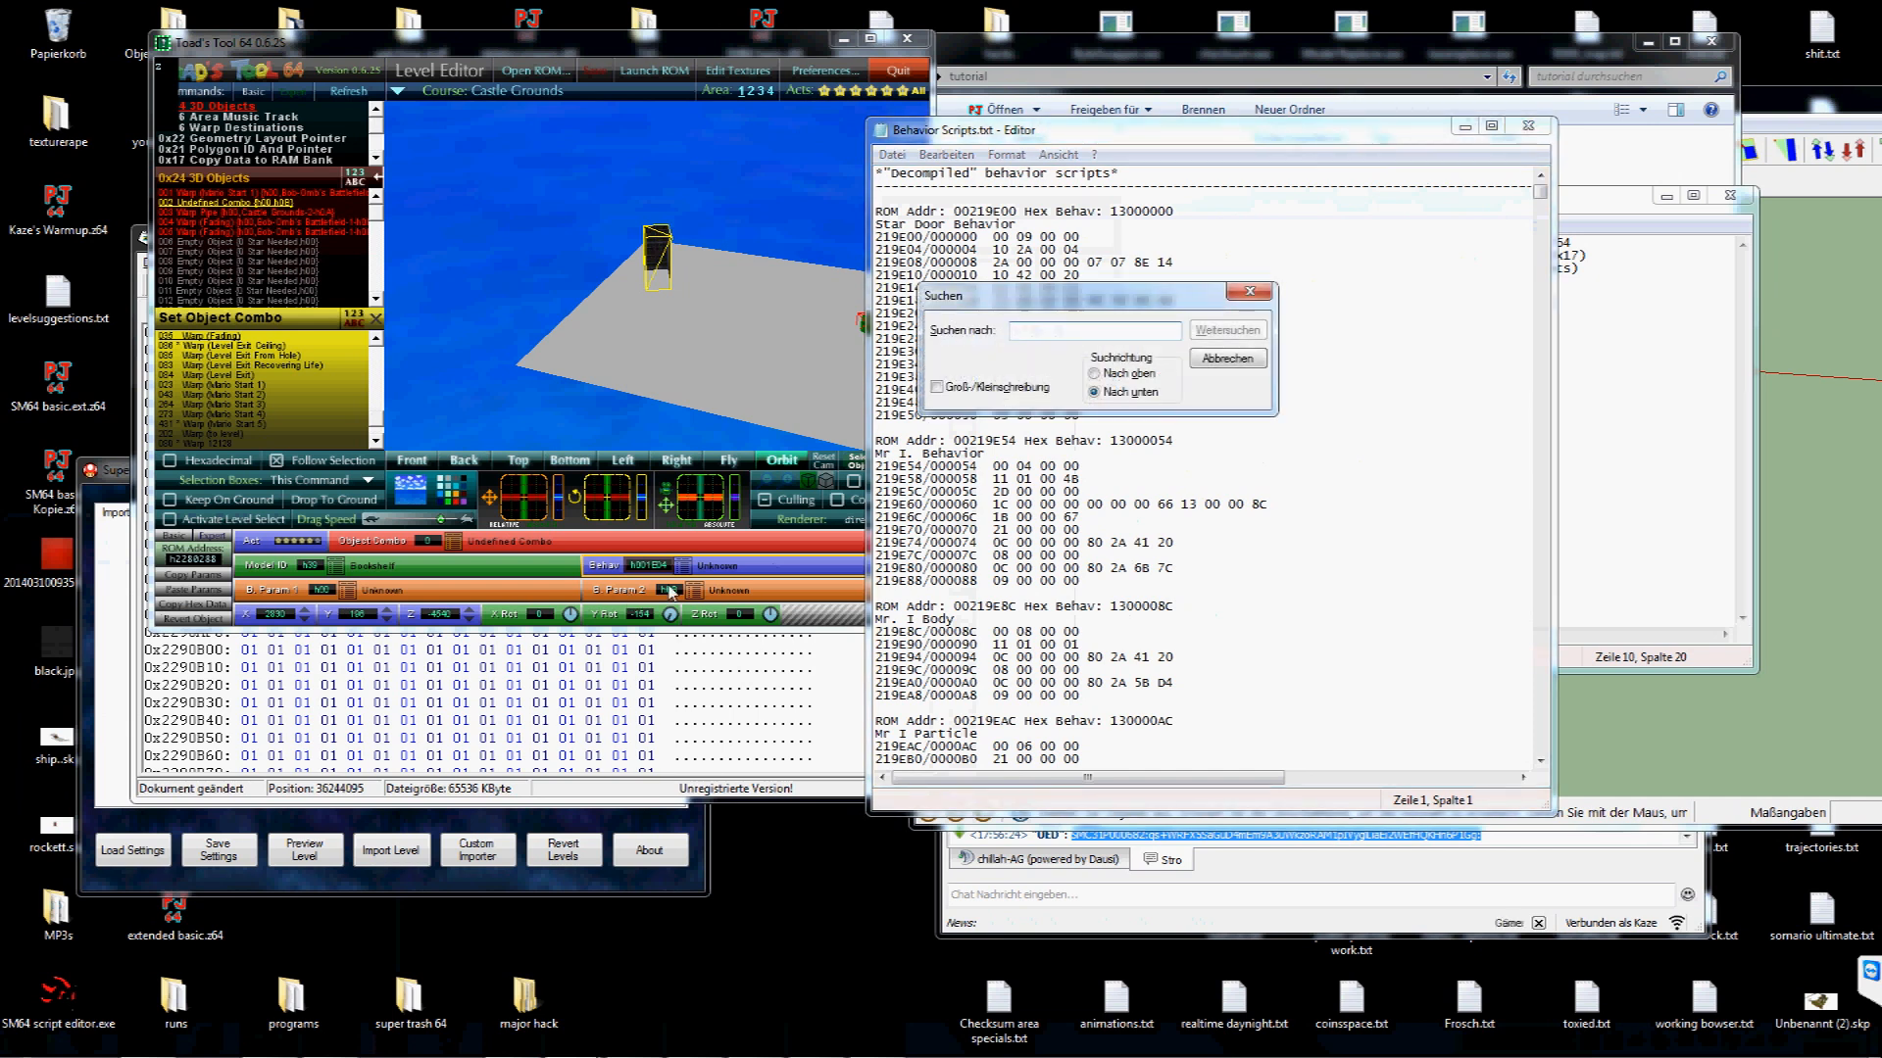
# Search the behaviour scripts list for 1E04 to find the 13001E04 floating wood entry
pyautogui.write('1E04')
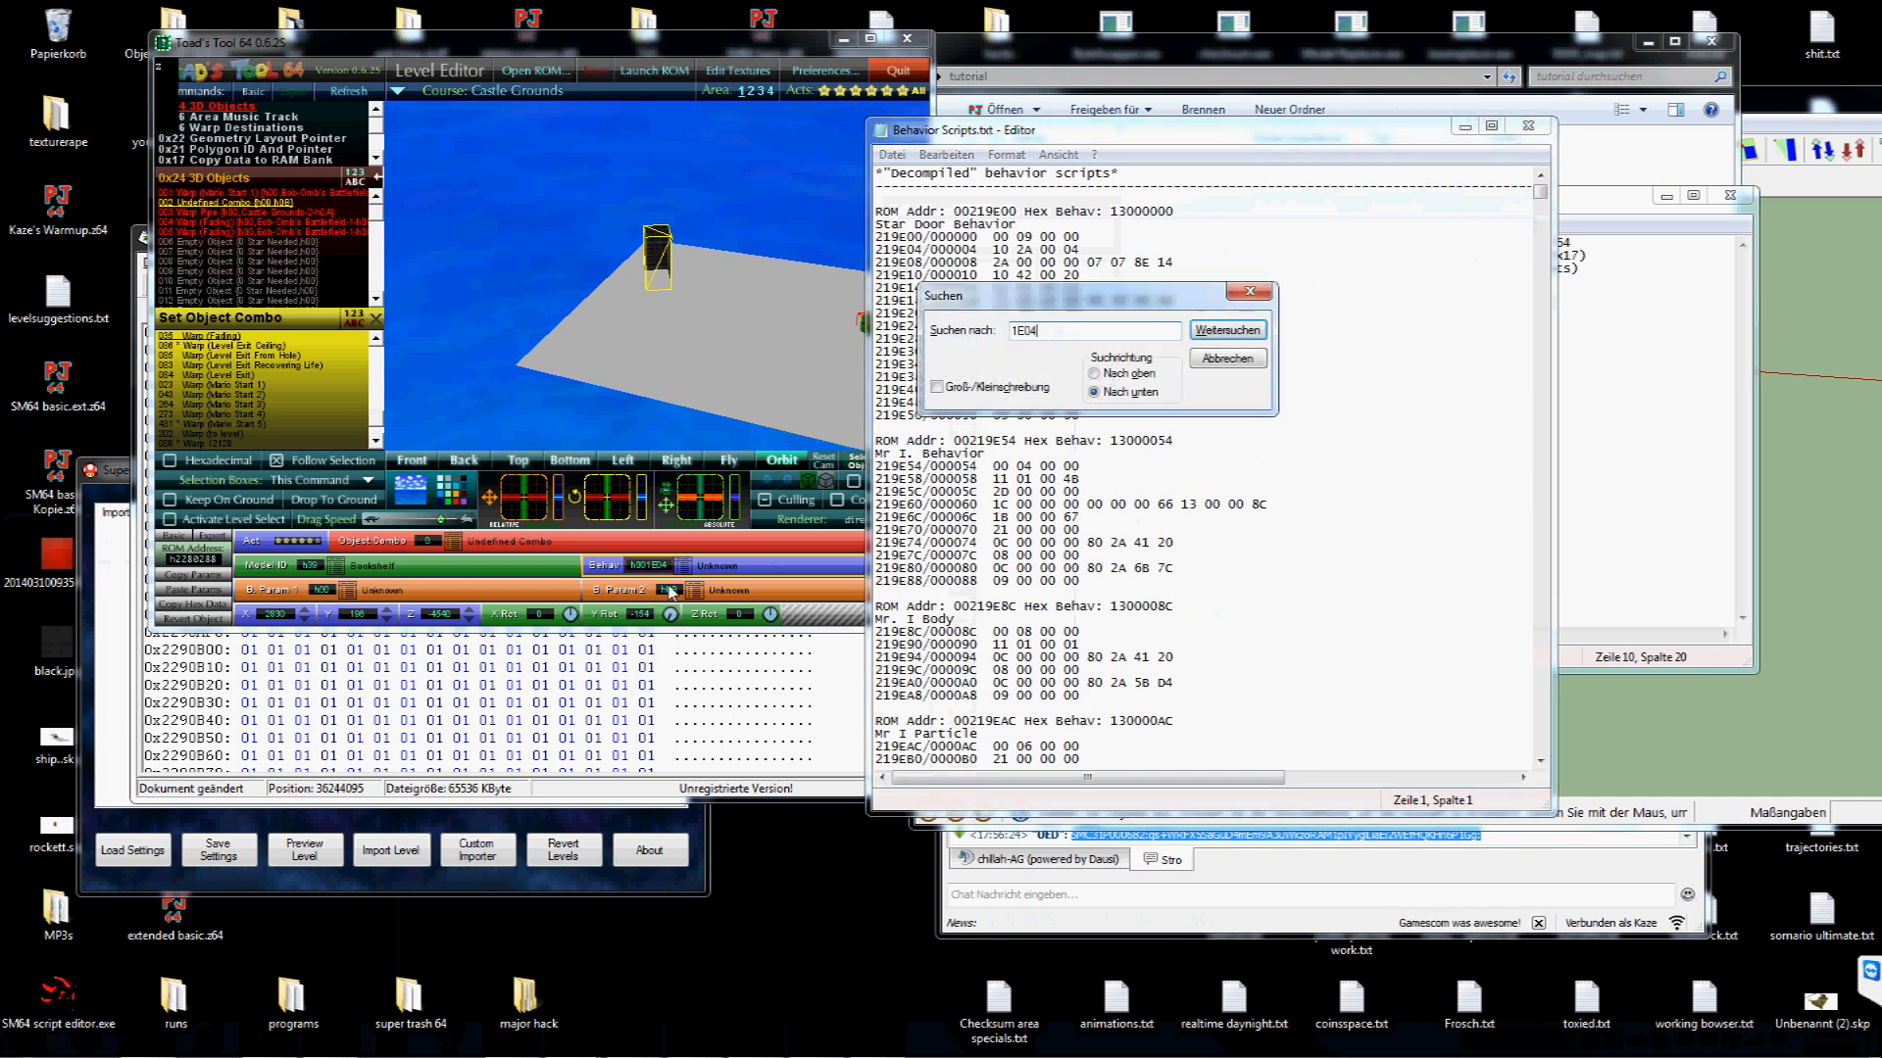
pyautogui.click(1223, 329)
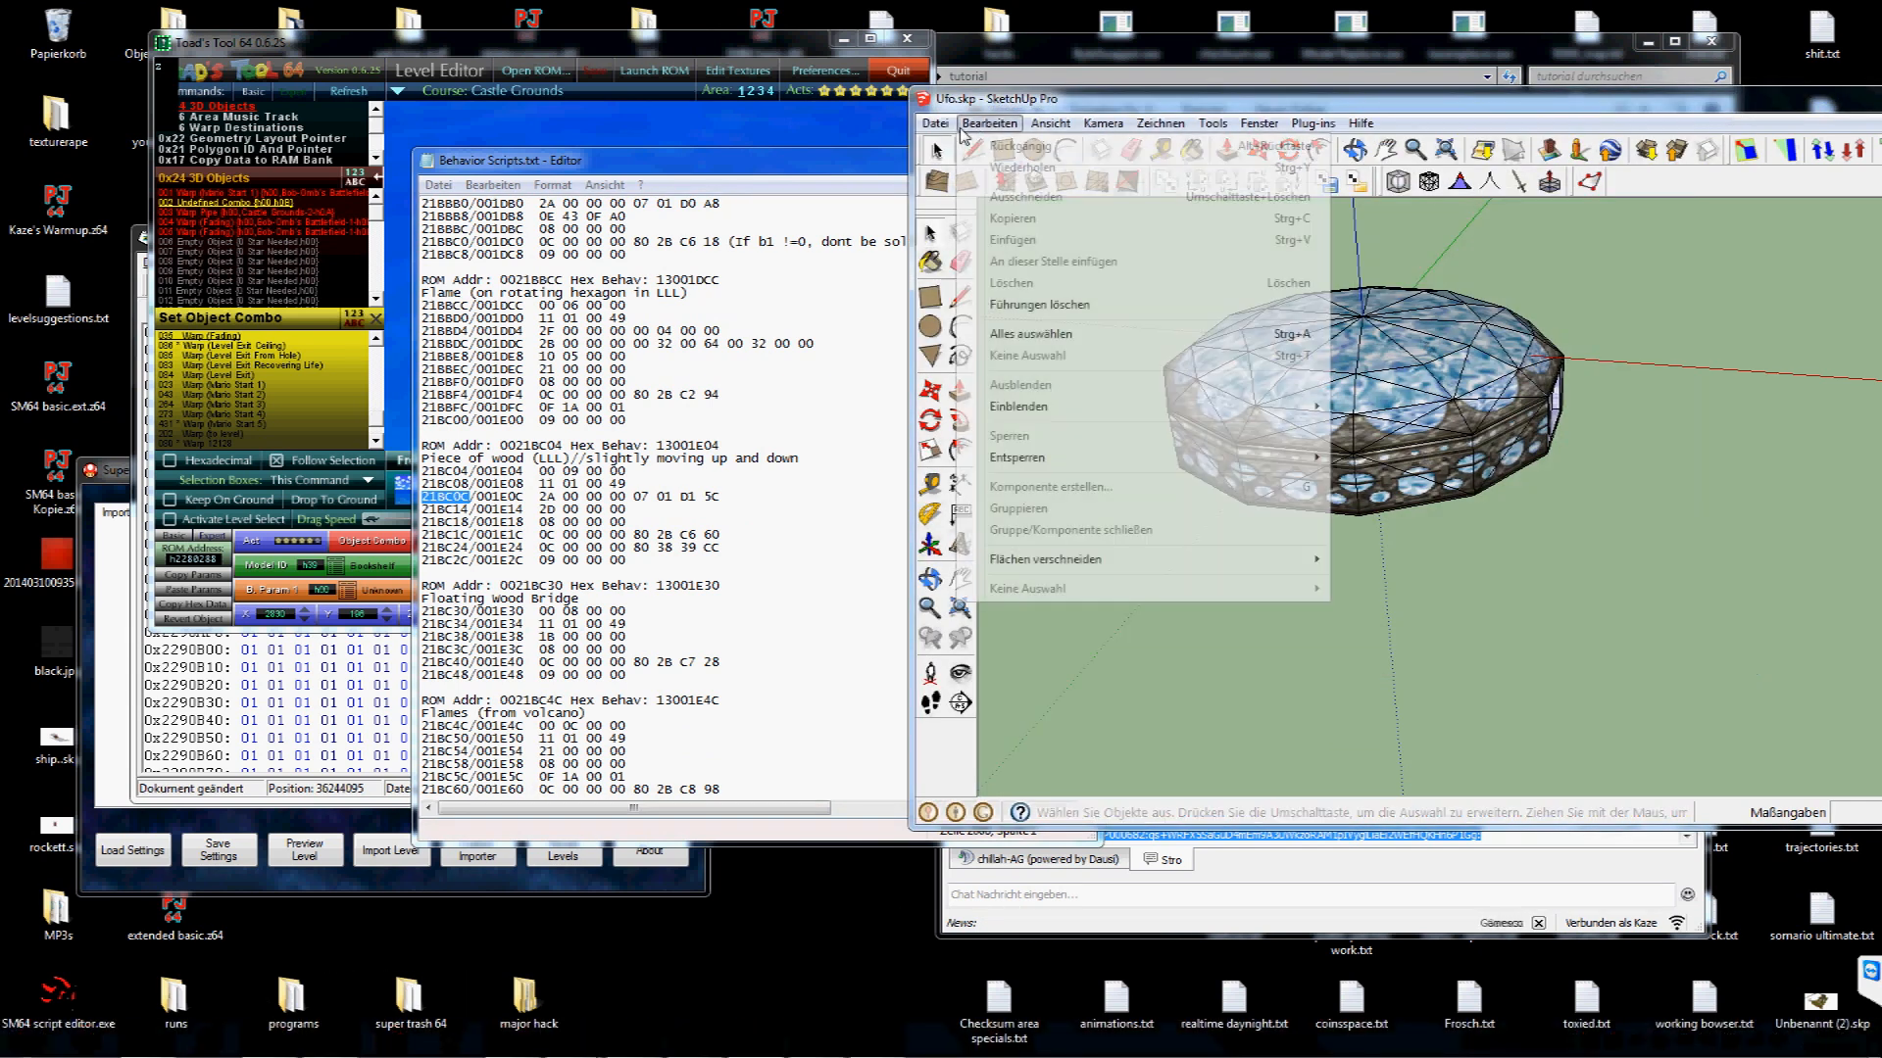
# Export the UFO as a 3D model OBJ into the Object+mtl+texture folder
pyautogui.click(933, 122)
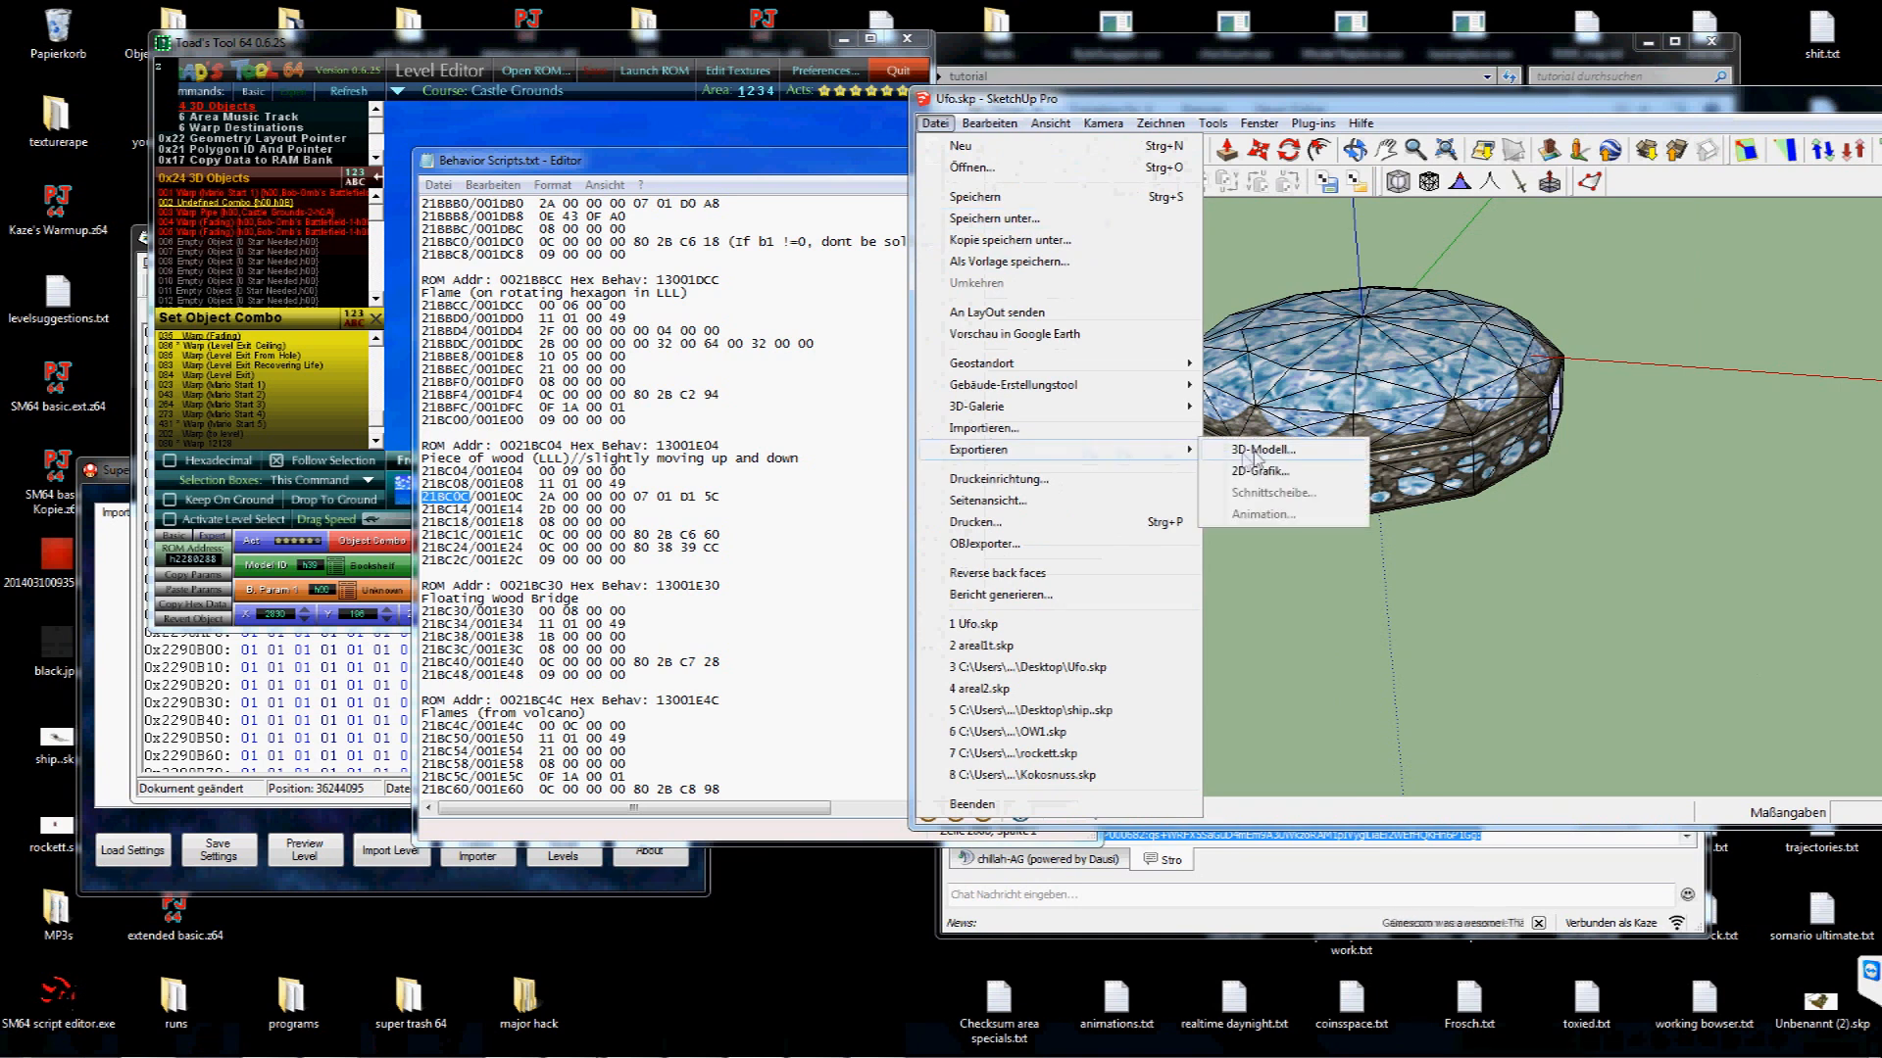
pyautogui.click(1258, 449)
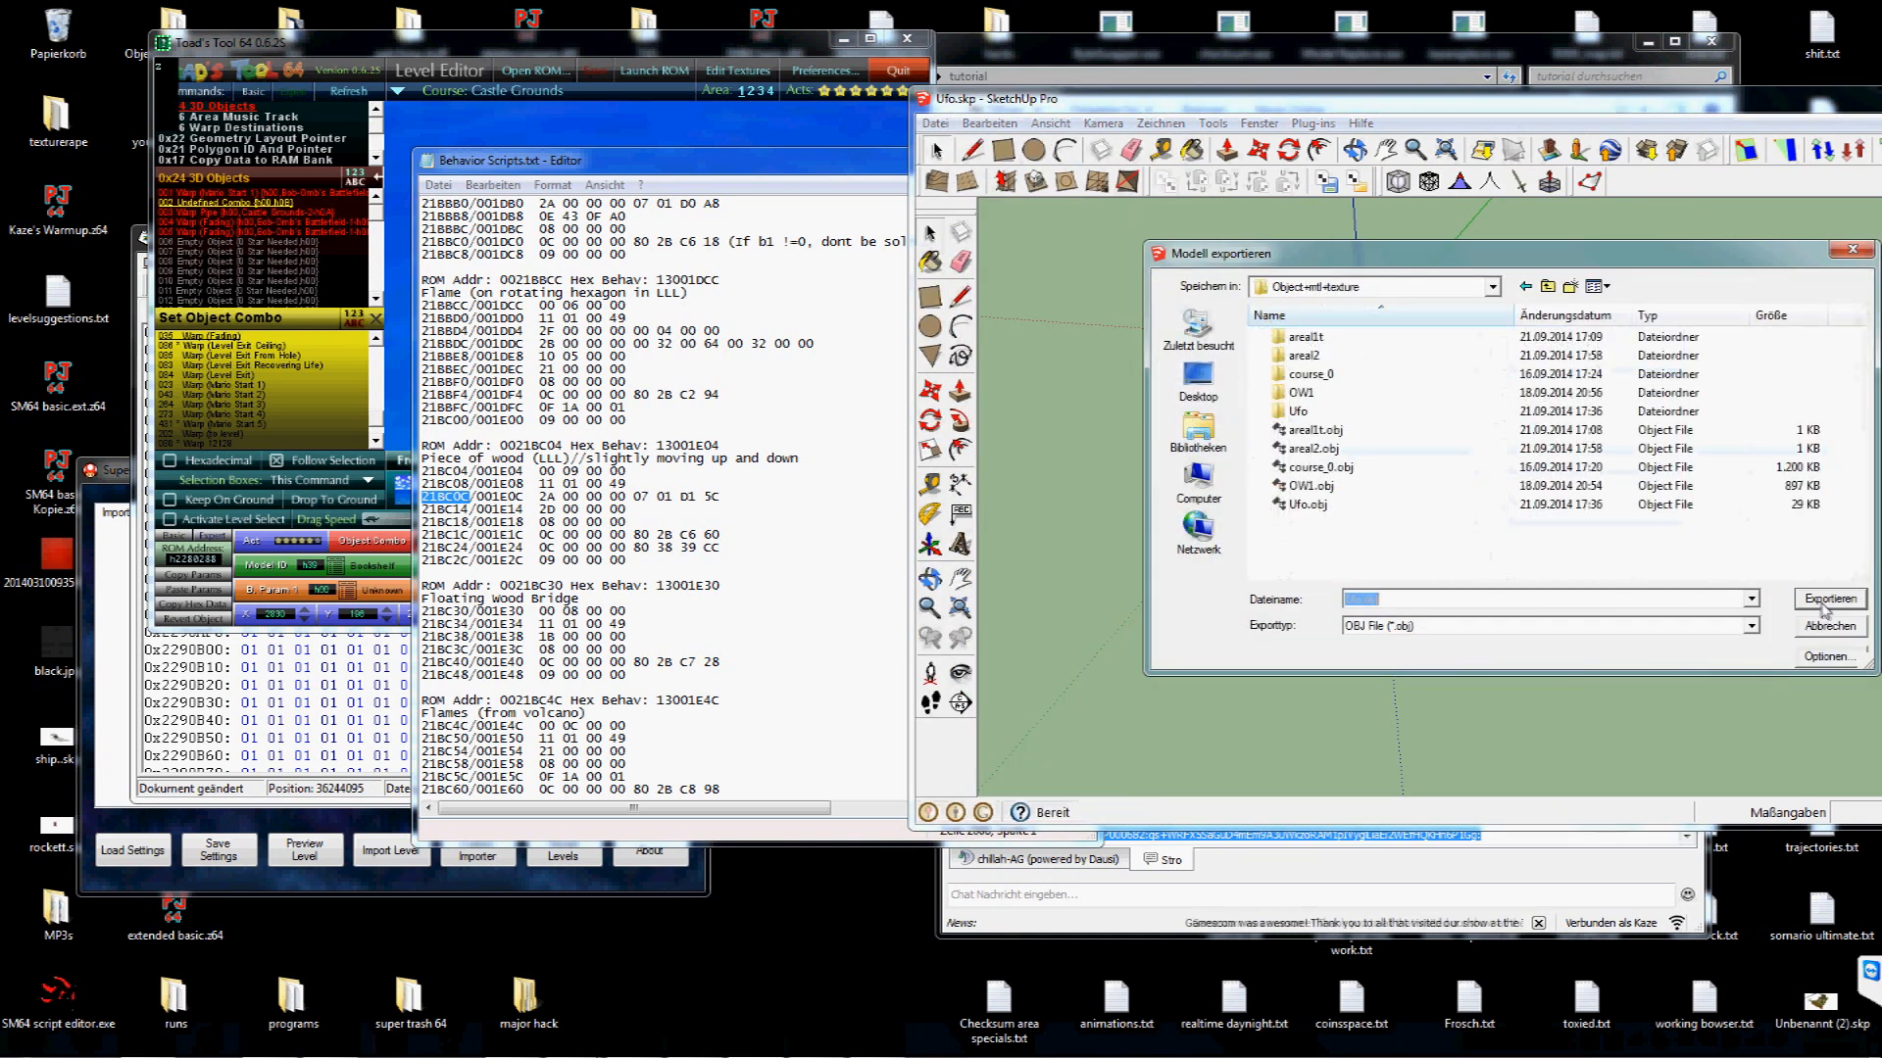
pyautogui.click(1827, 600)
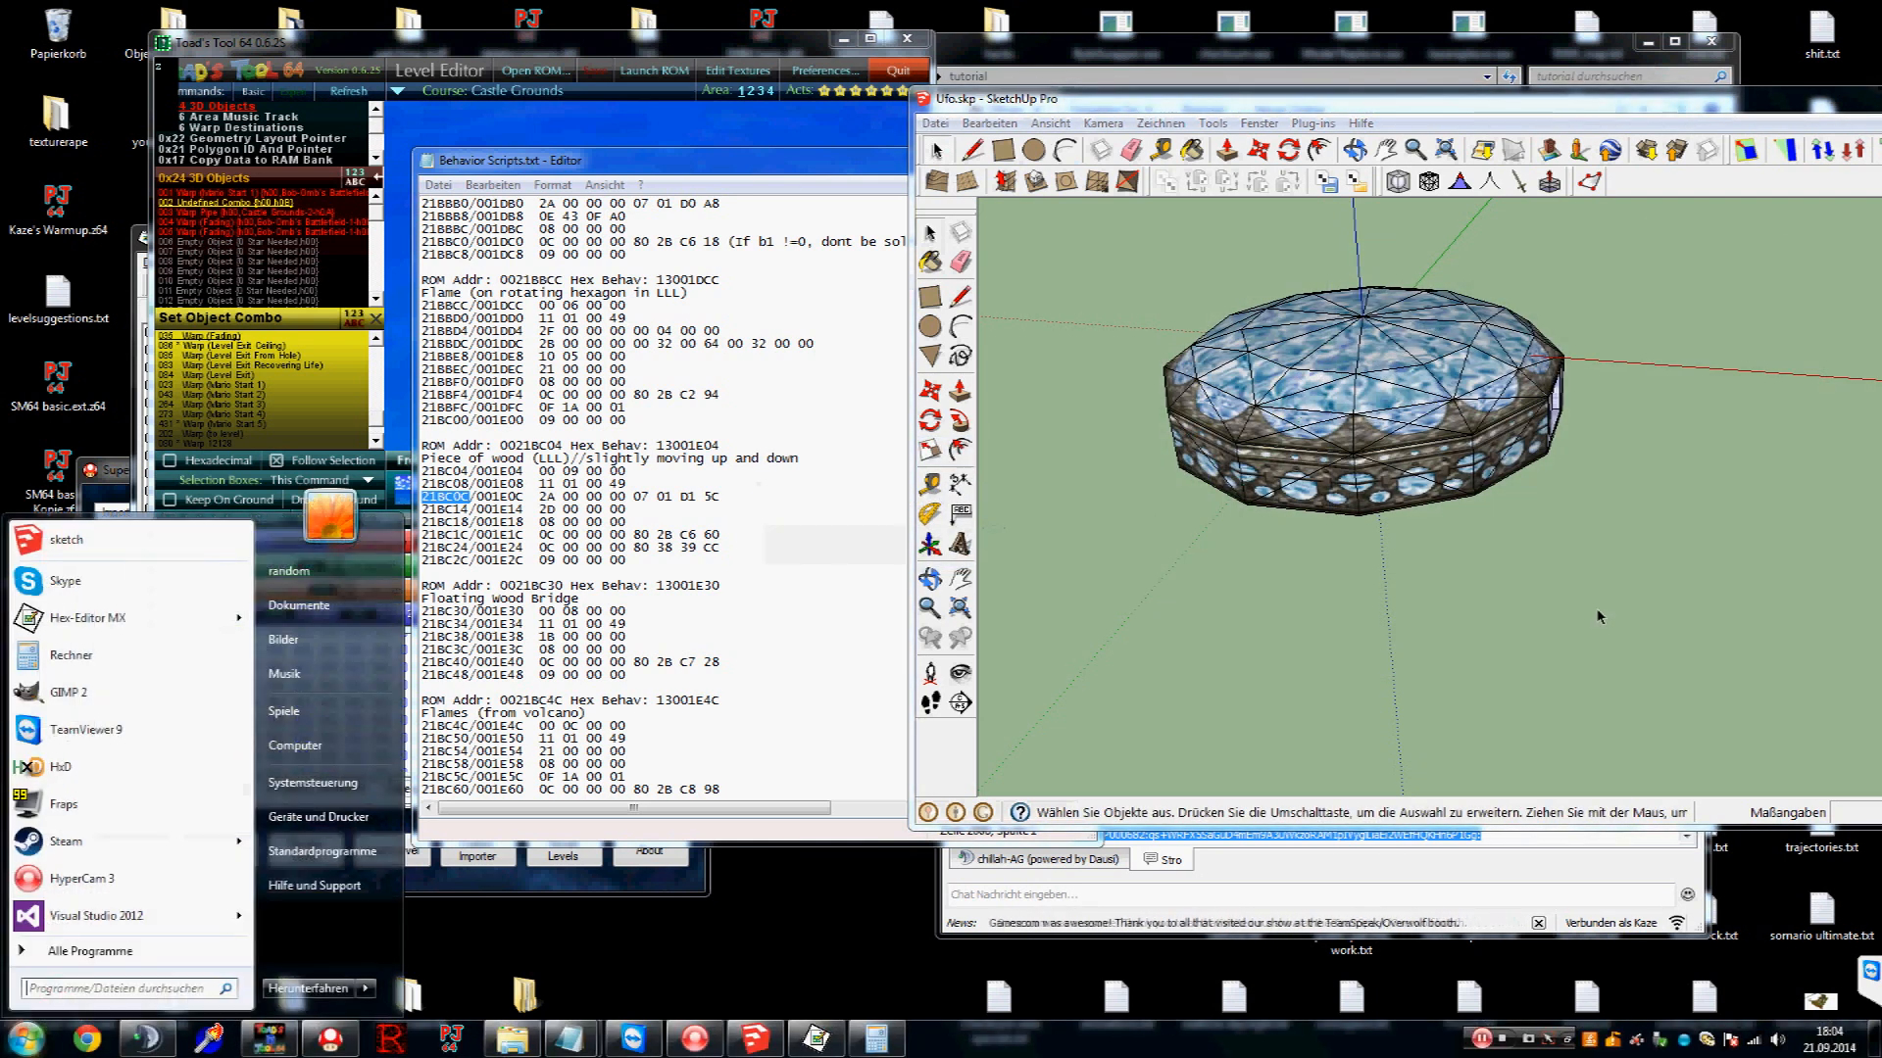
# Open the Object+mtl+texture folder from the Start menu and select Ufo.obj
pyautogui.write('obje')
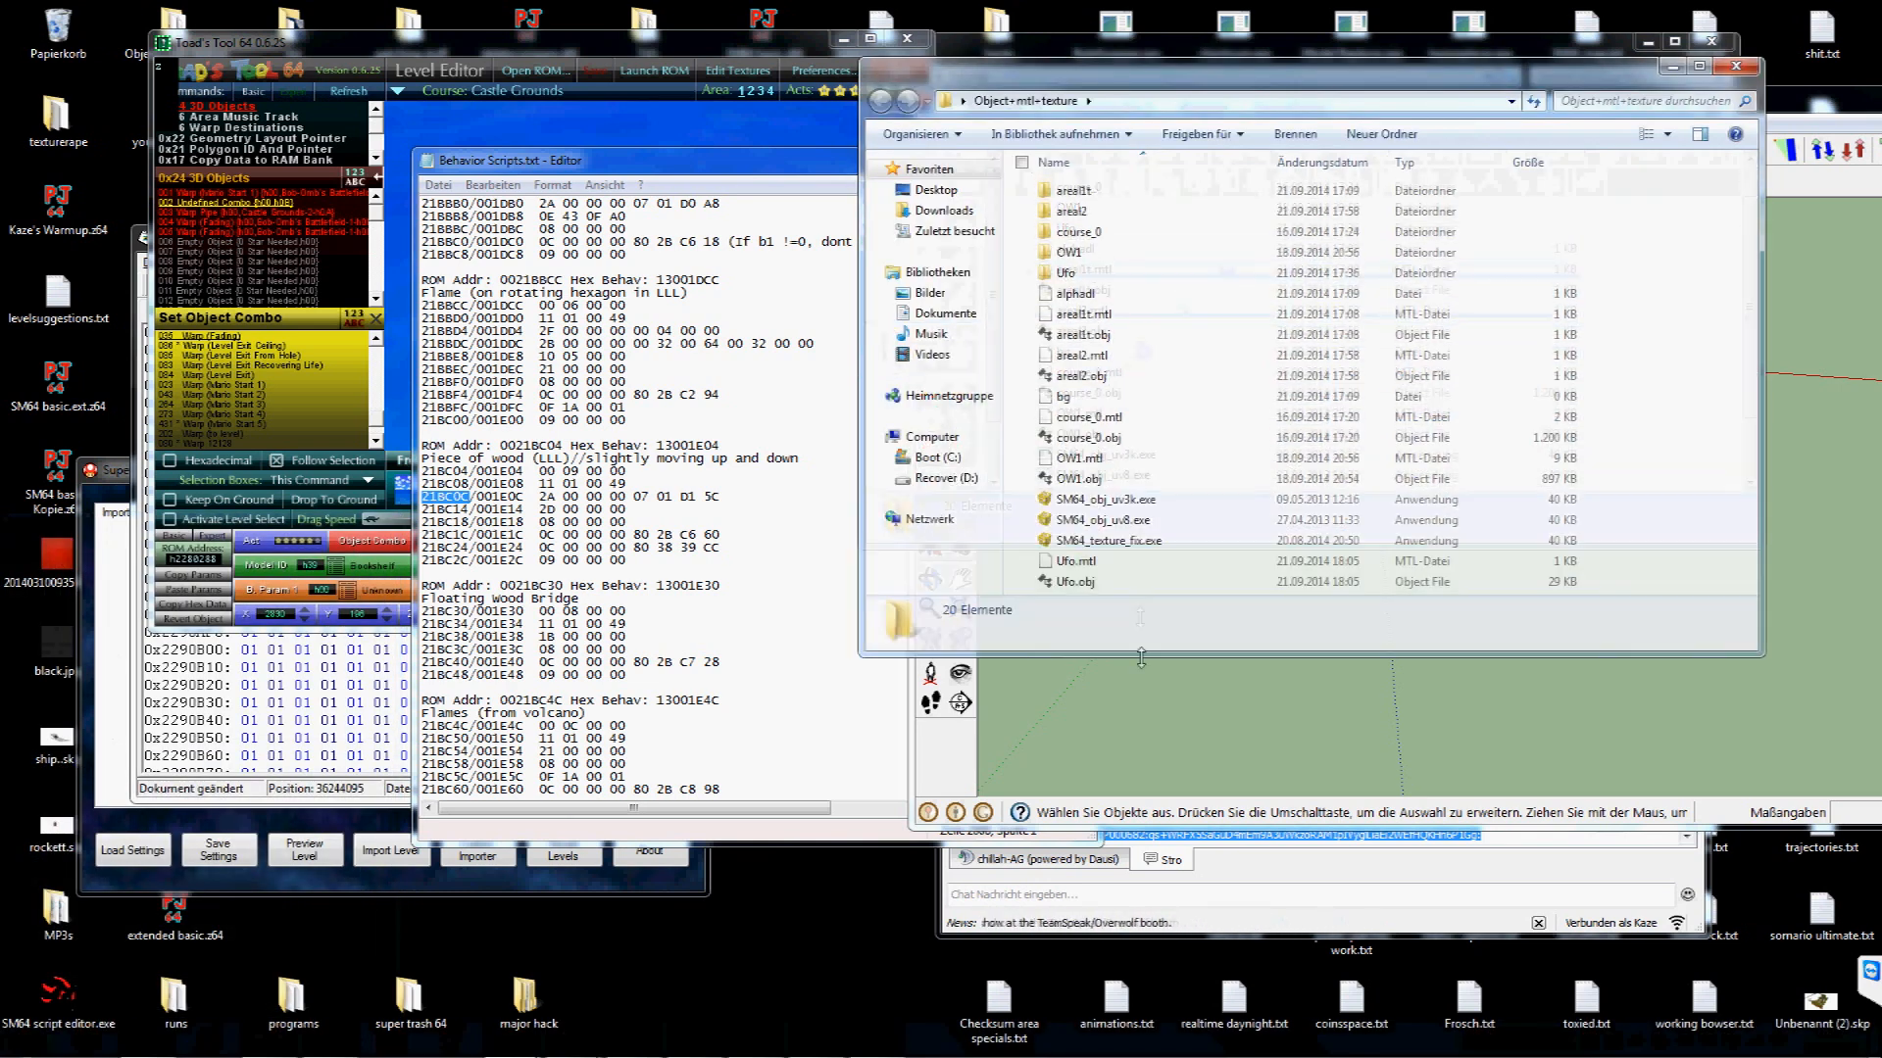
pyautogui.click(1074, 582)
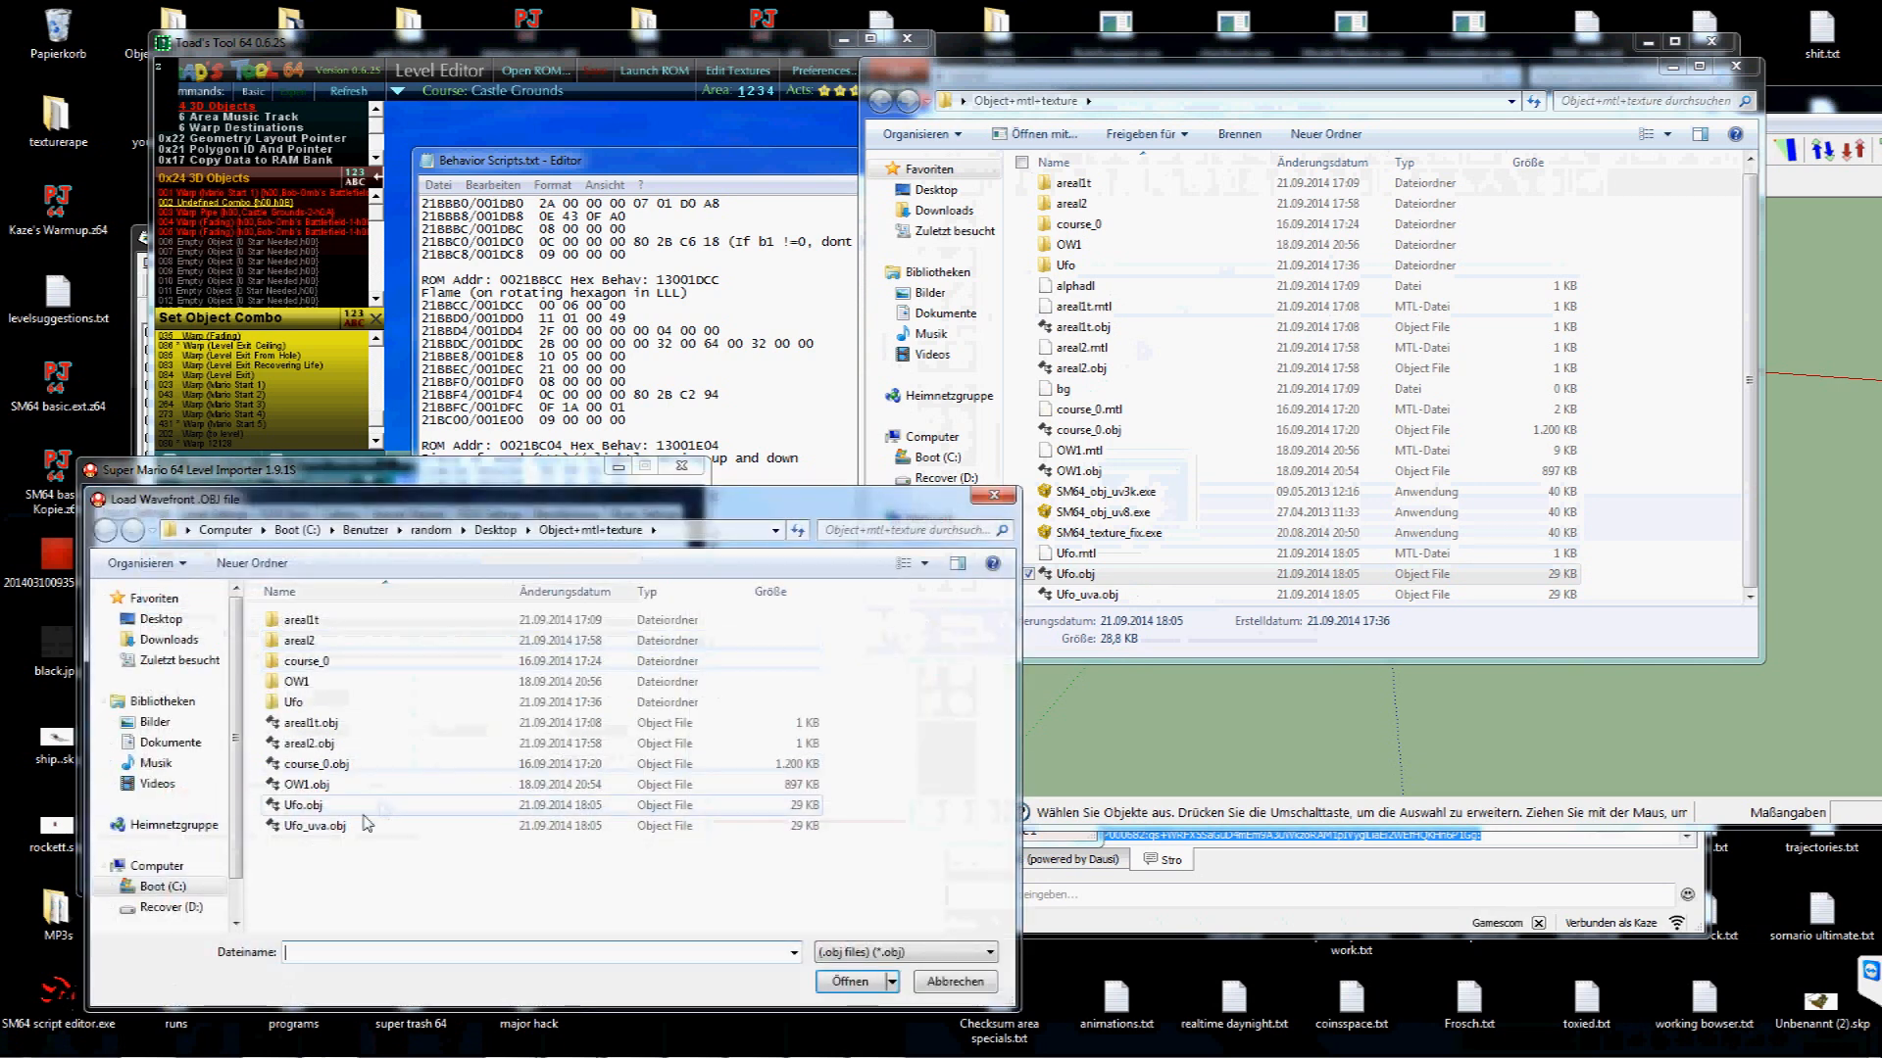
# Load Ufo_uva.obj uncentred as model and collision and start the custom importer
pyautogui.click(851, 980)
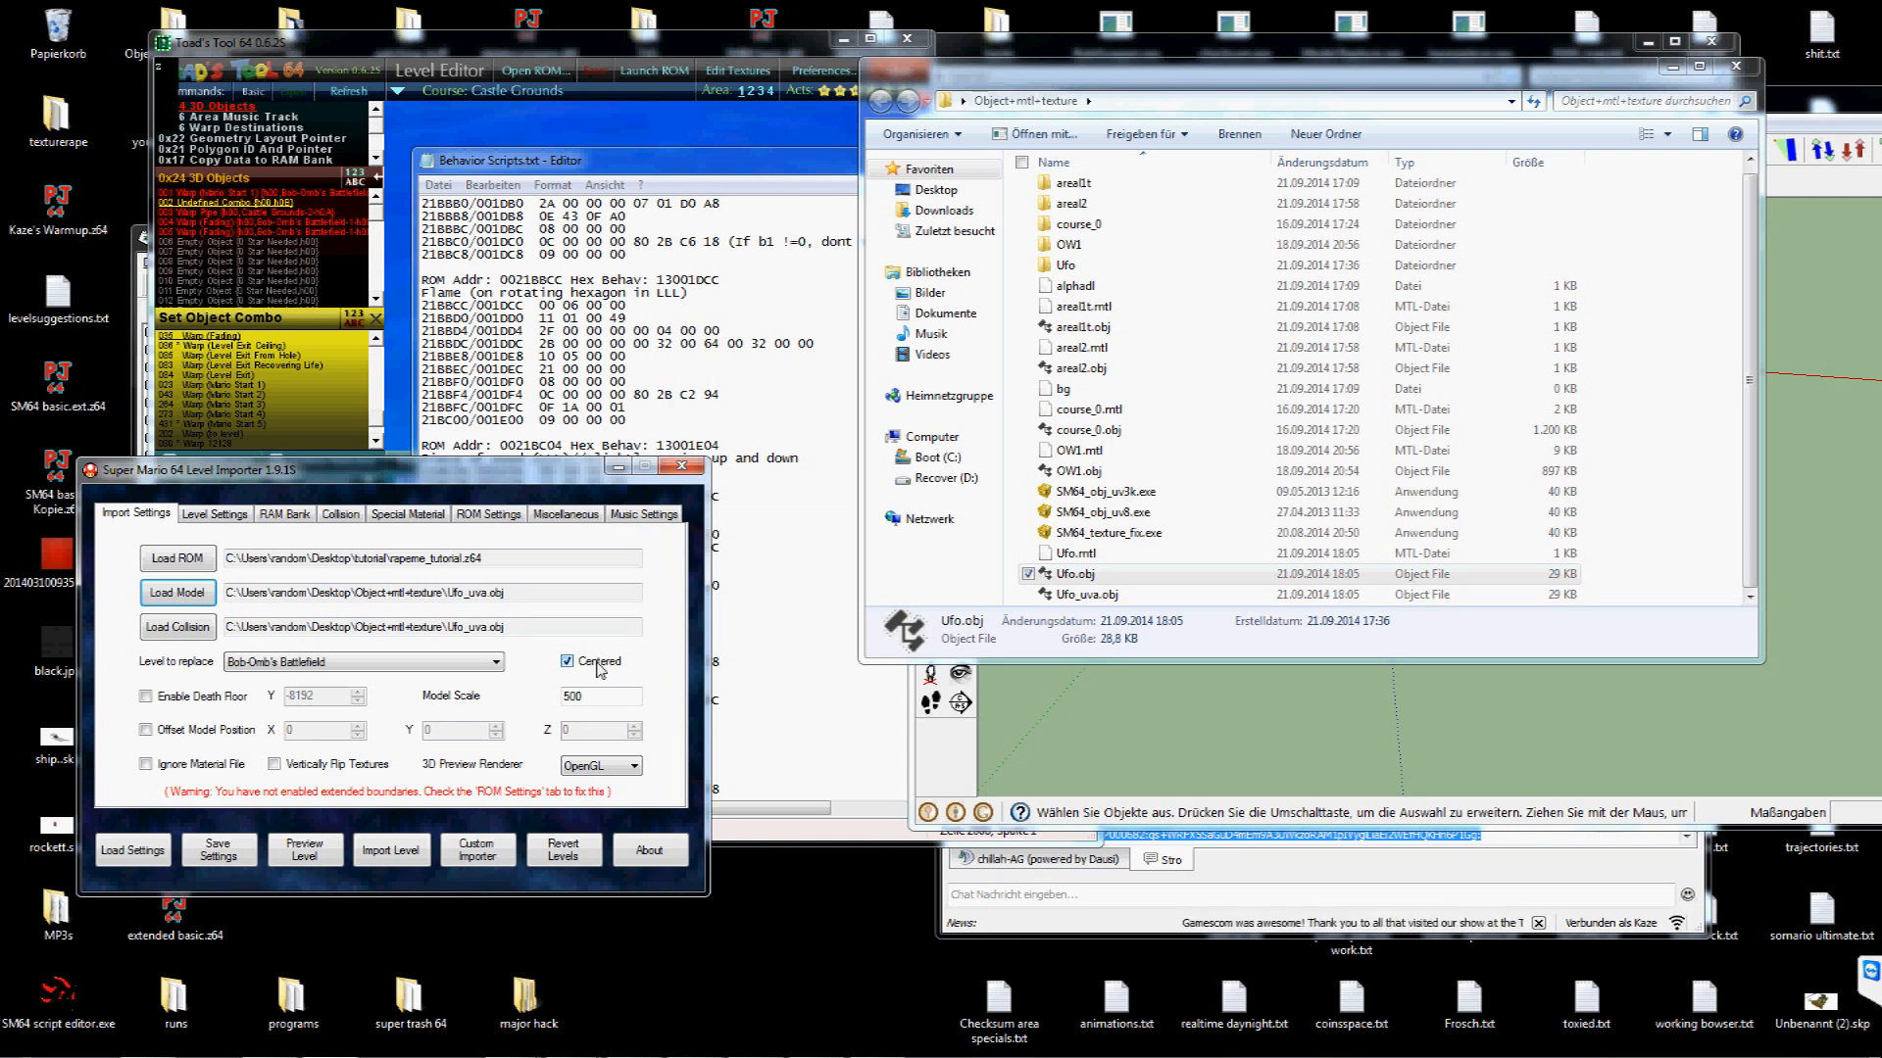
pyautogui.click(568, 661)
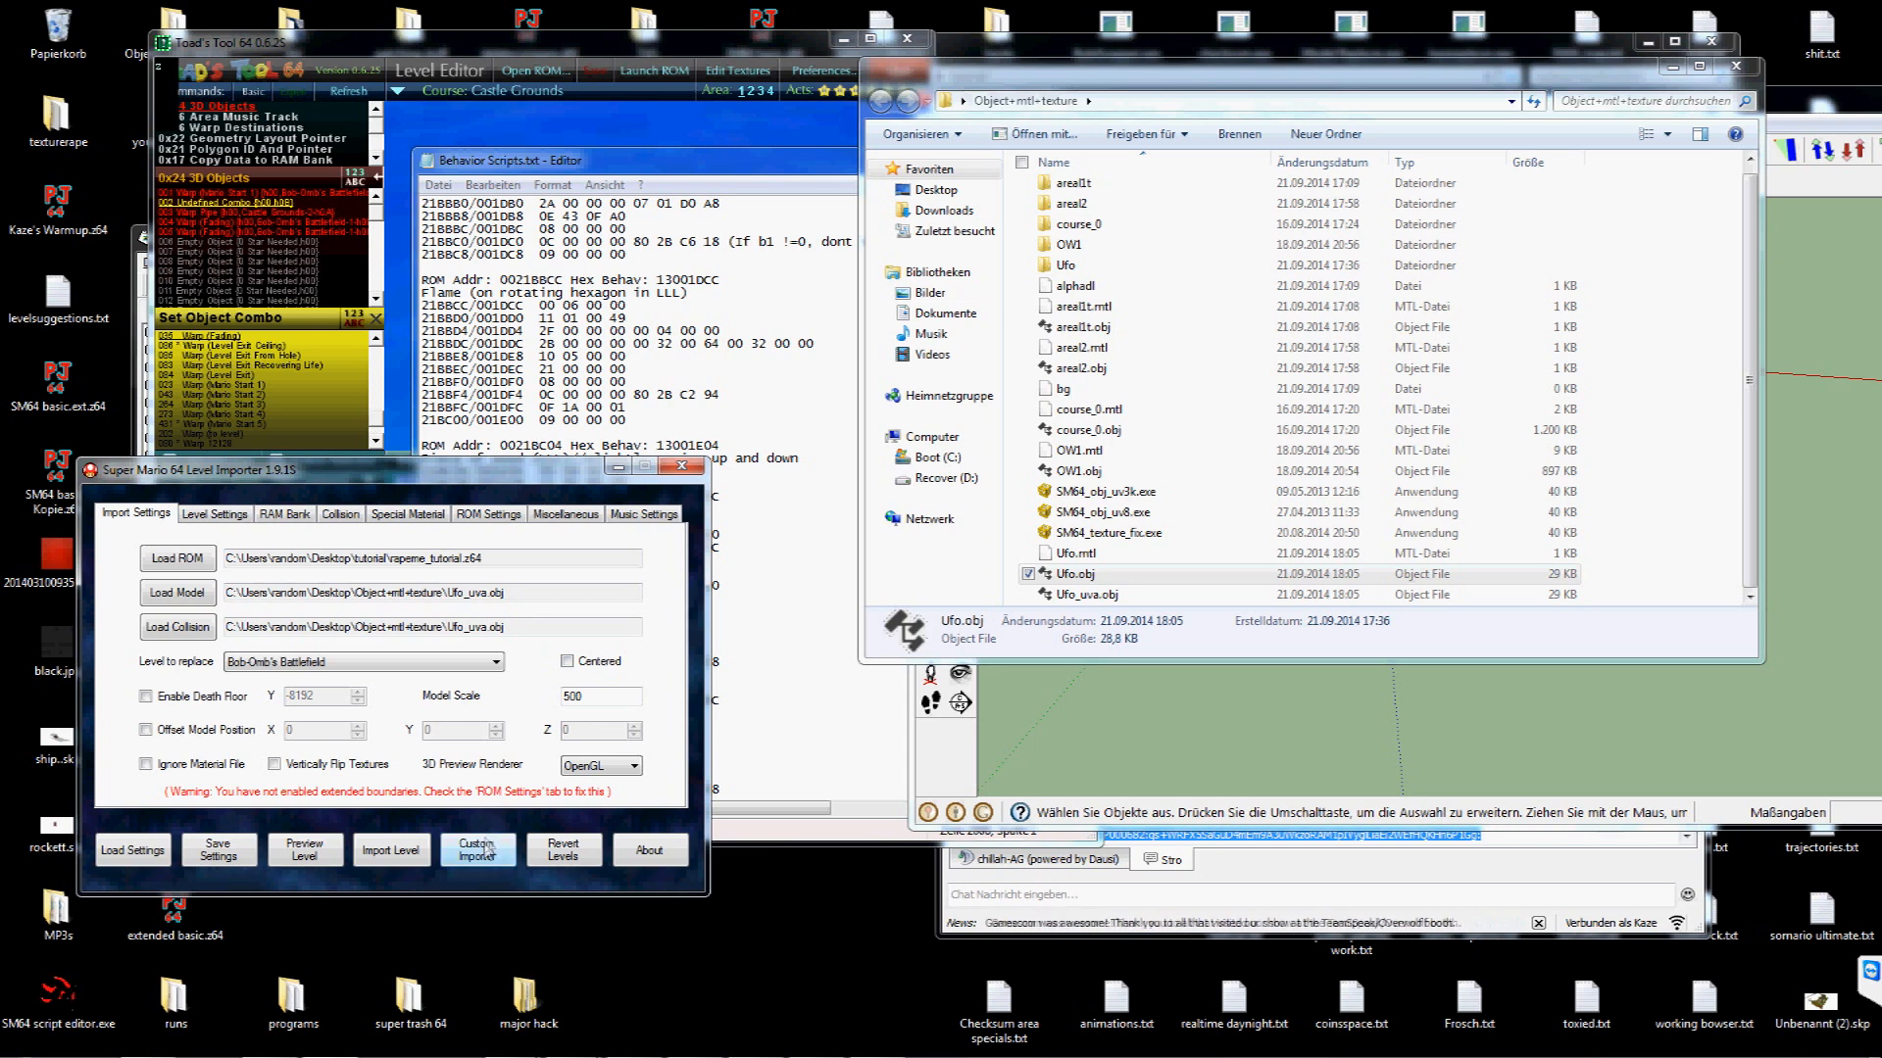
pyautogui.click(477, 848)
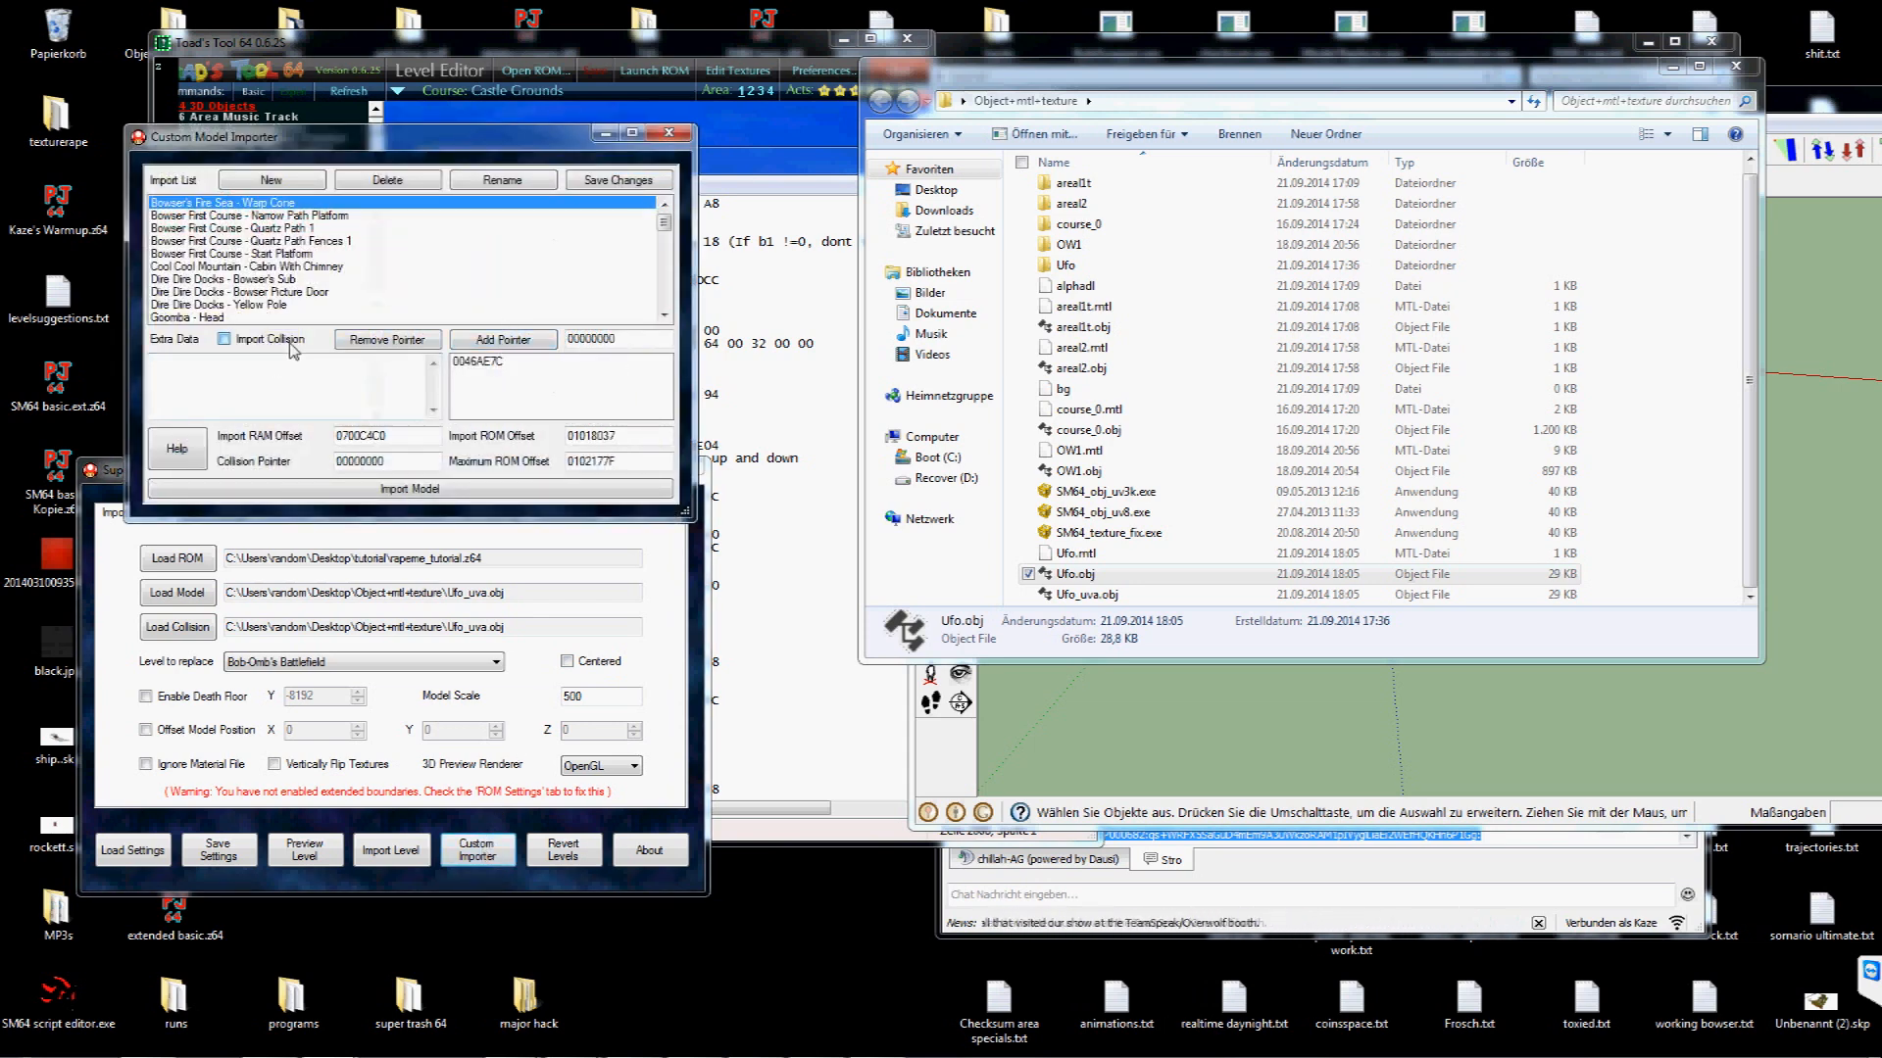
# Import the UFO with collision at pointer 2280104, collision pointer 21BC10 and the noted offsets
pyautogui.click(223, 339)
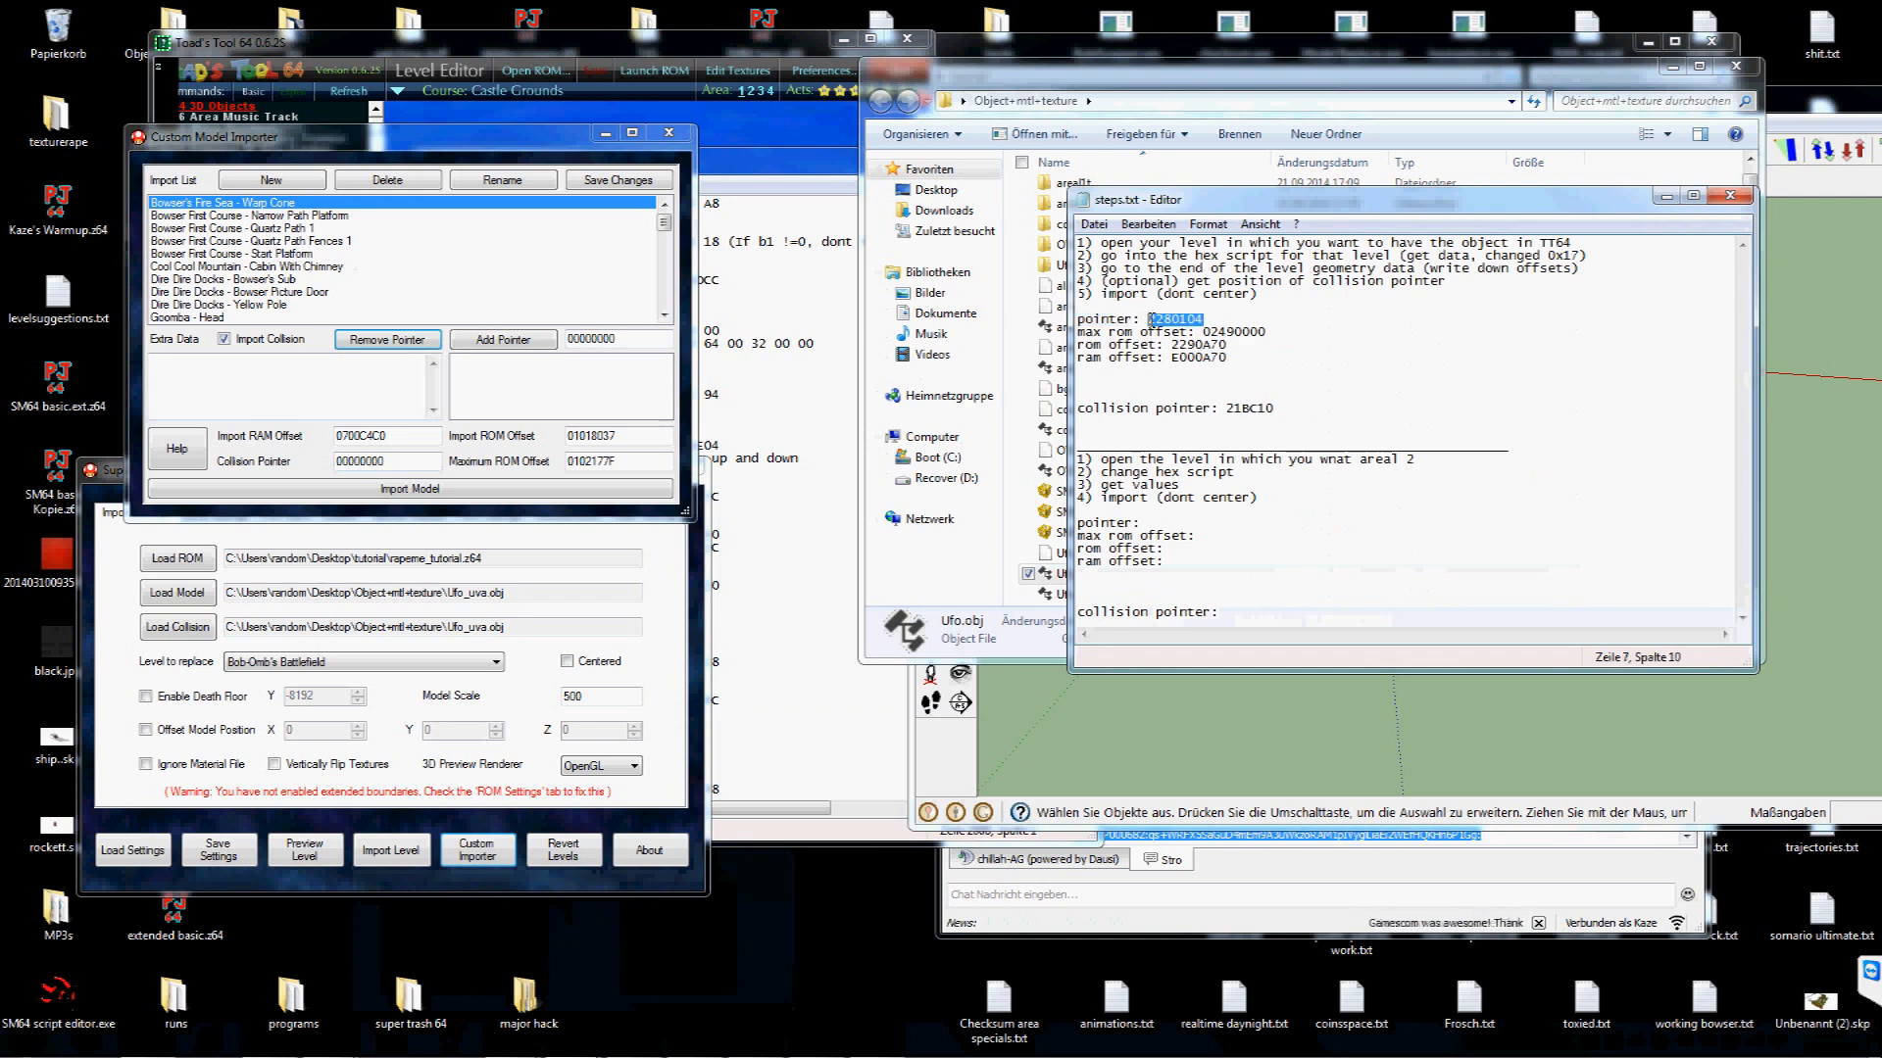
pyautogui.click(501, 339)
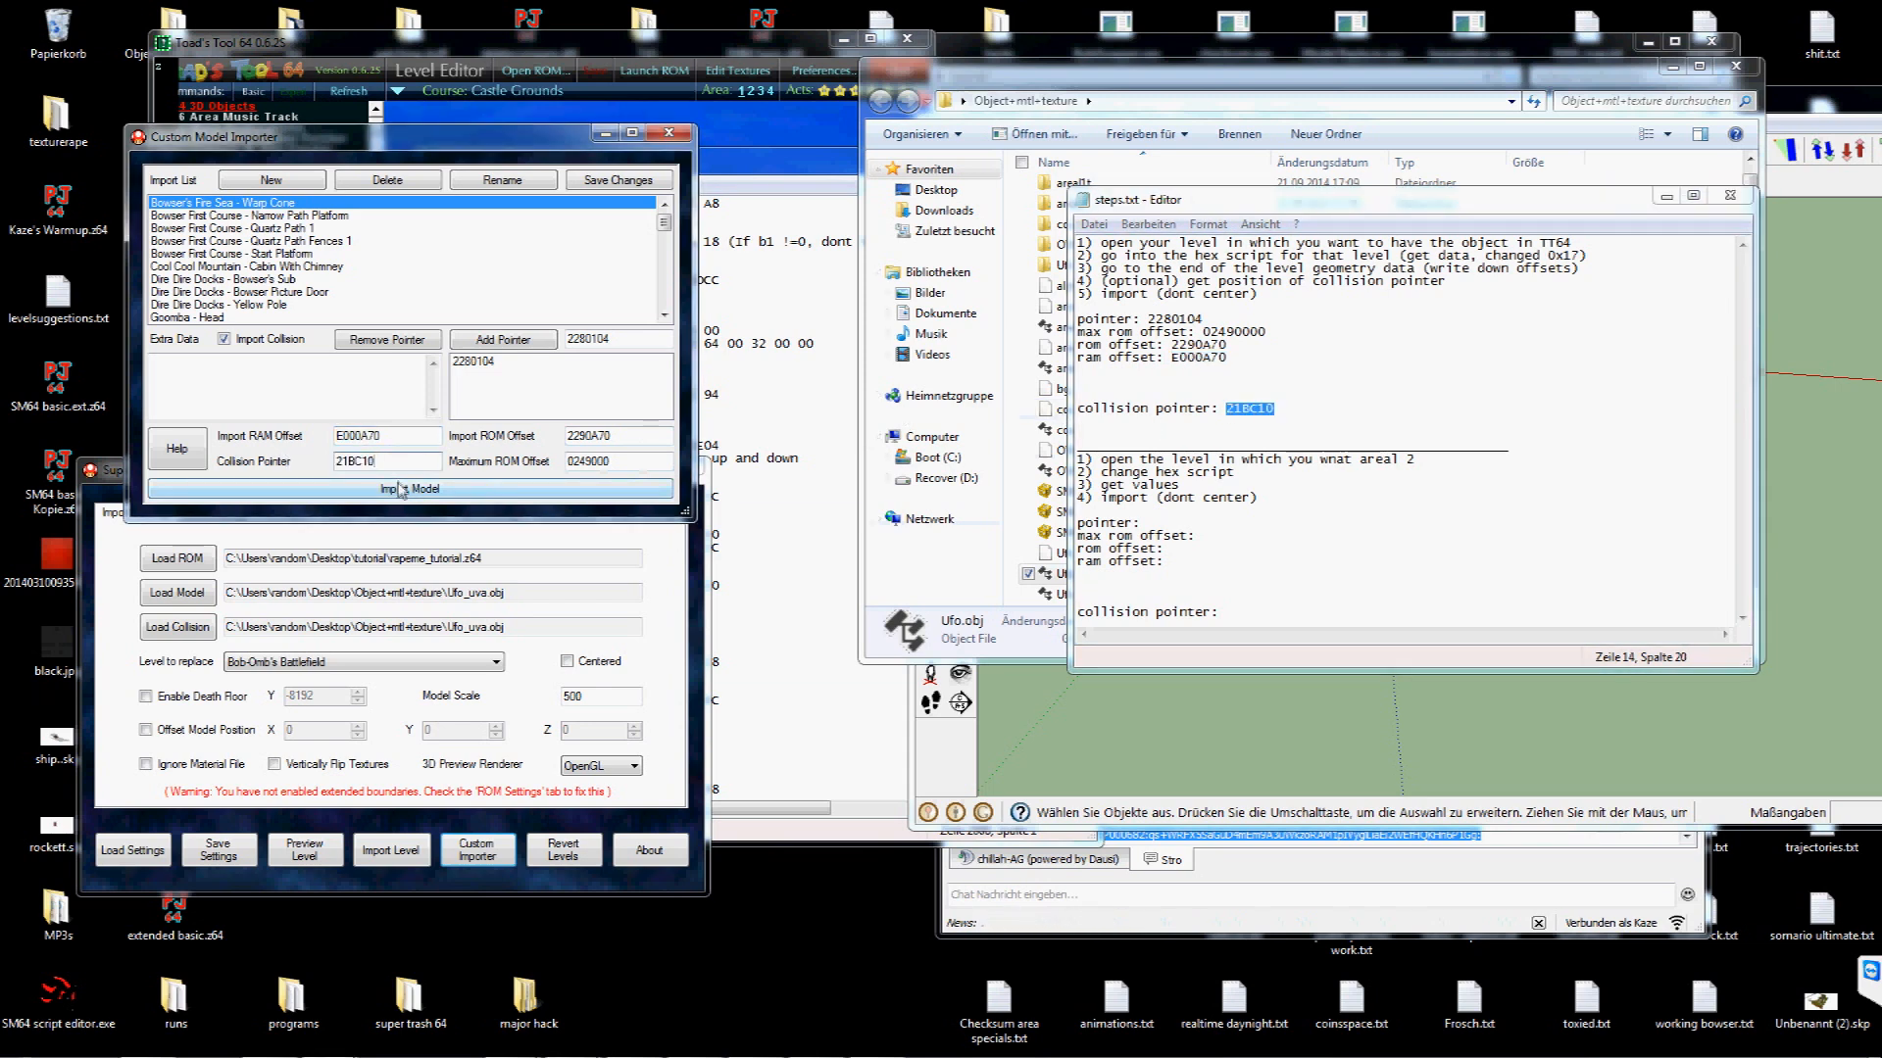
pyautogui.click(407, 488)
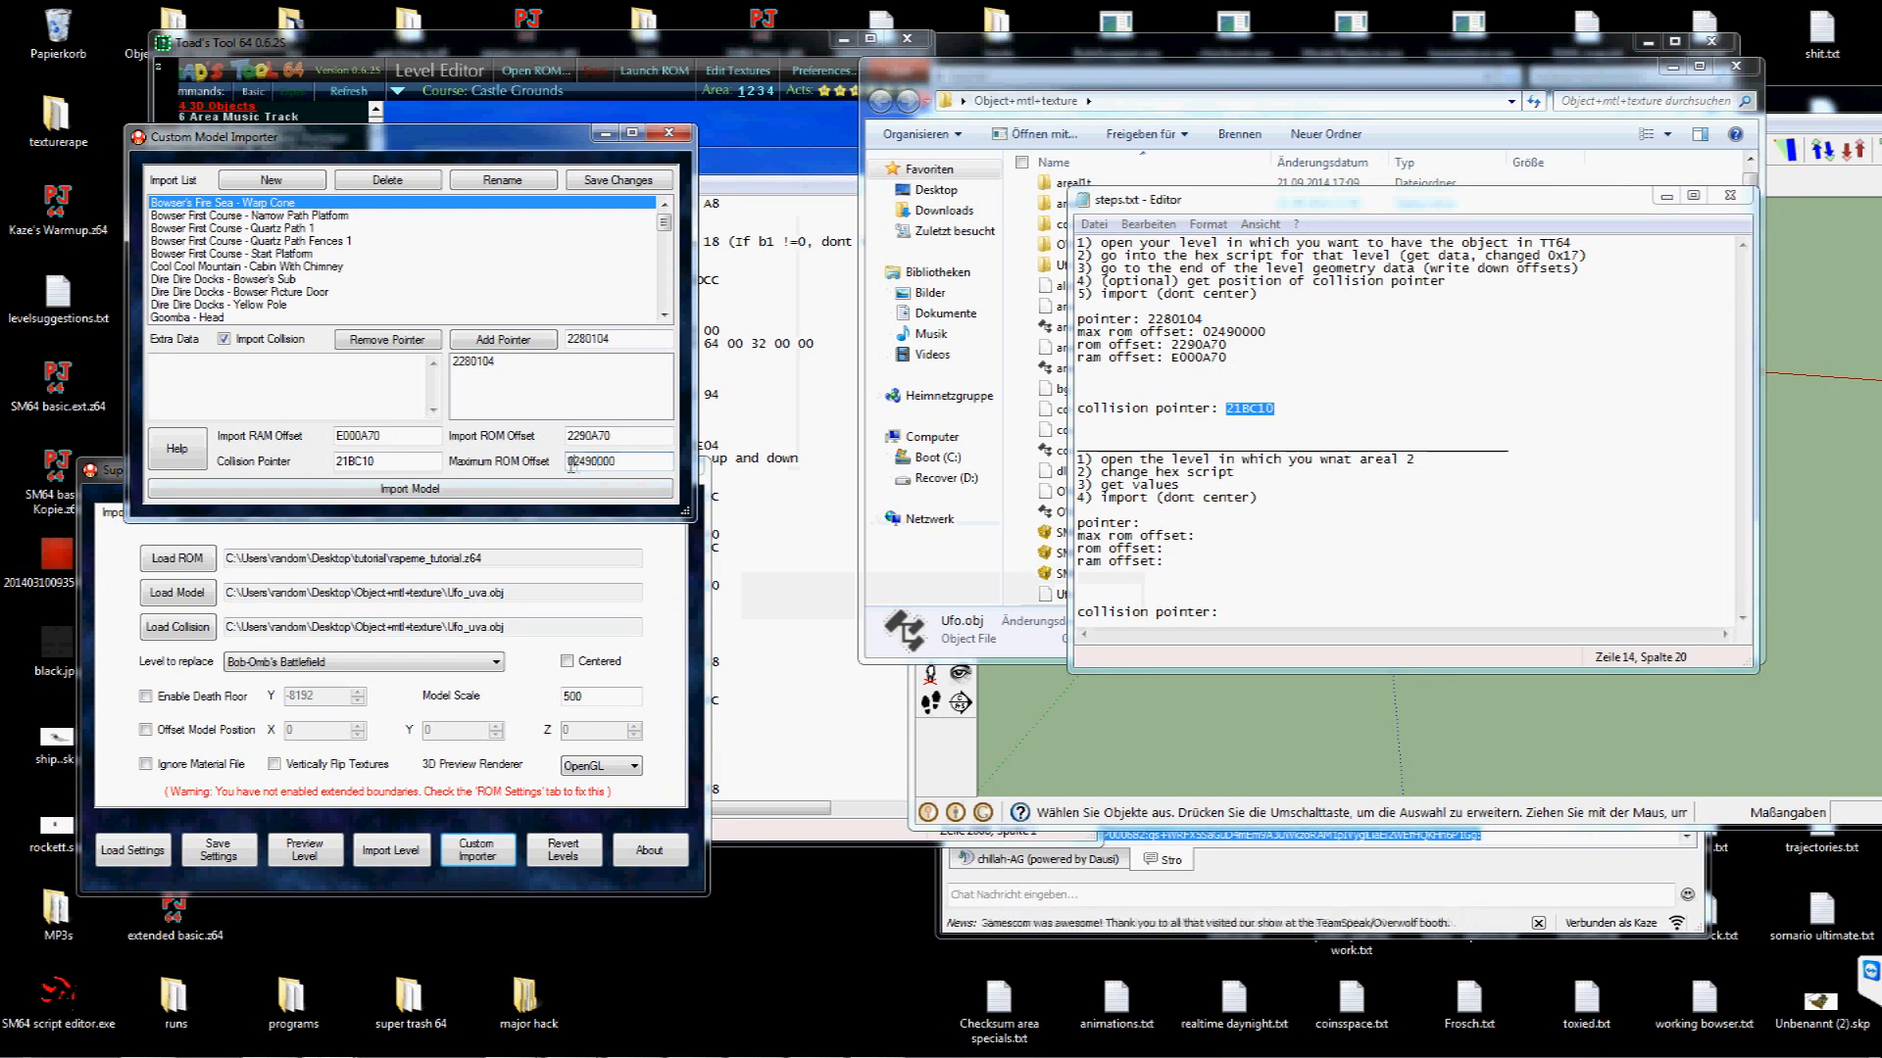
pyautogui.click(408, 488)
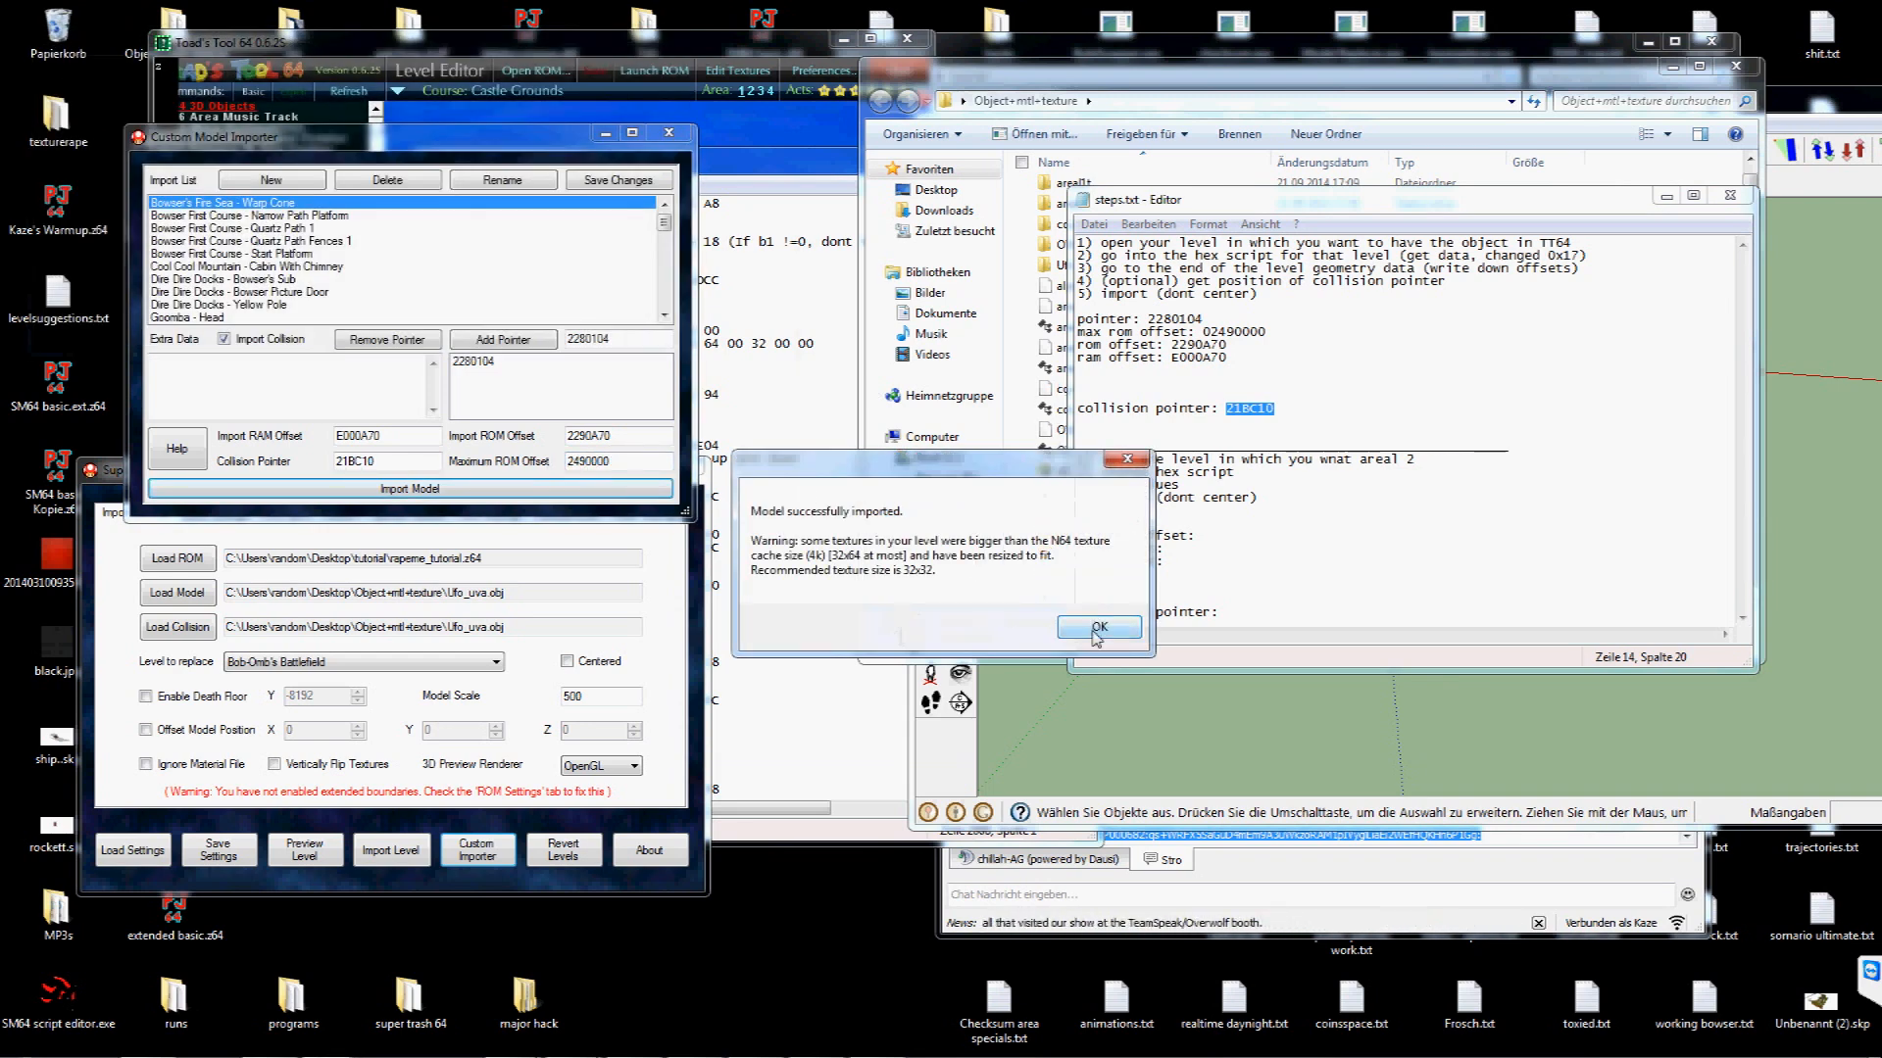
pyautogui.click(1093, 628)
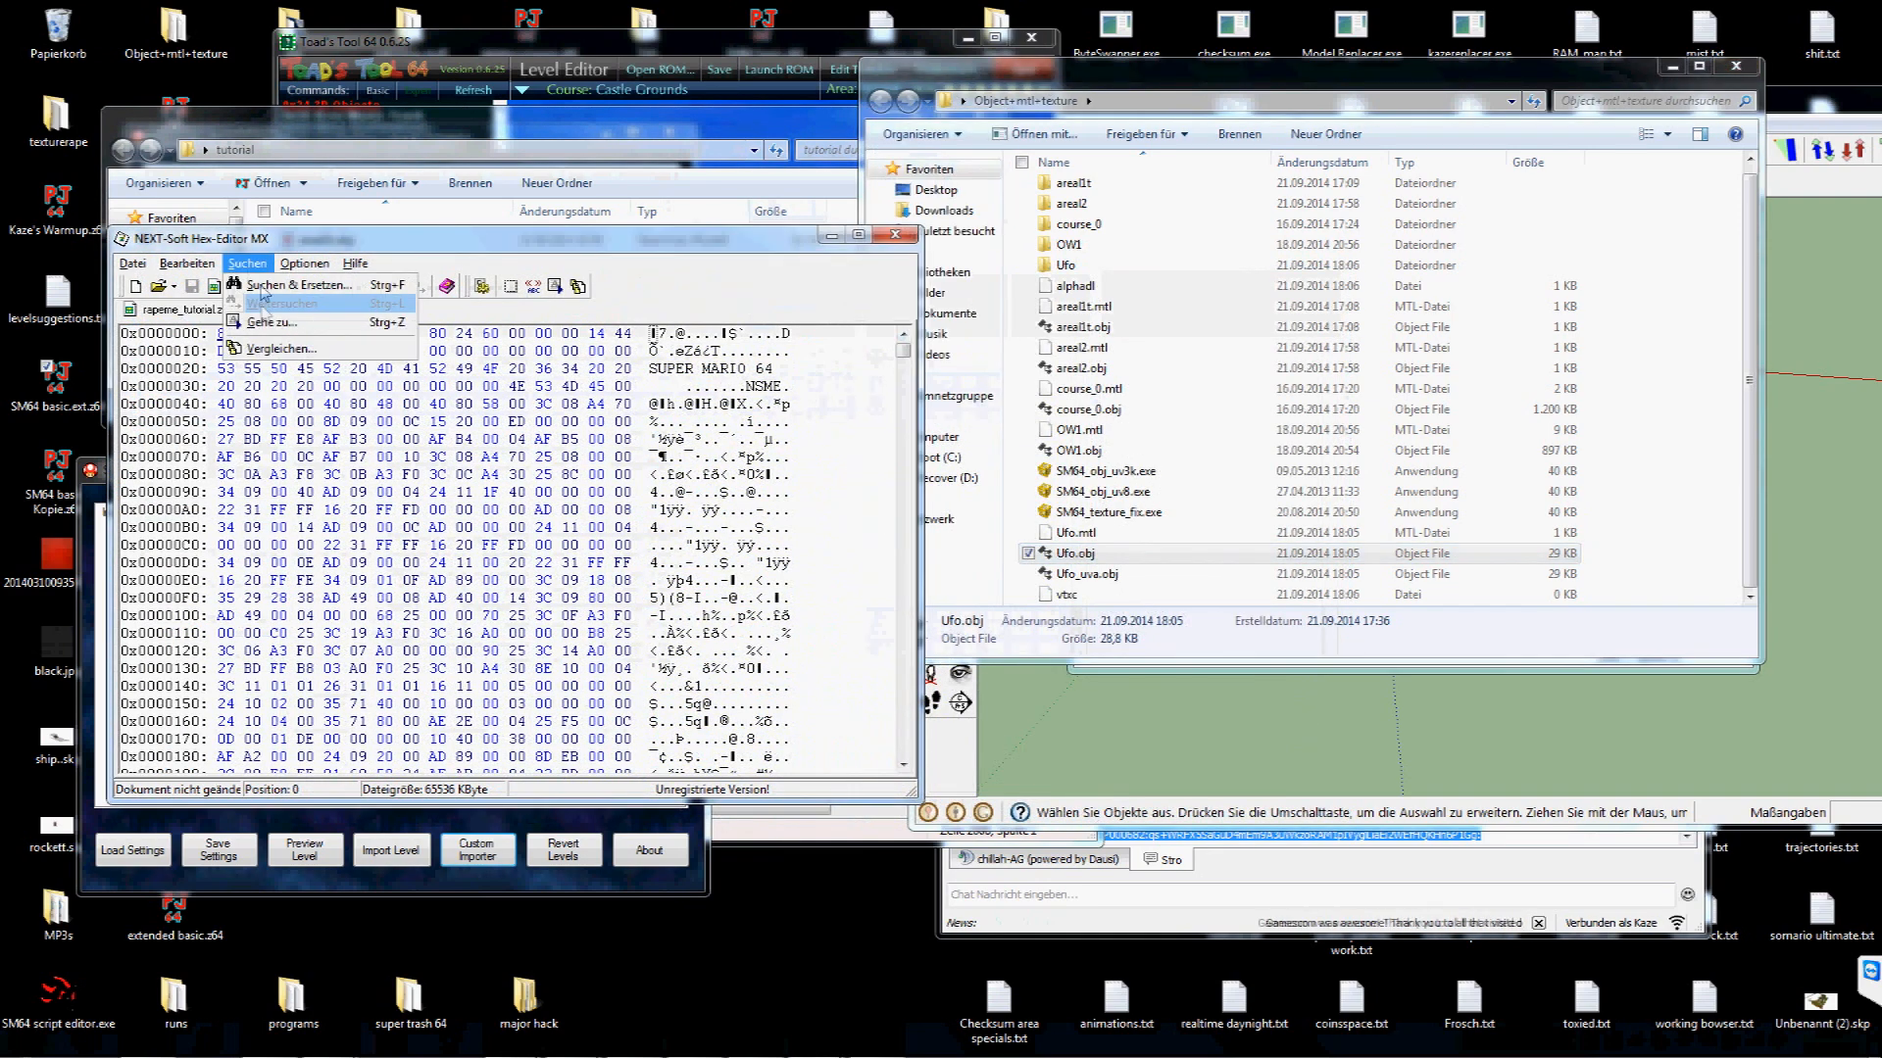
# Jump to ROM offset 2280104 via Gehe zu, then leave the hex editor
pyautogui.click(271, 321)
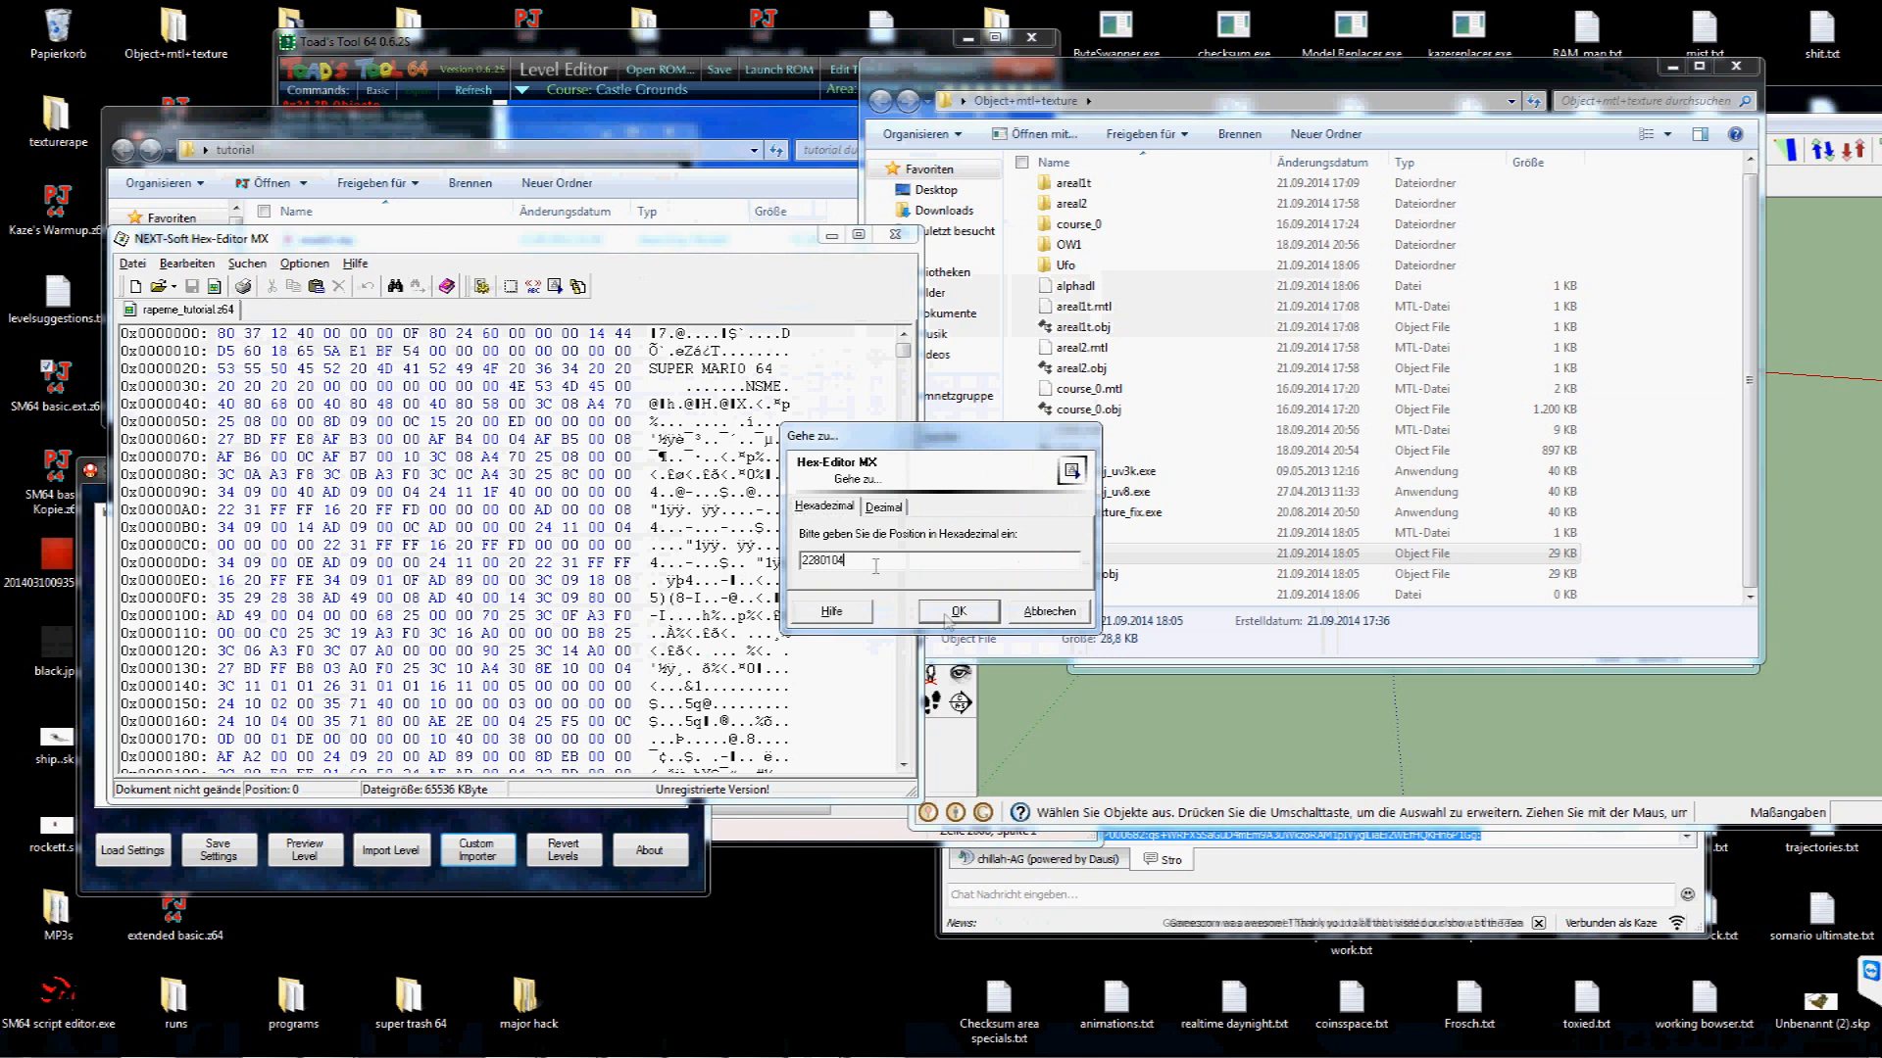
pyautogui.click(959, 612)
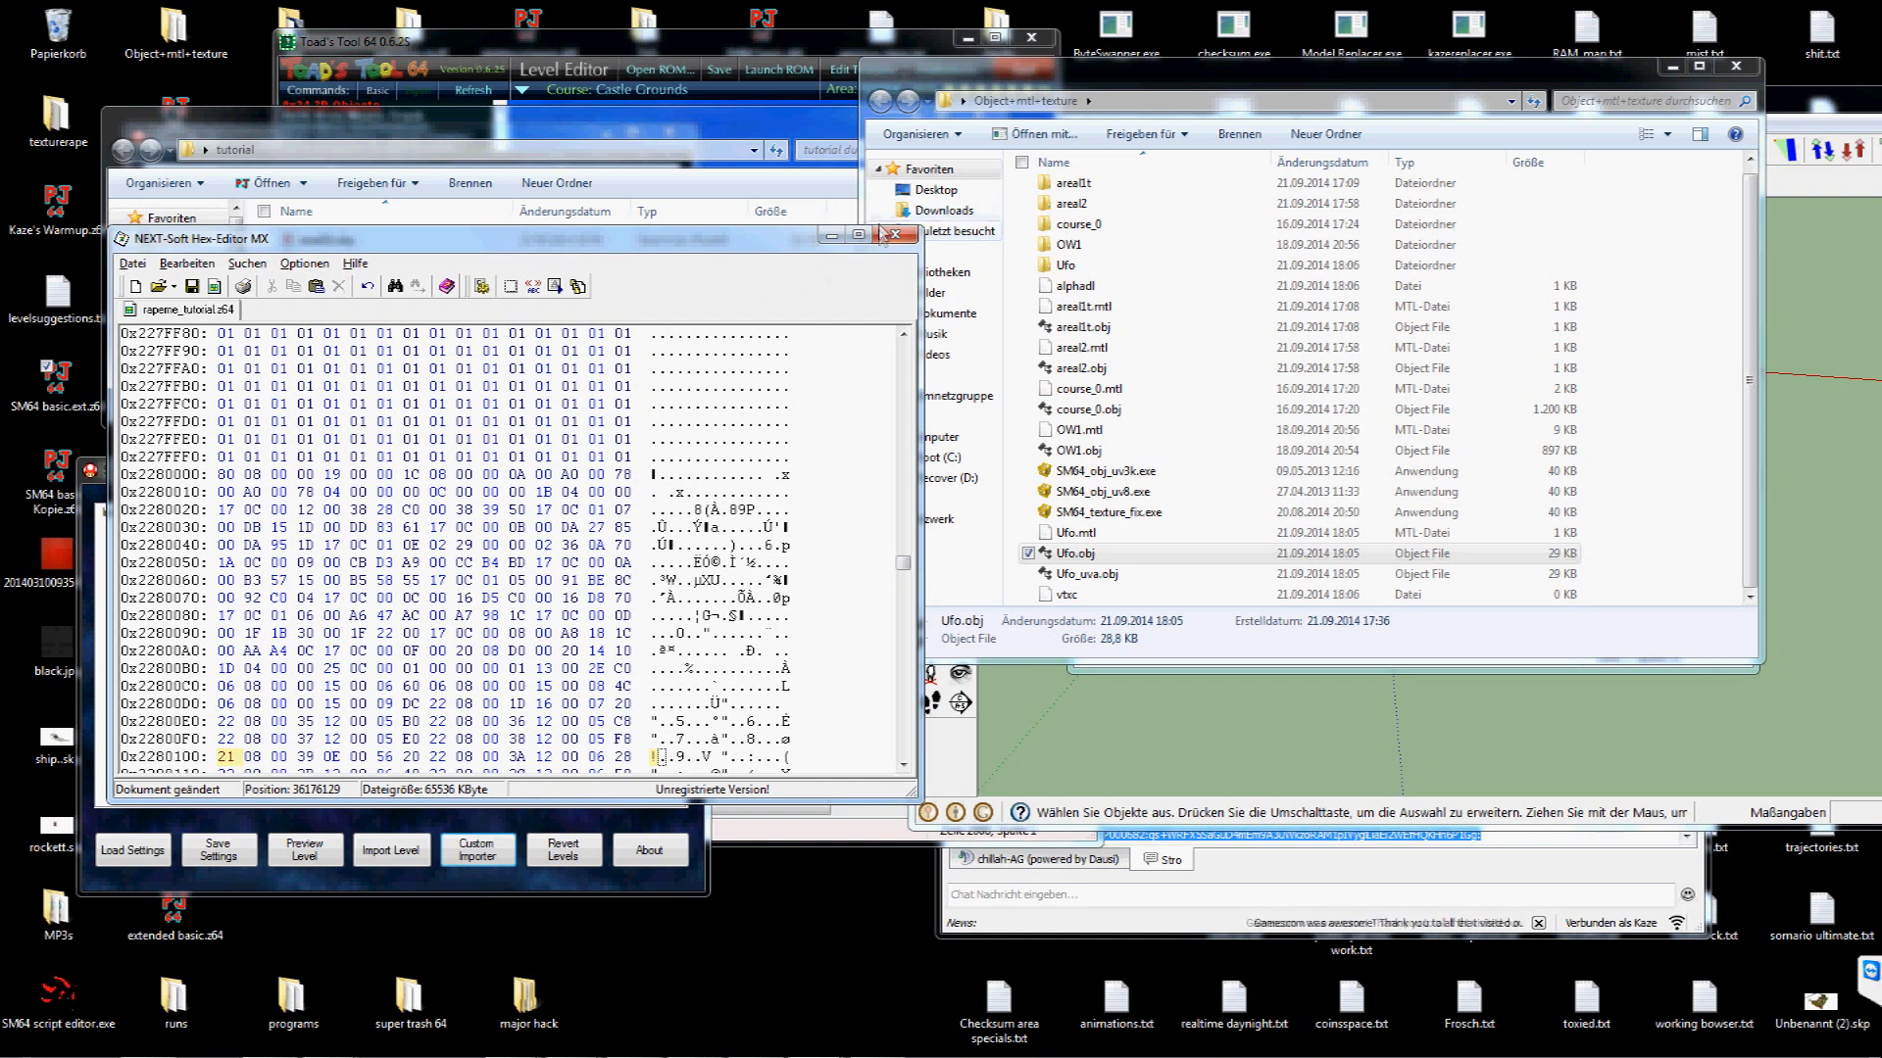
pyautogui.click(896, 236)
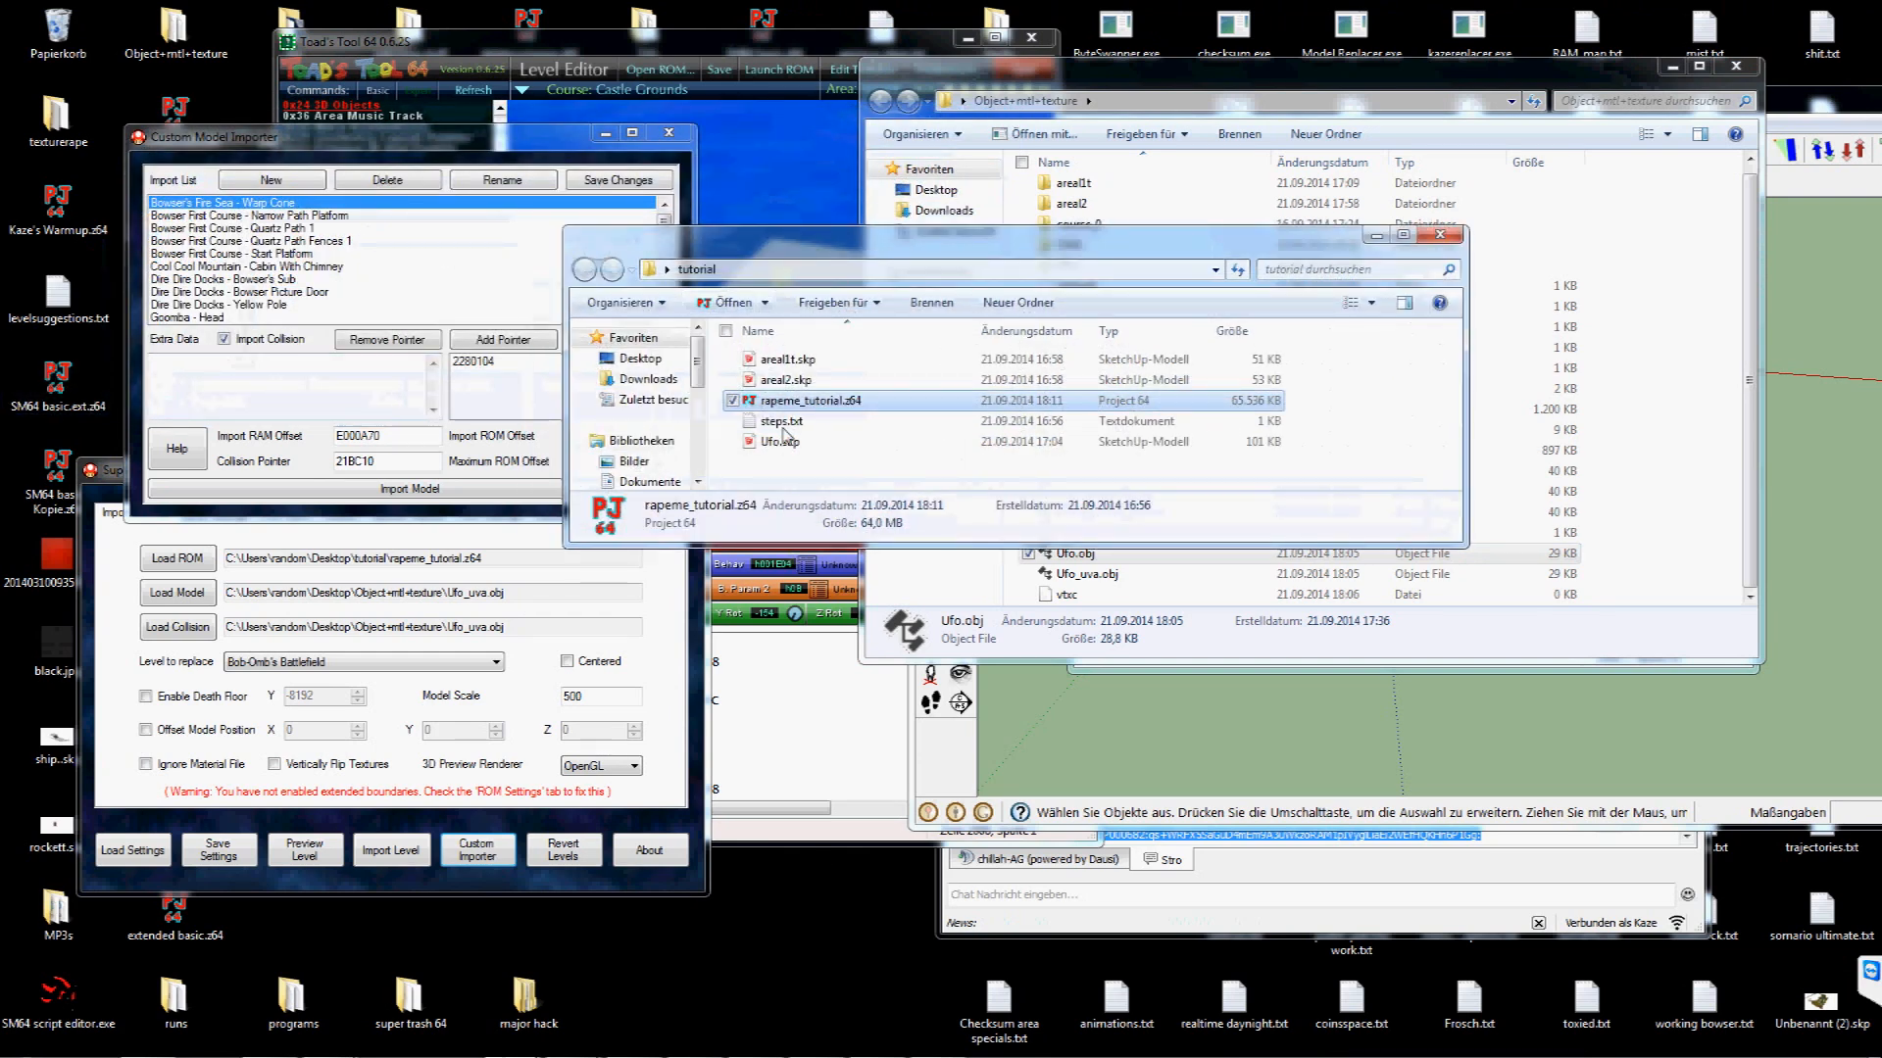
# Open rapeme_tutorial.z64 in Toad's Tool 64, then load the same ROM in Hex-Editor MX
pyautogui.rightClick(797, 399)
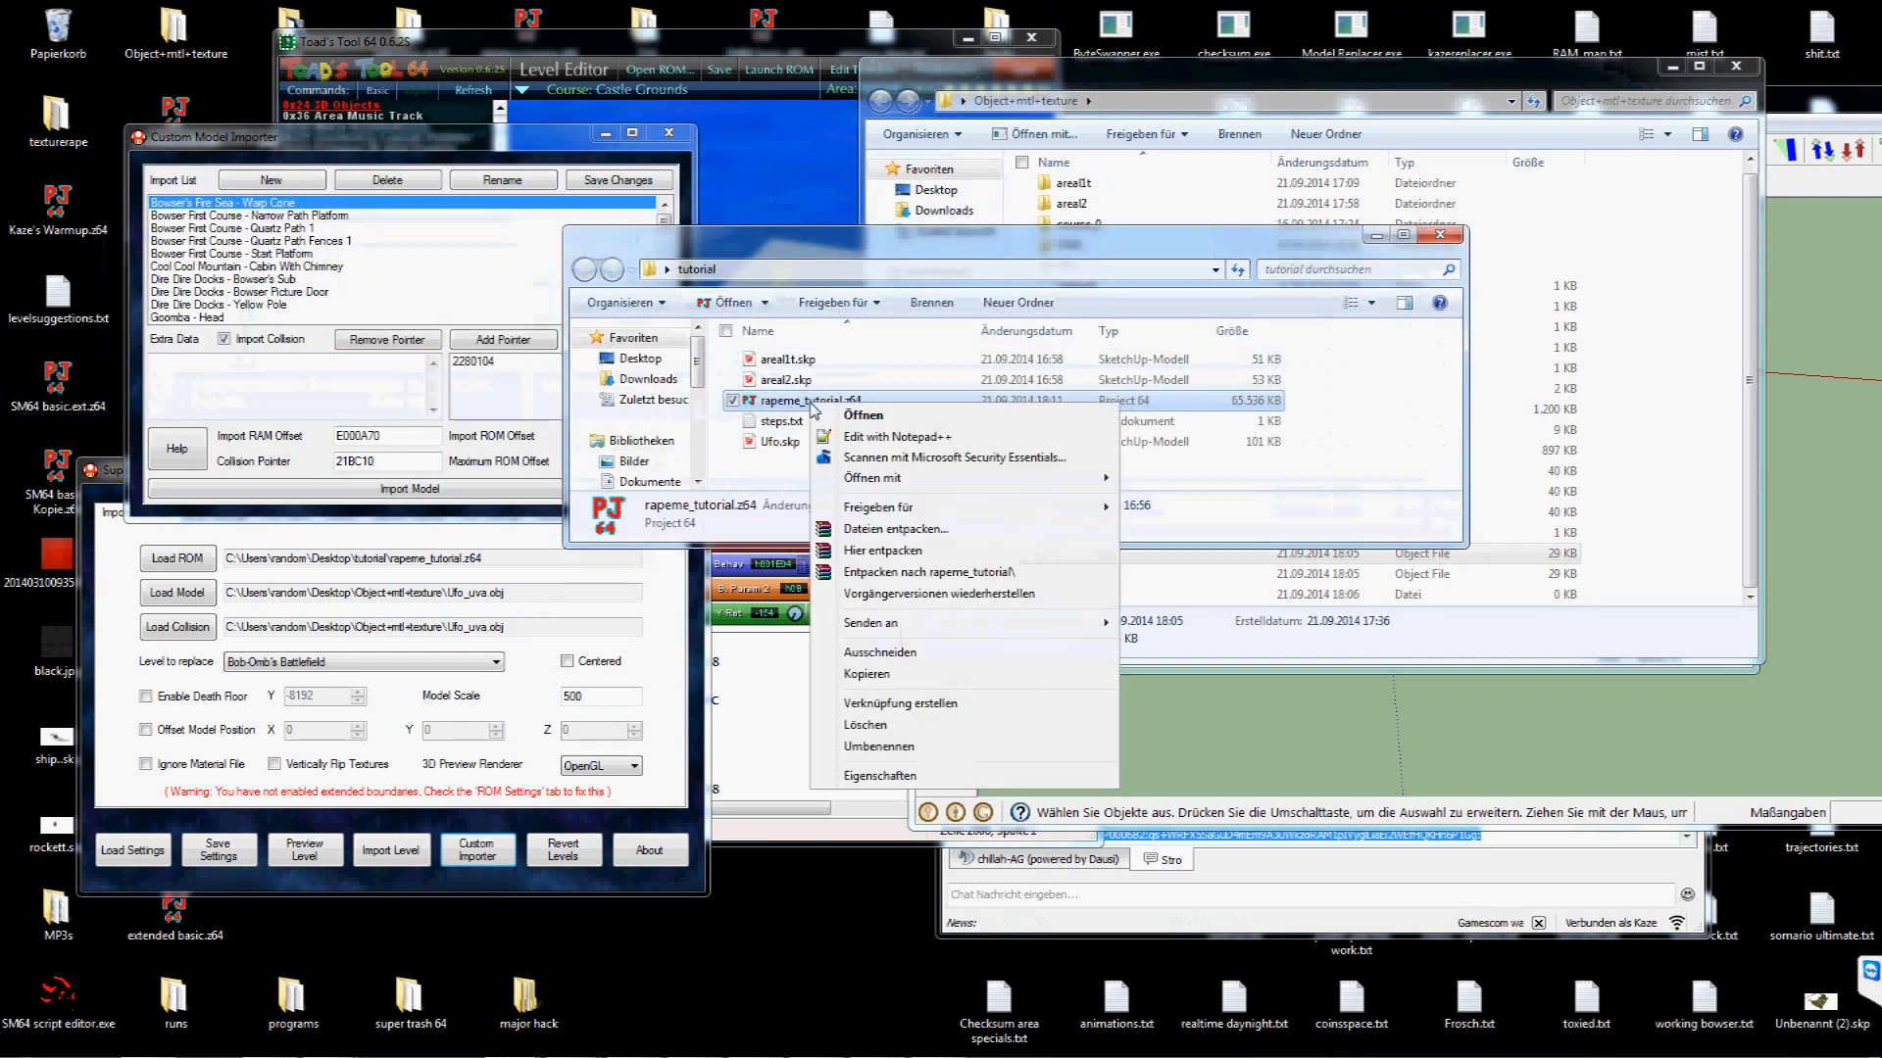
pyautogui.click(862, 413)
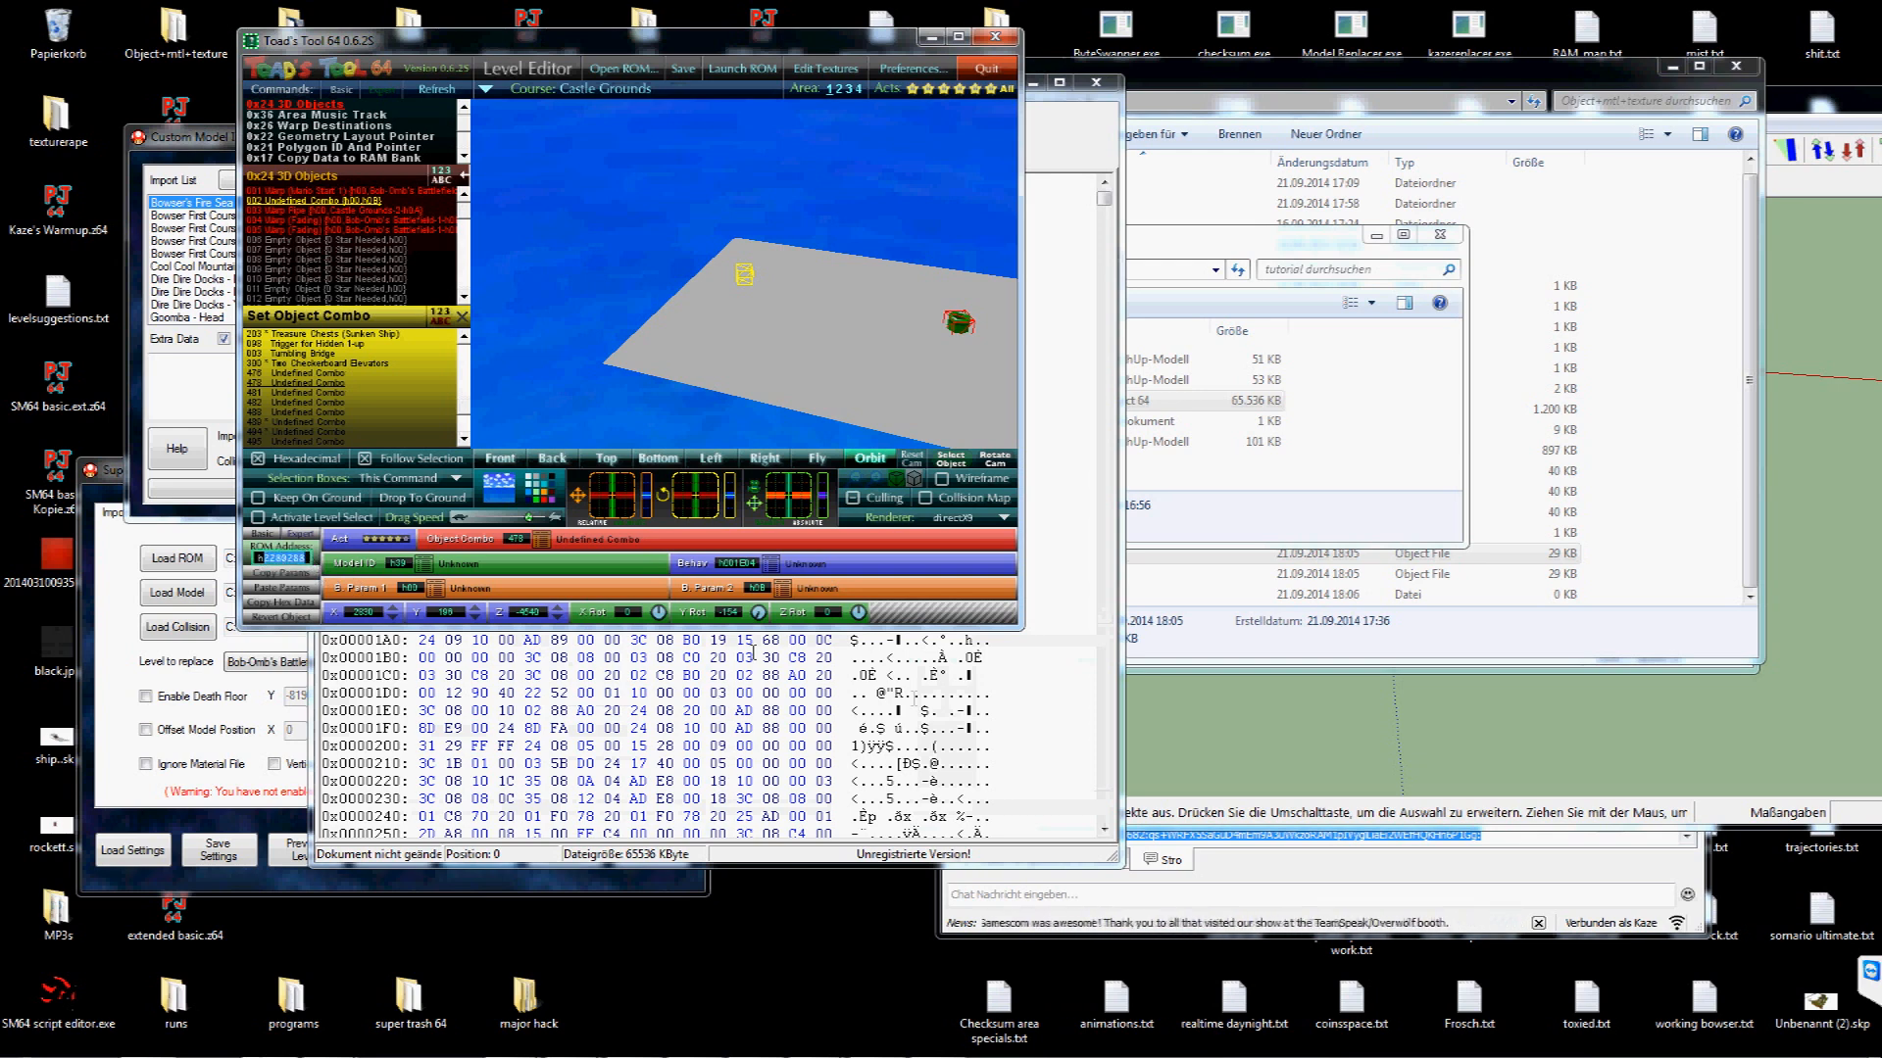
pyautogui.click(447, 110)
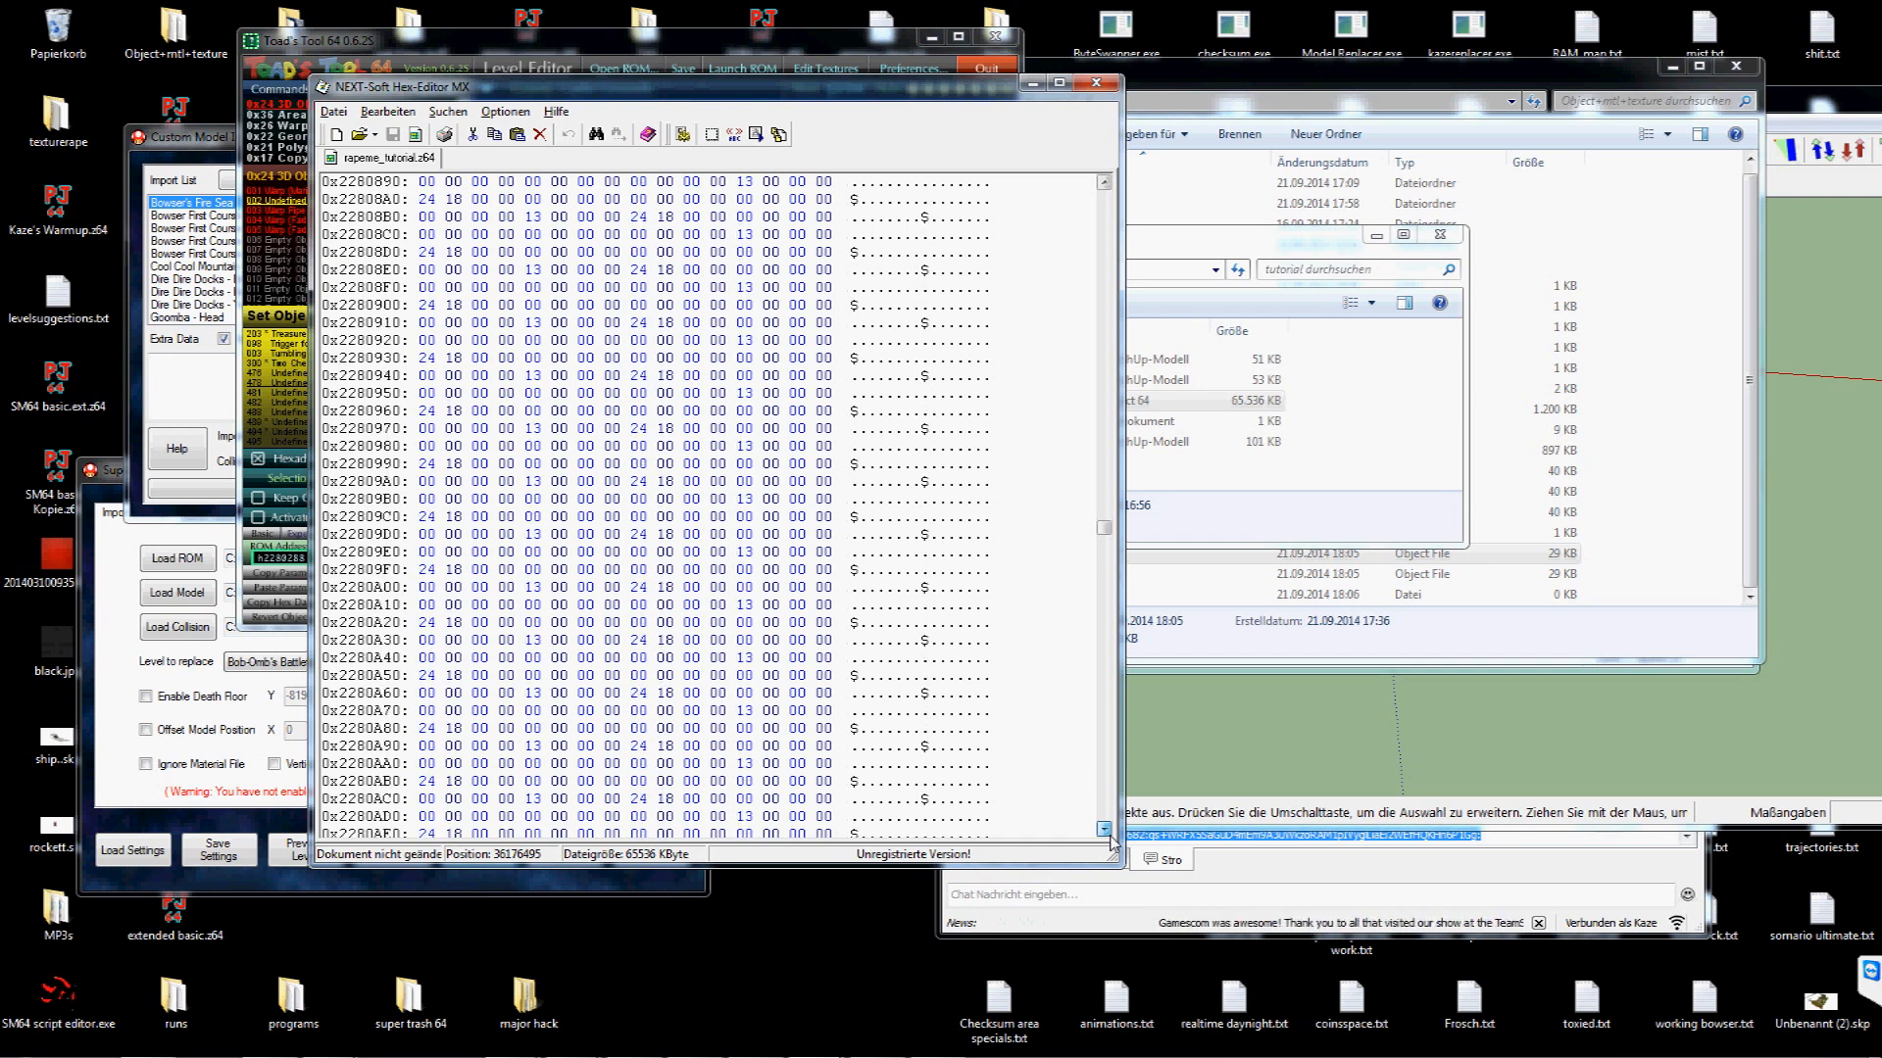
# Overwrite the area command bytes in the 0x2281180 script row with 02 and 16
pyautogui.scroll(-3)
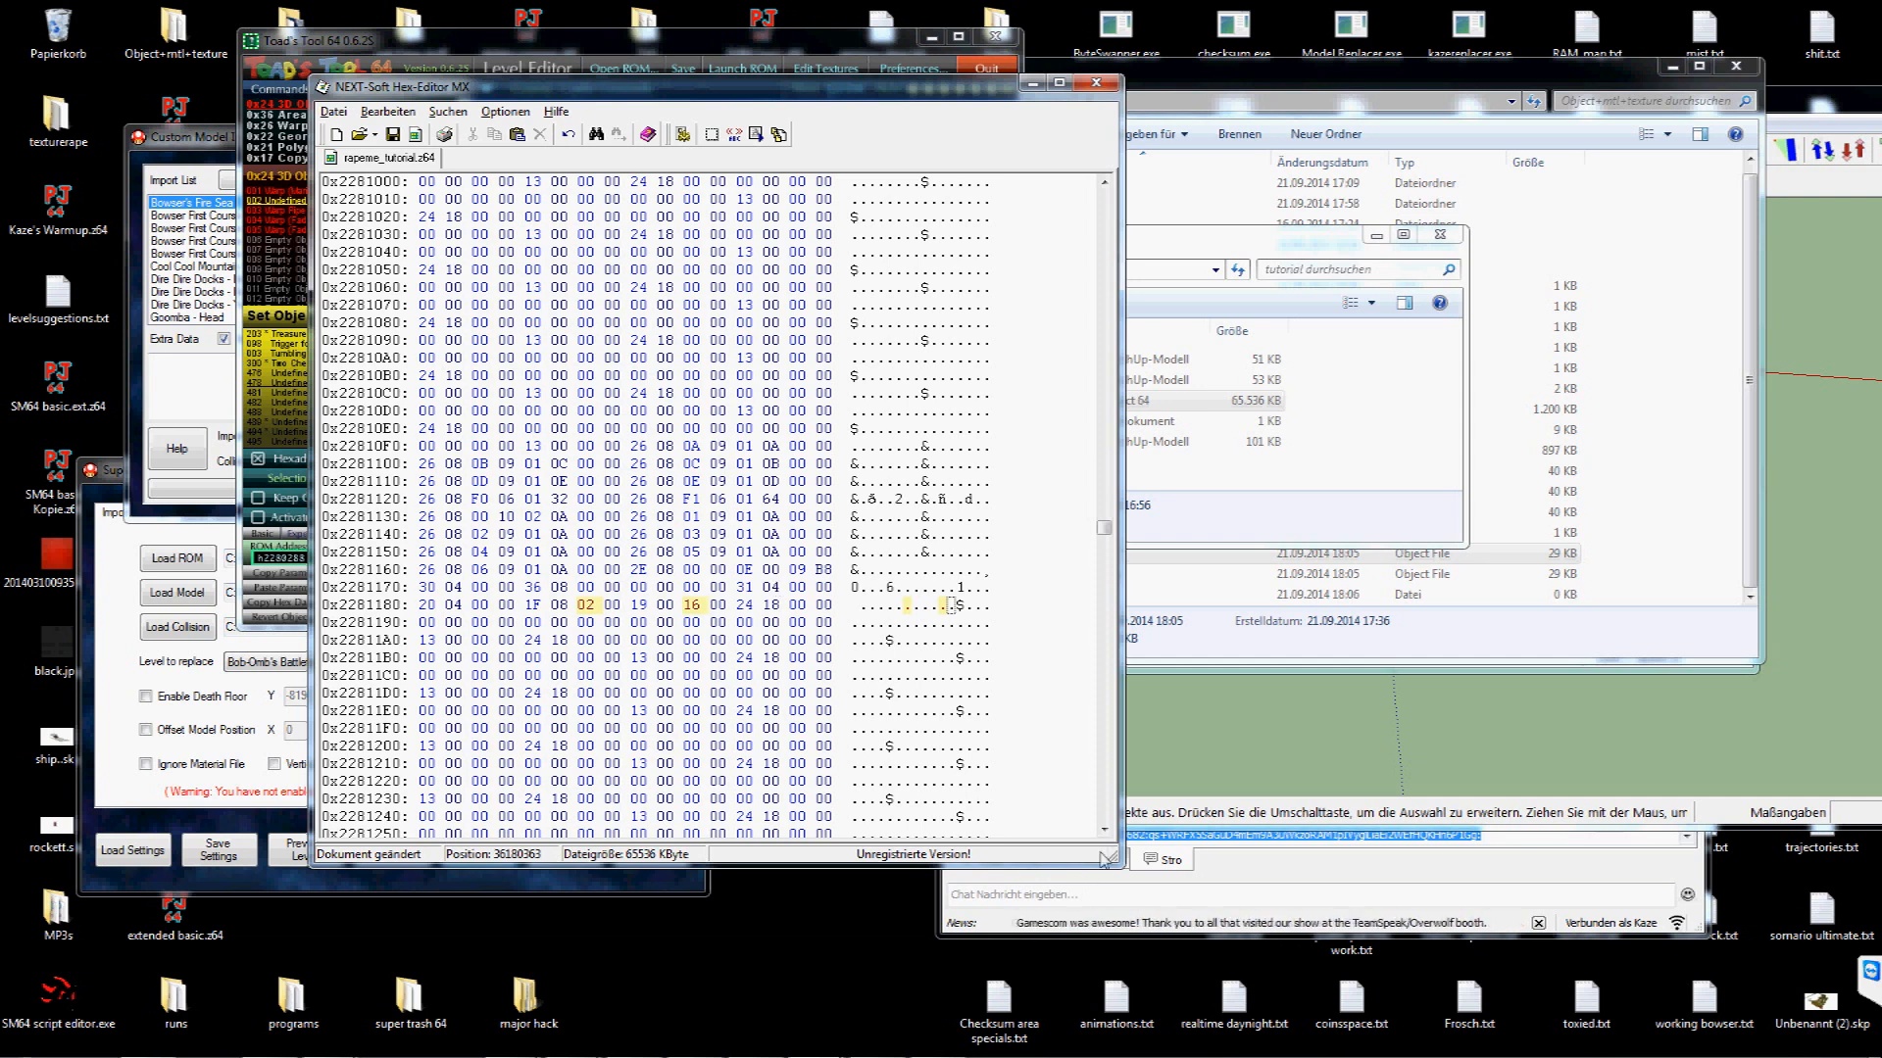
pyautogui.click(1105, 827)
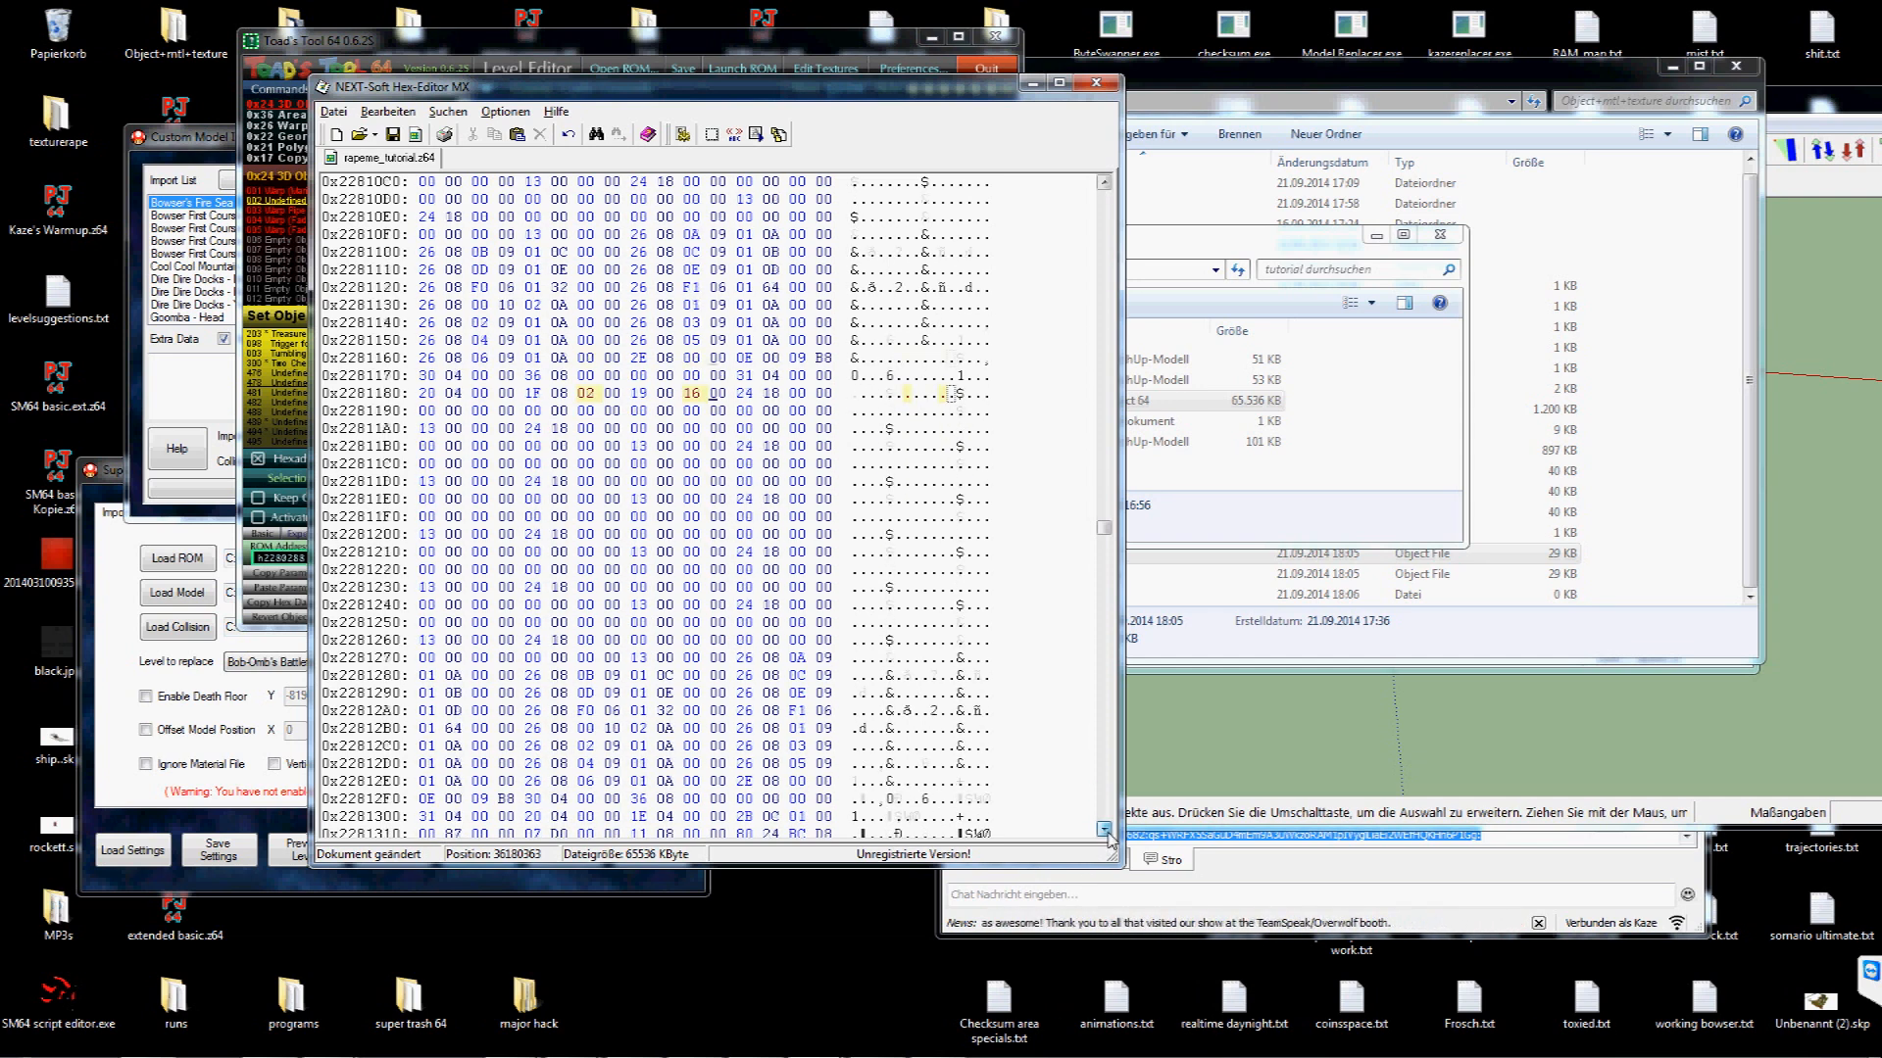
# Paste the data block from 0x2281700 over the filler 01 bytes at 0x2281600
pyautogui.scroll(-3)
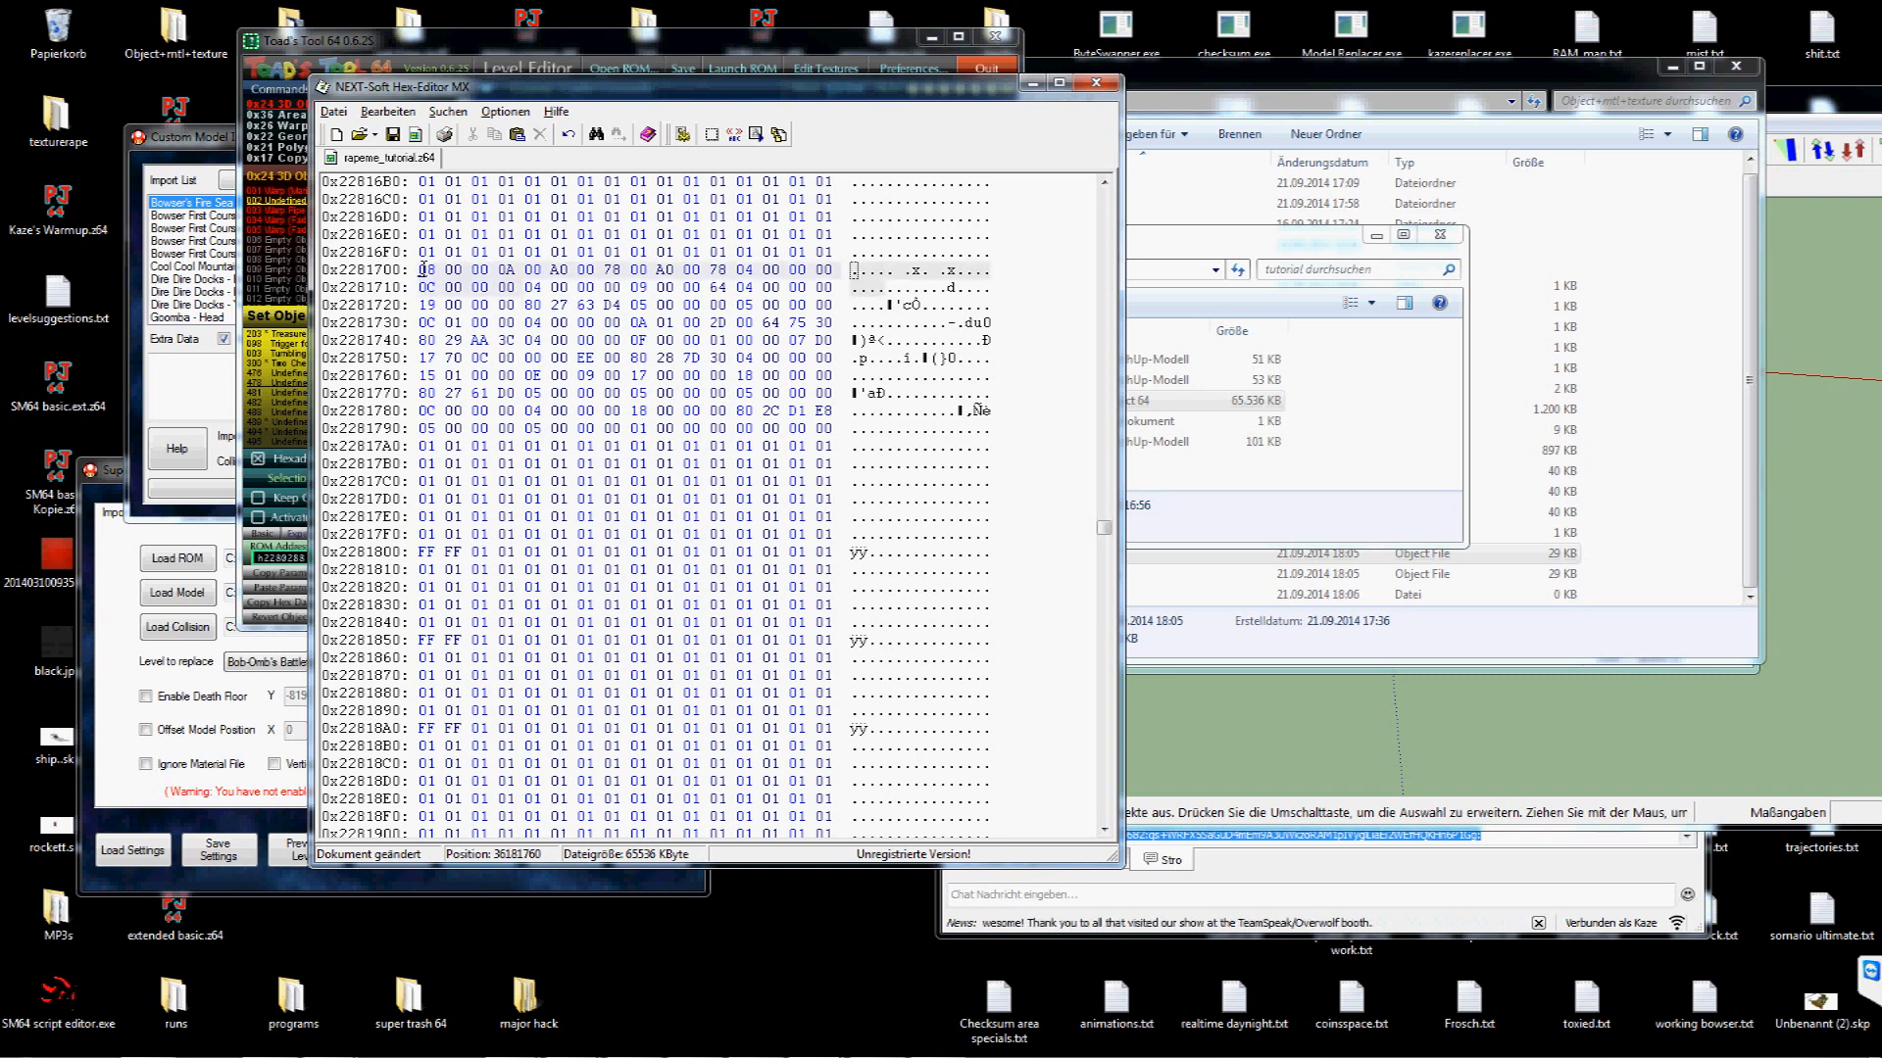
pyautogui.moveTo(419, 269); pyautogui.dragTo(604, 339)
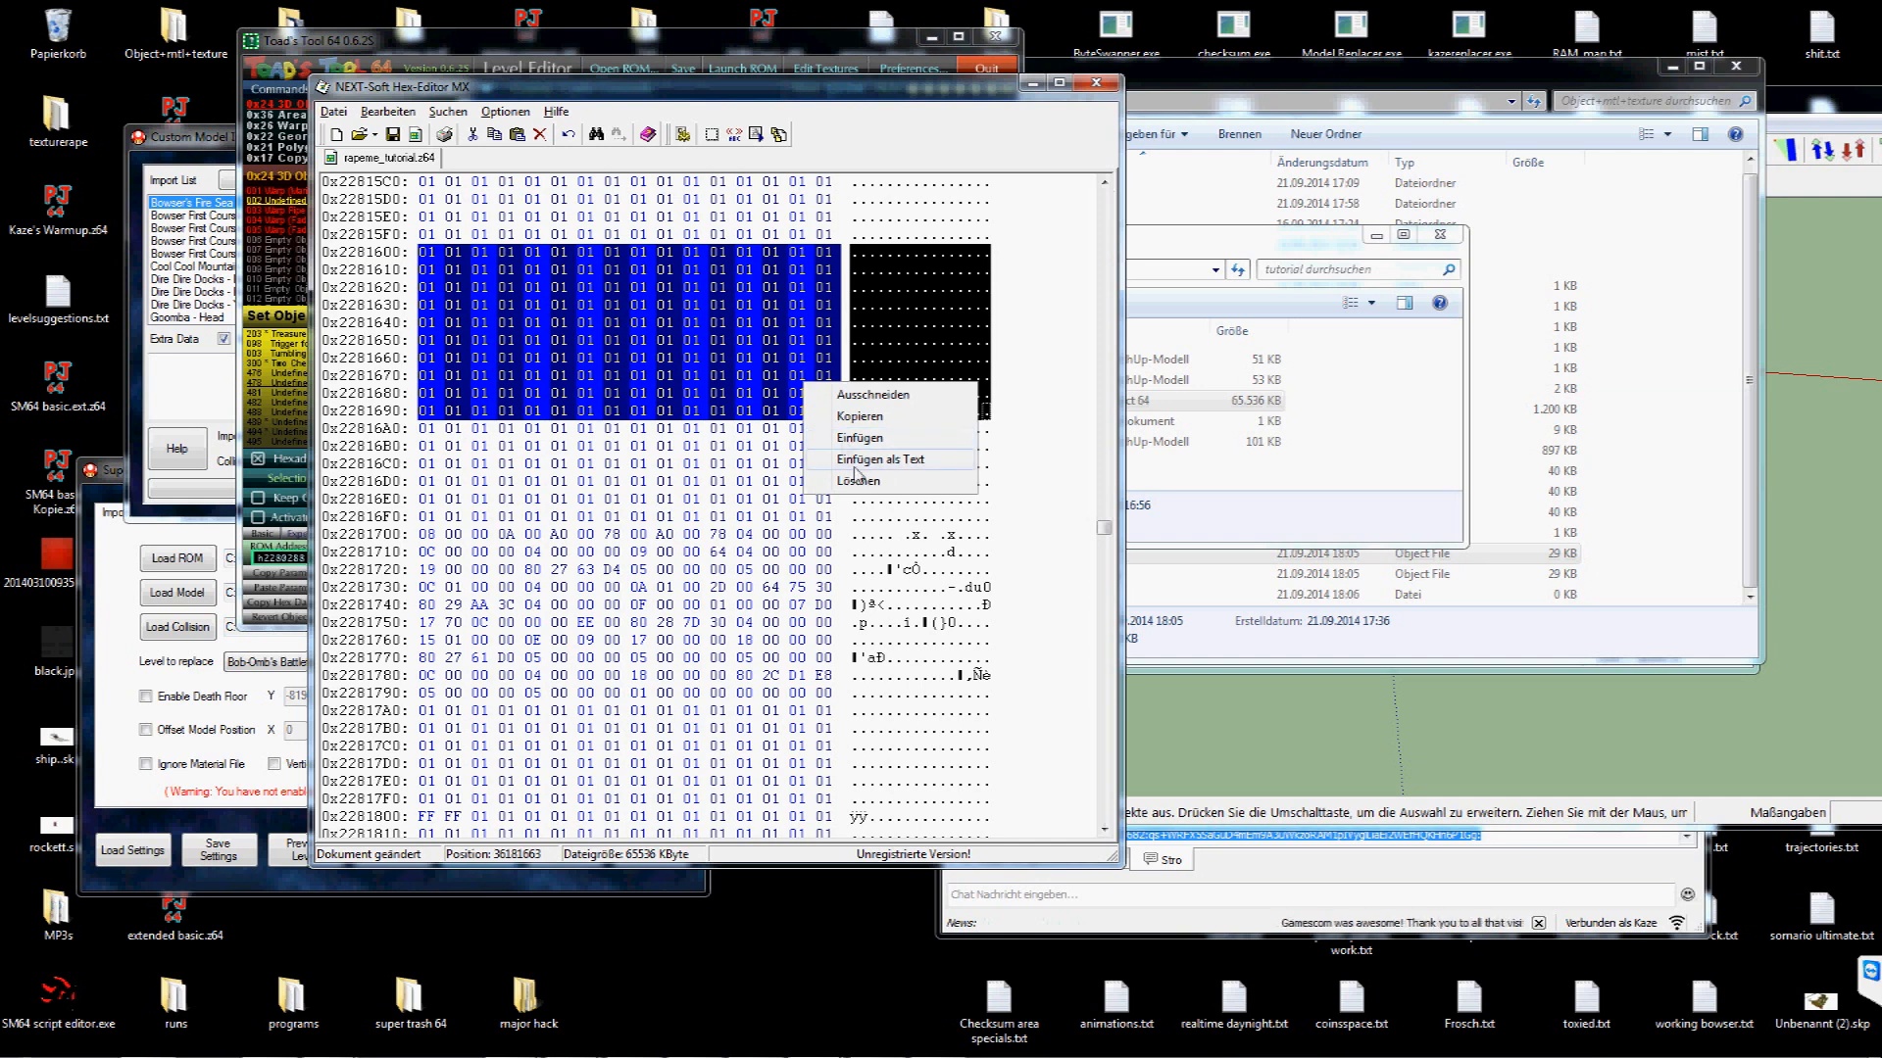
pyautogui.click(859, 480)
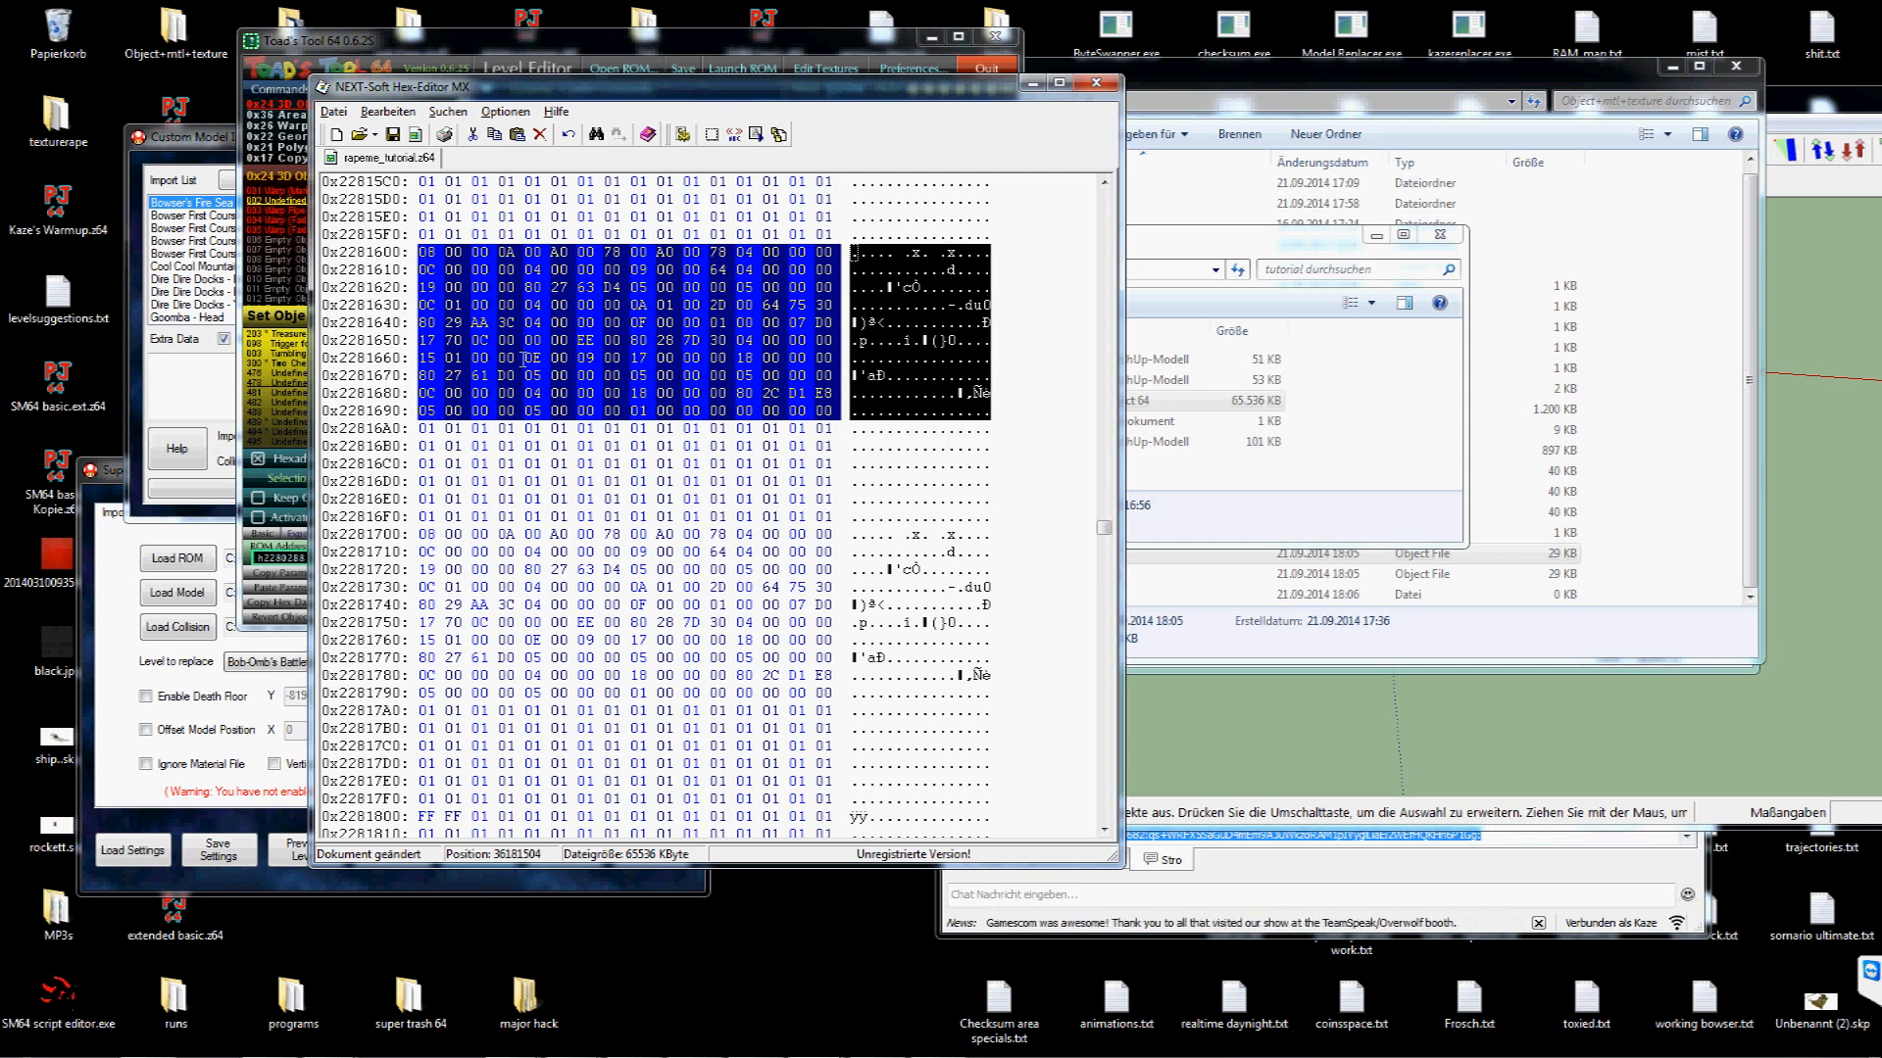
pyautogui.click(420, 253)
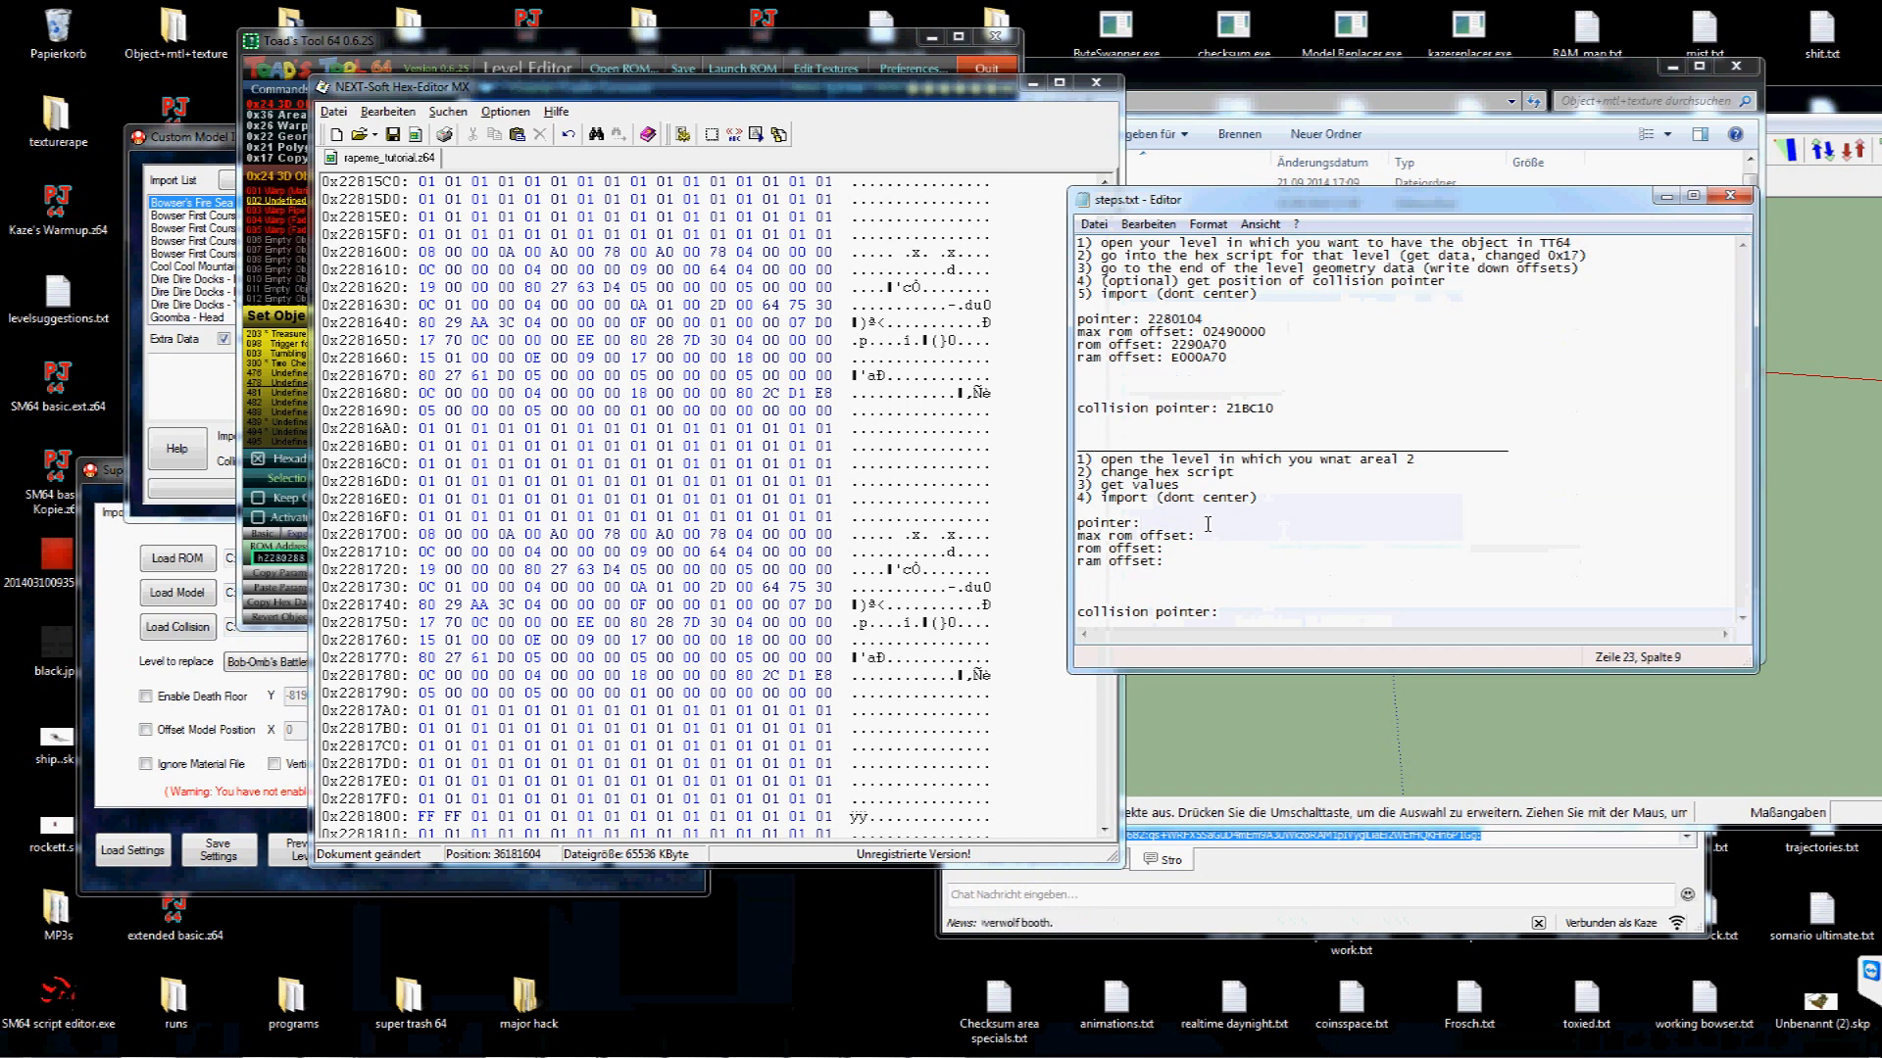
# Record 2281664 as the area-2 geometry pointer in the Notepad steps notes
pyautogui.write('22')
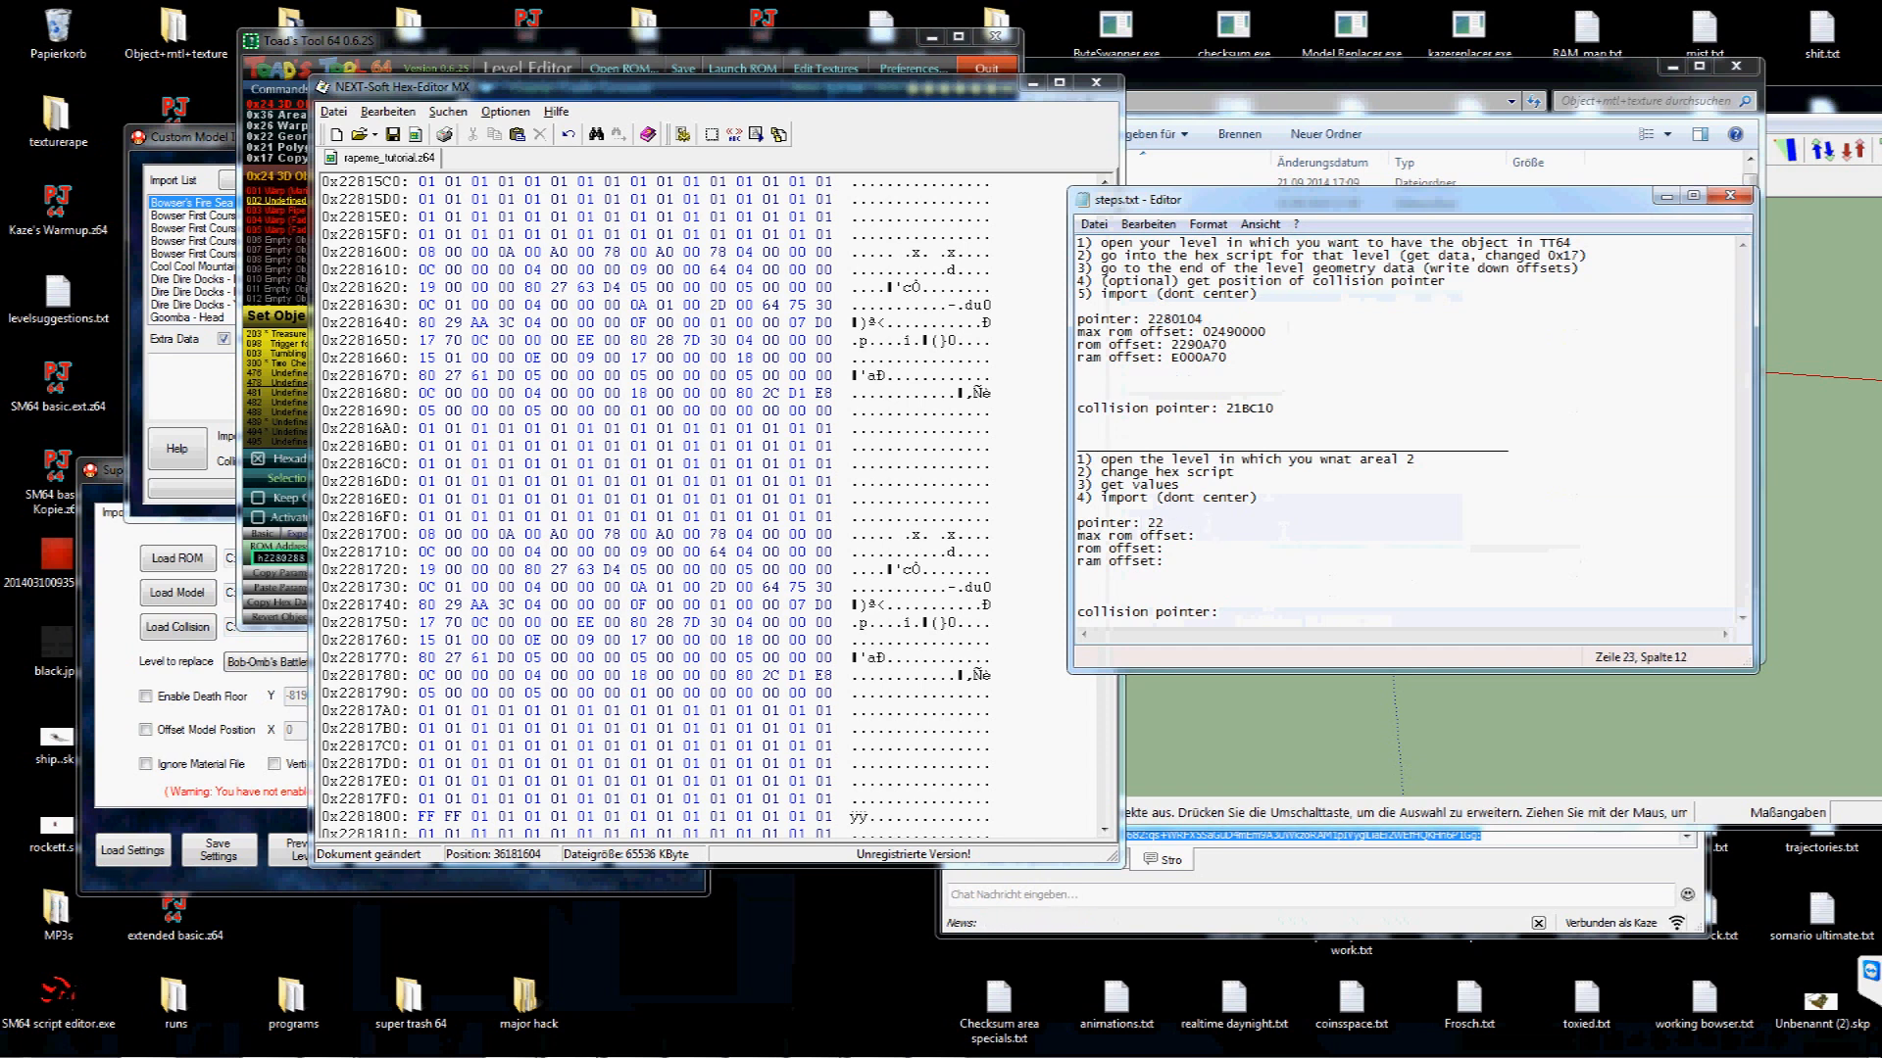
pyautogui.write('81664')
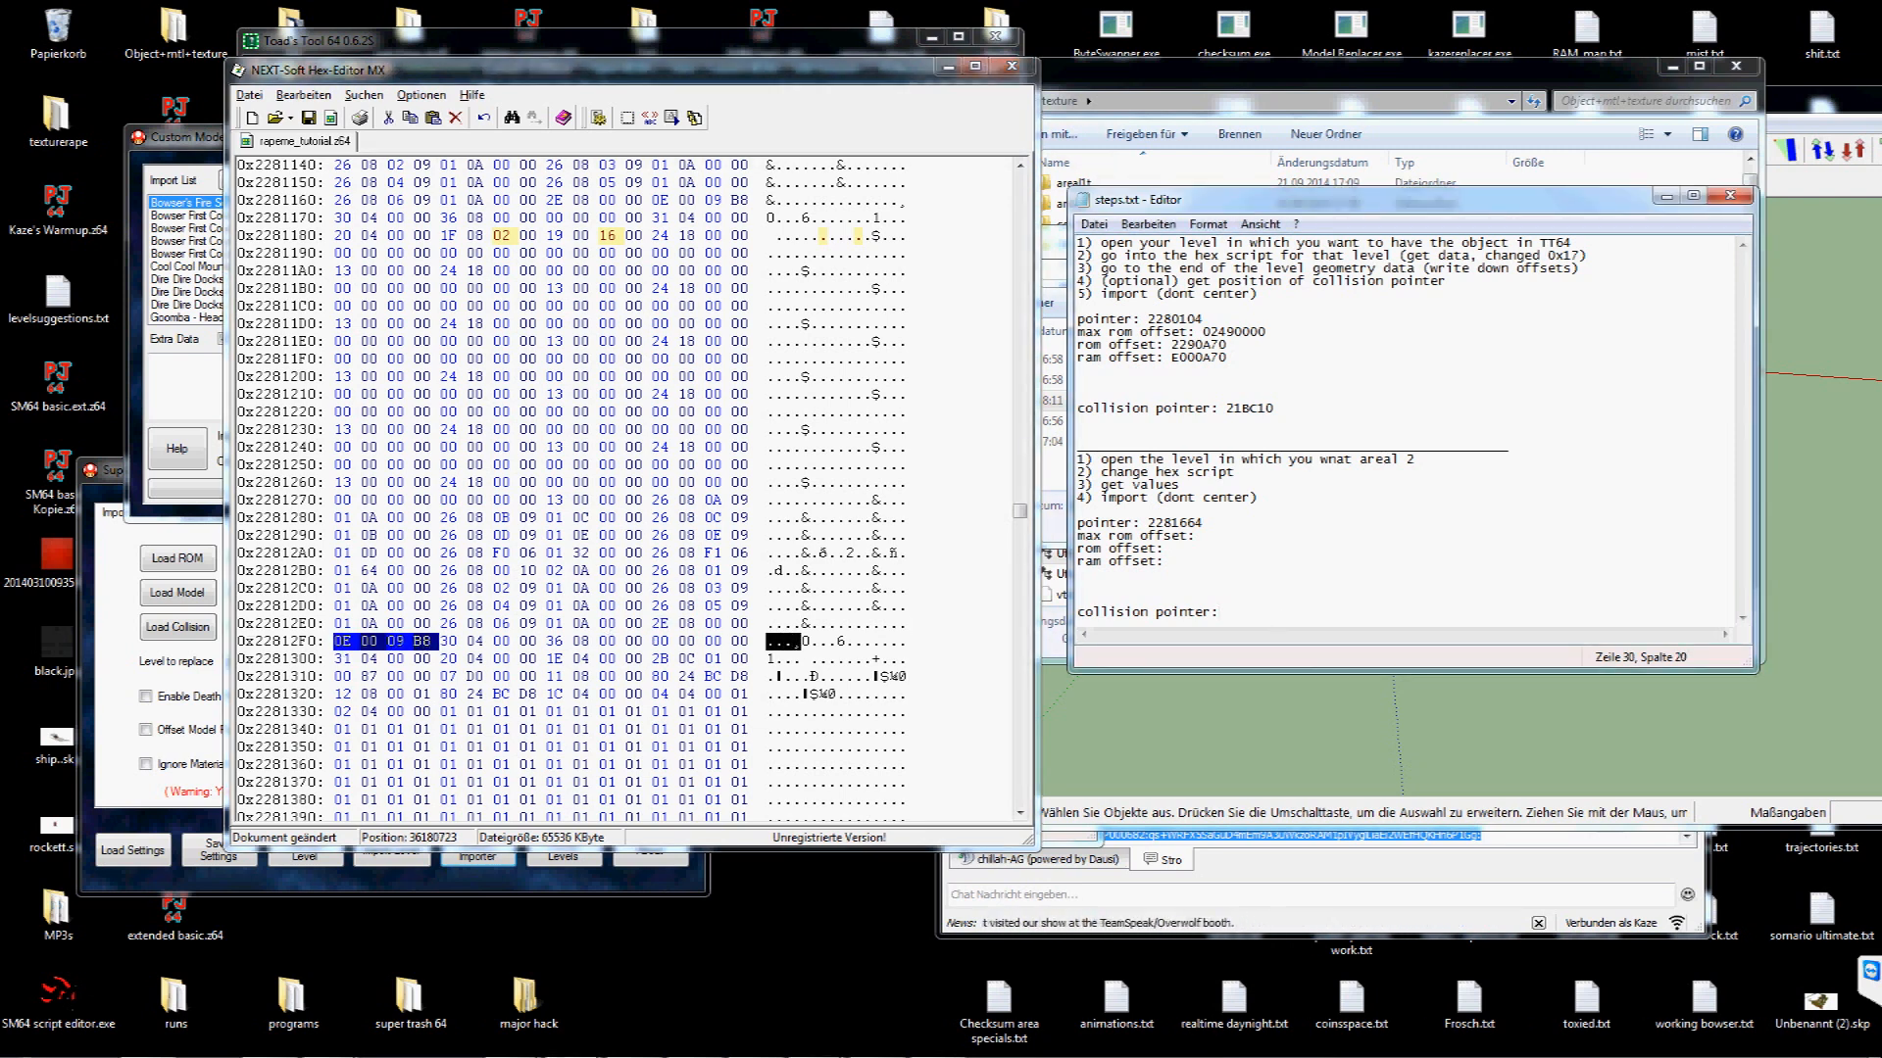
# Record 22812F0 as the area-2 collision pointer in the steps notes
pyautogui.write('22812f0')
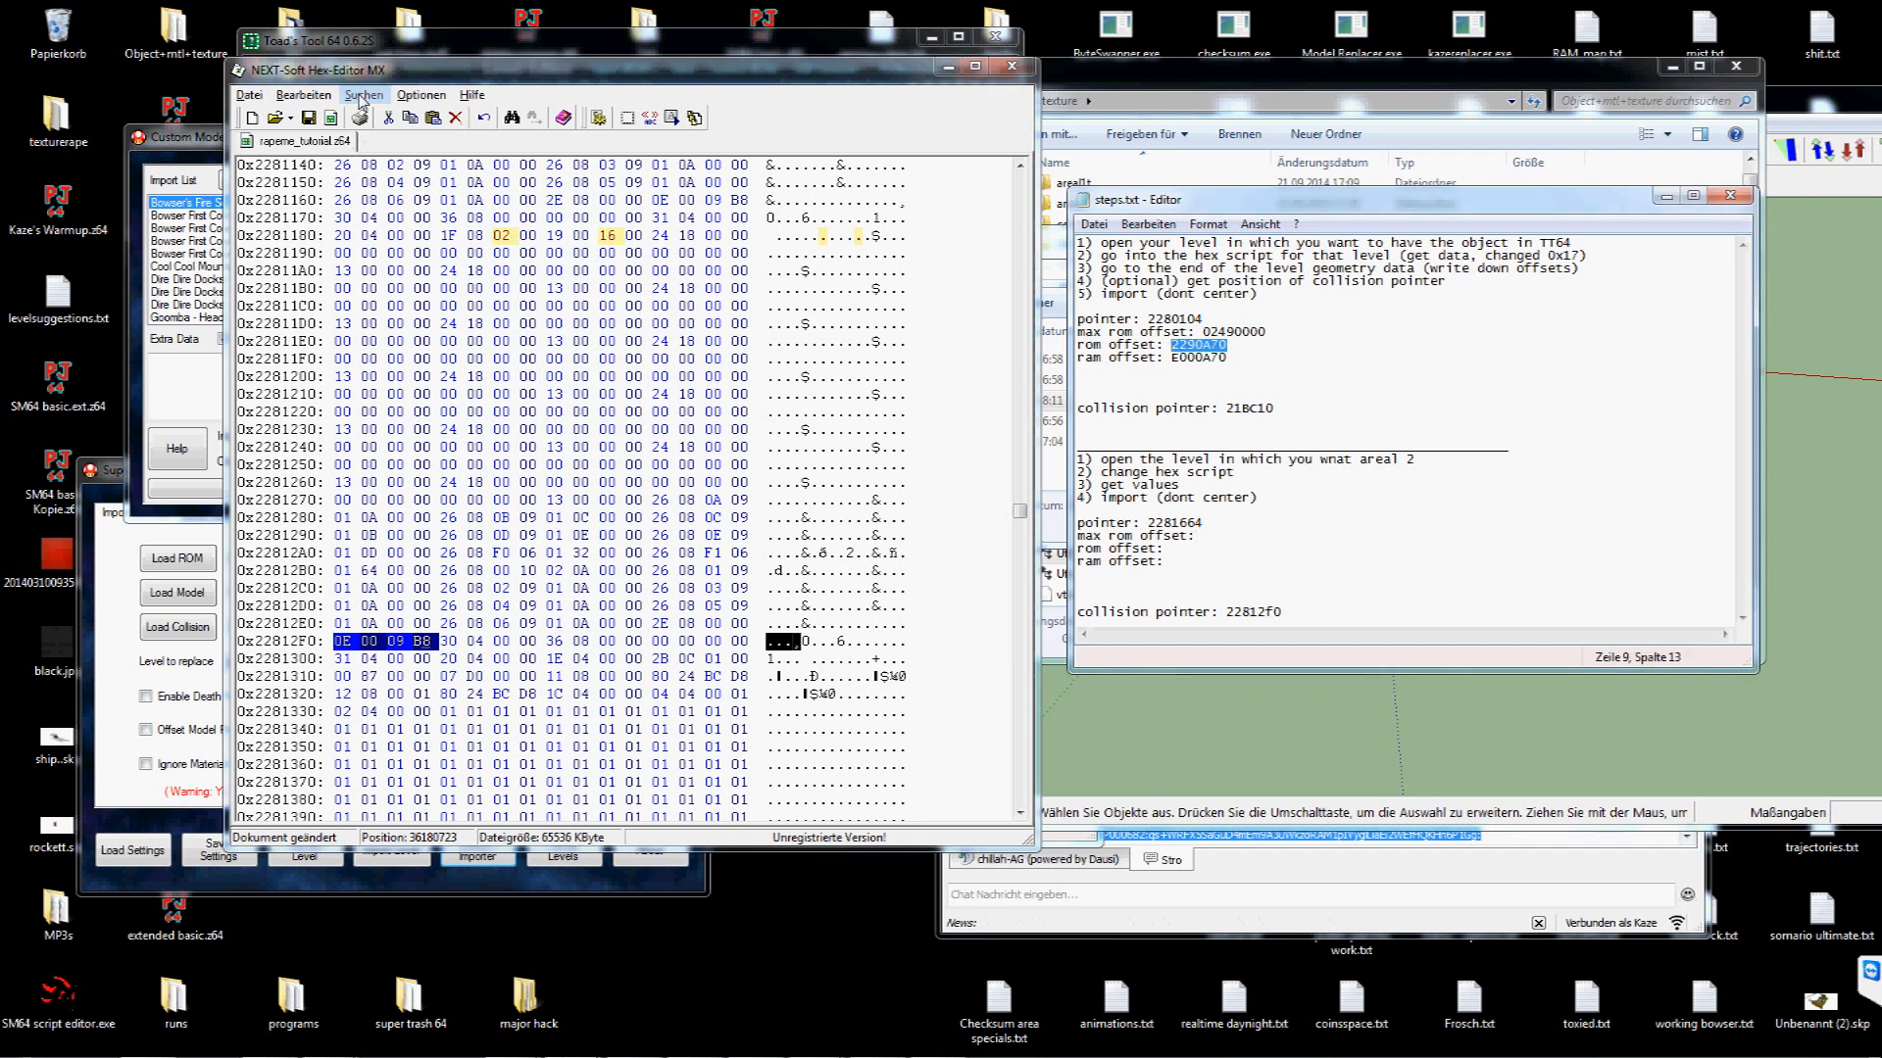
# Jump to 0x2290A70 and scroll to the end of the geometry data
pyautogui.click(365, 94)
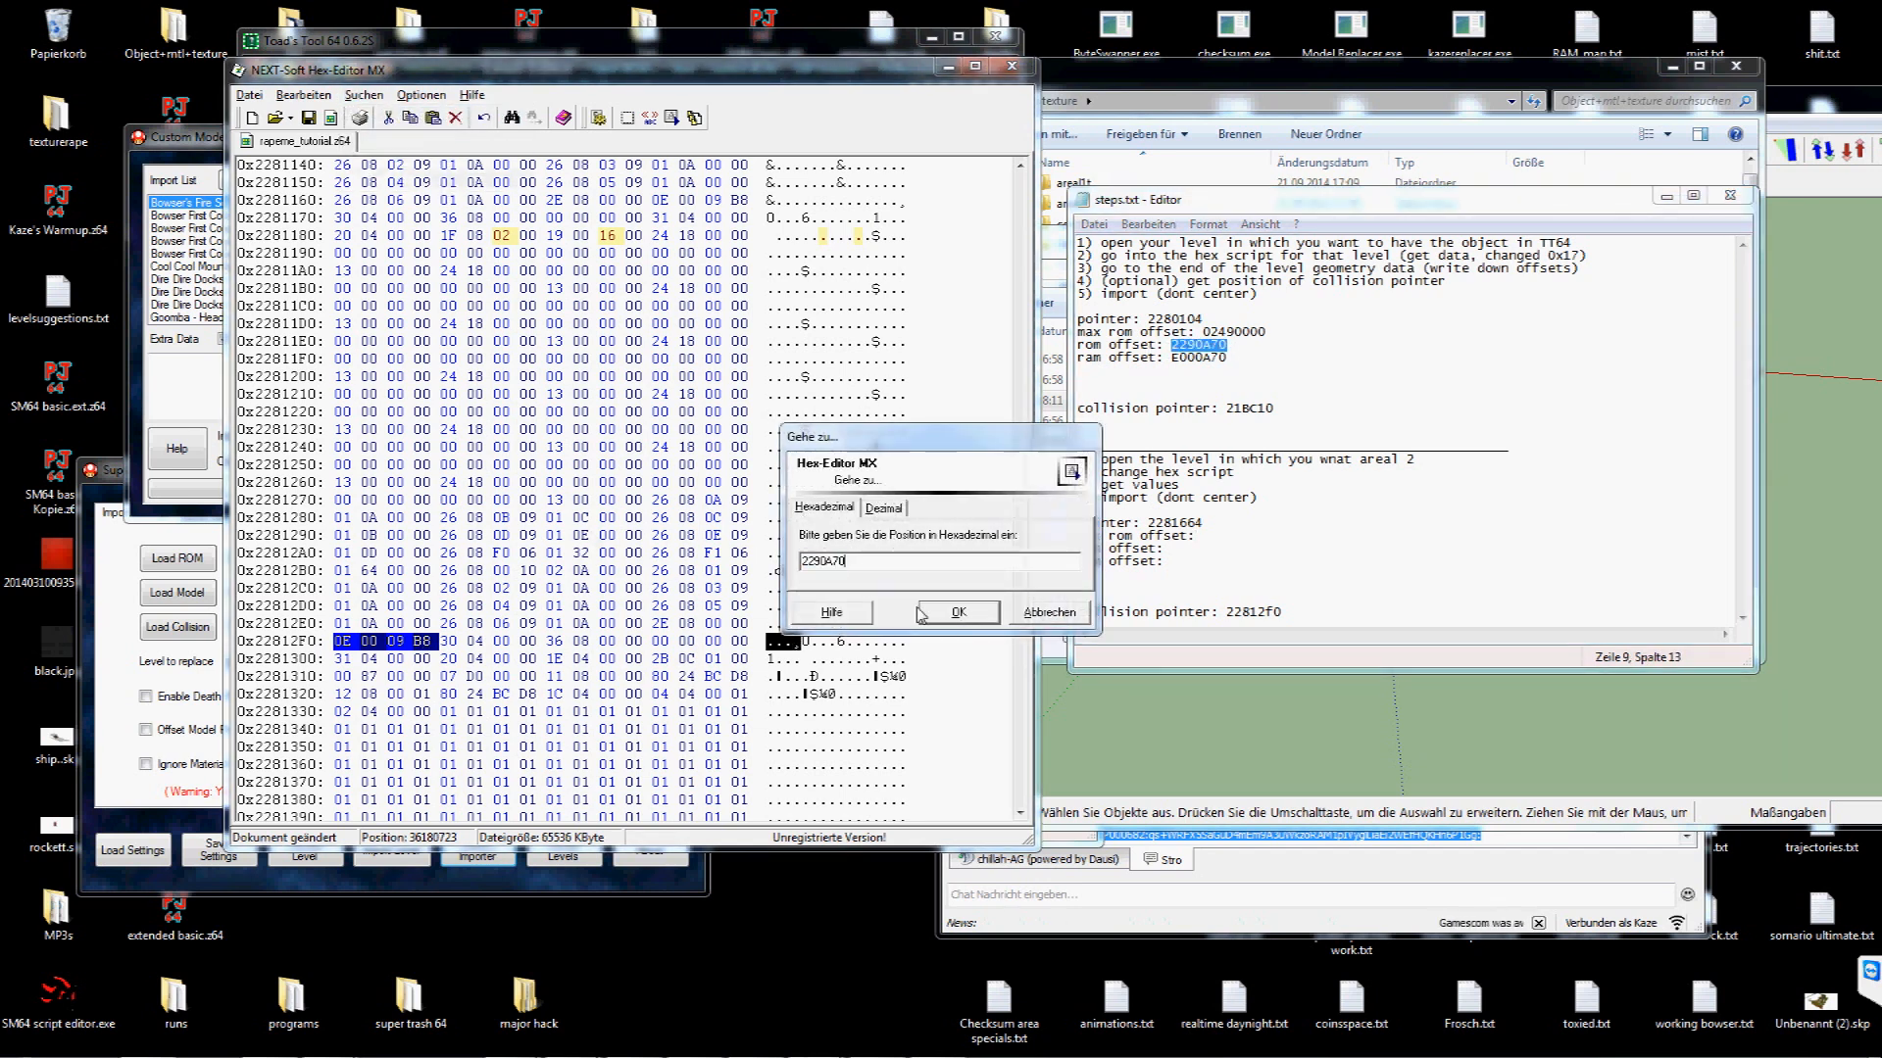
pyautogui.click(957, 612)
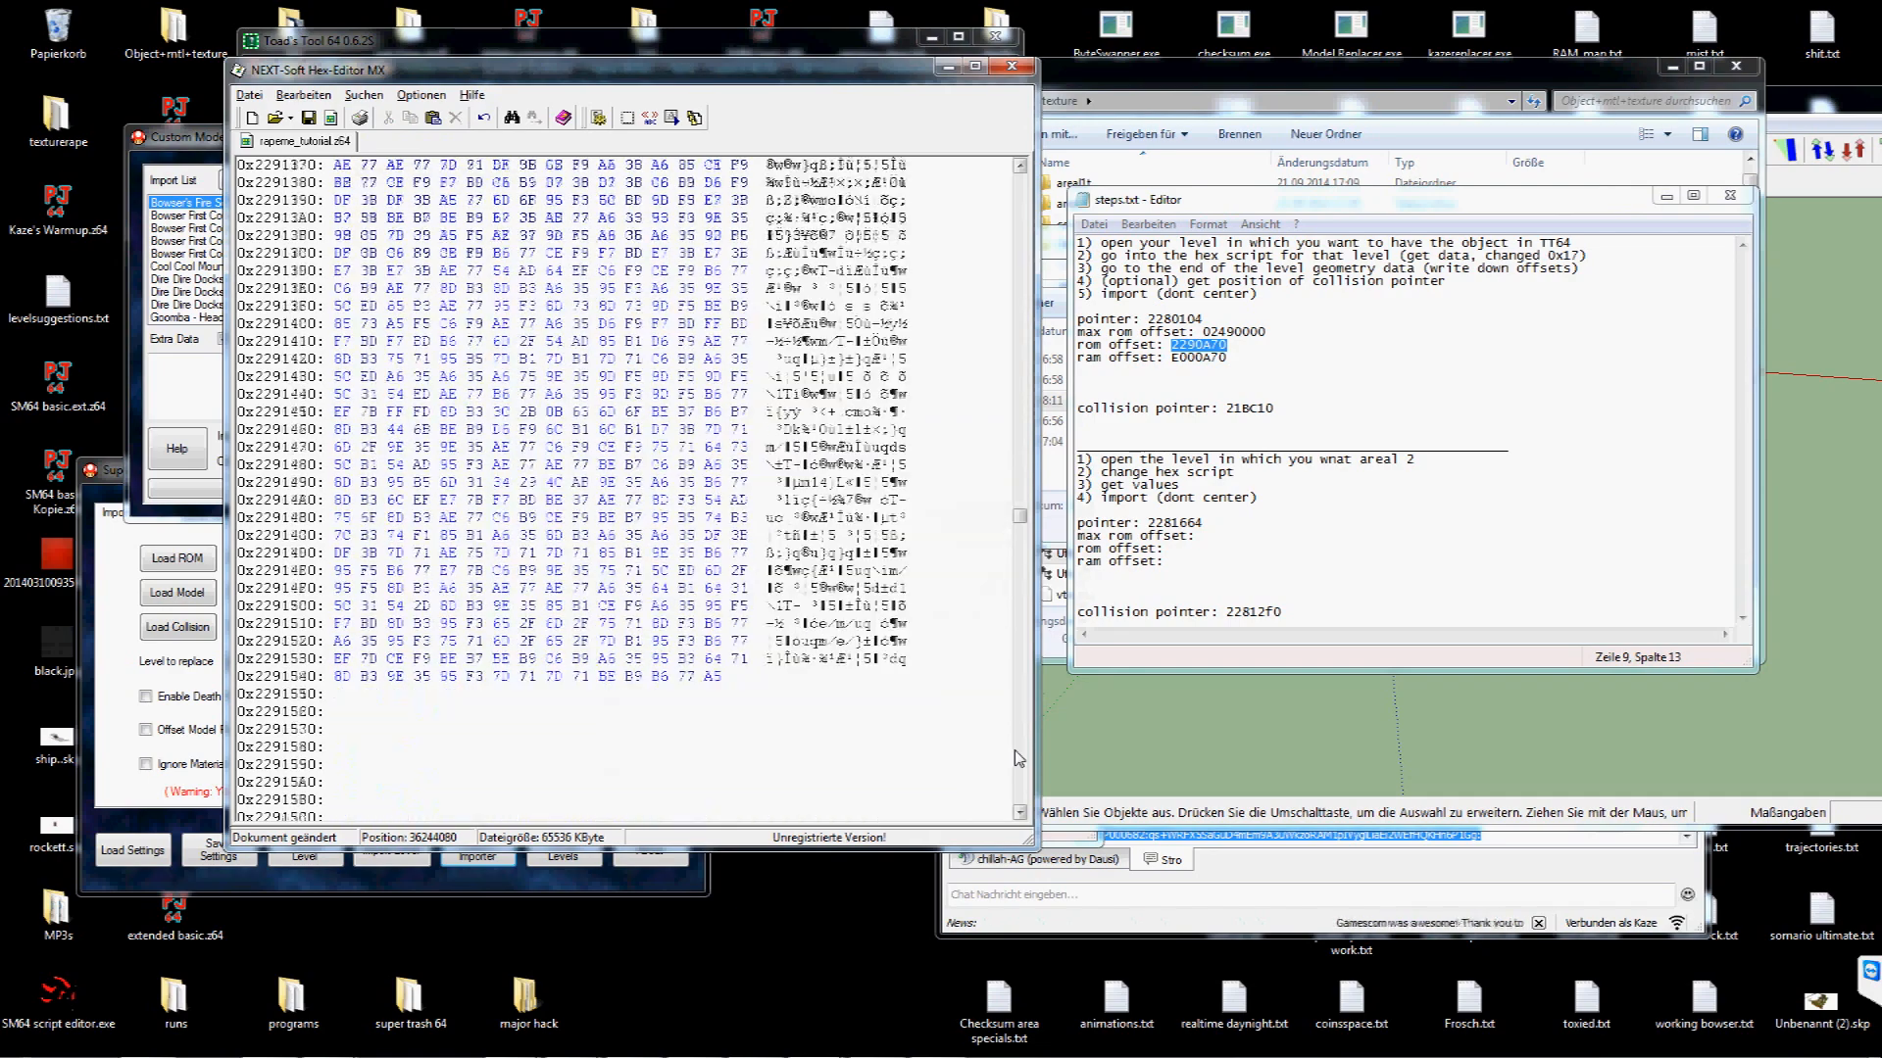
pyautogui.scroll(-3)
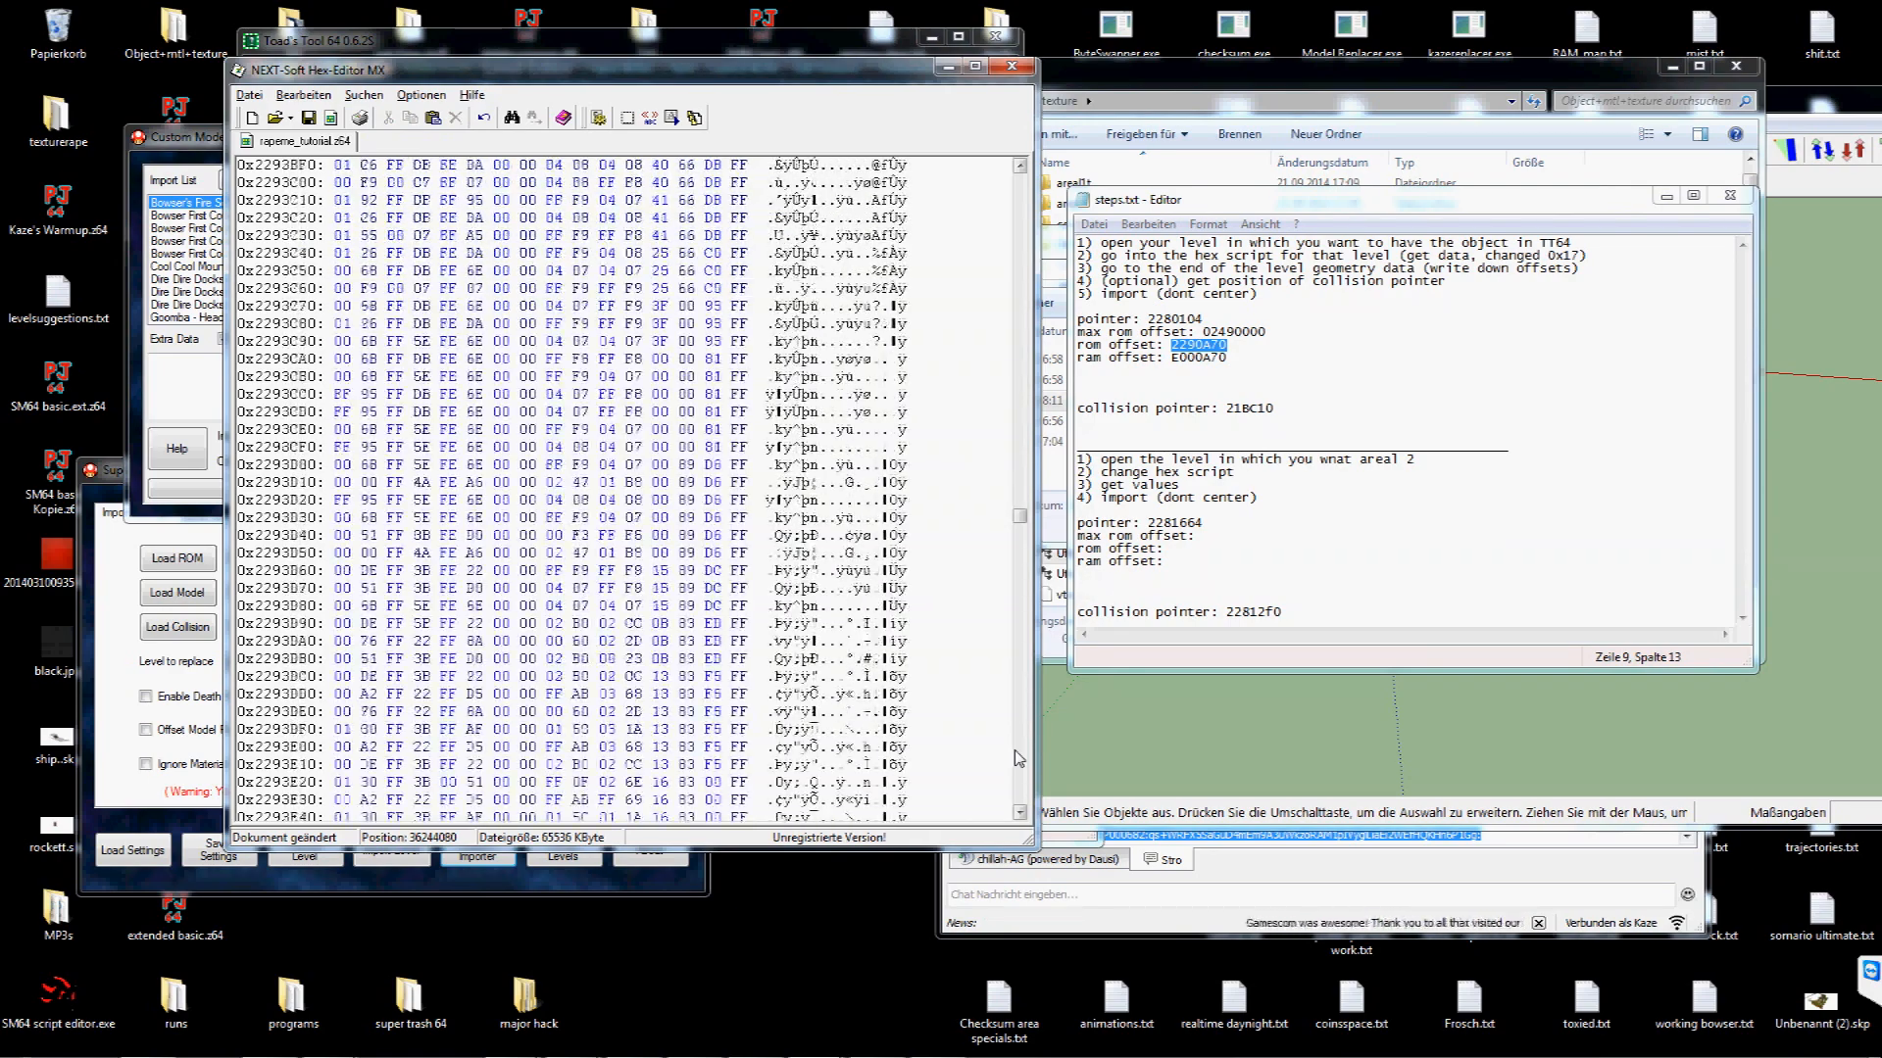
pyautogui.scroll(-3)
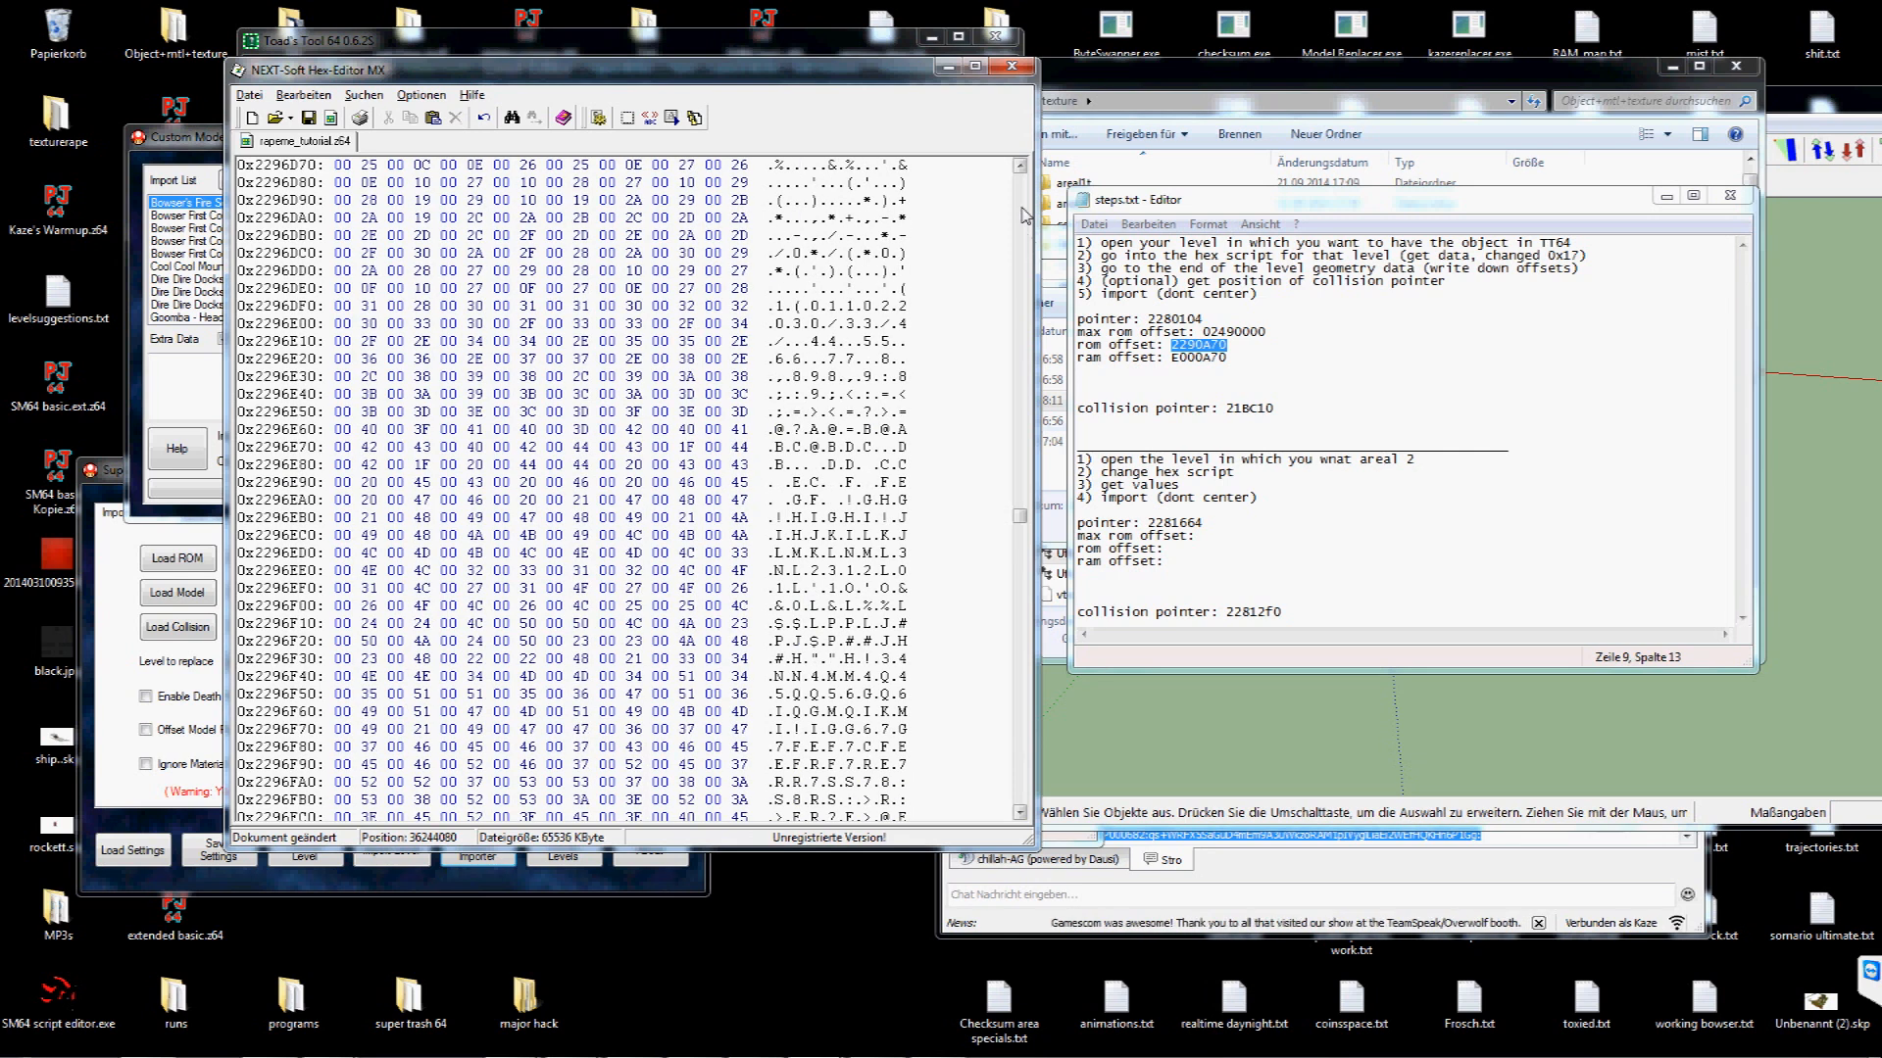
pyautogui.scroll(-3)
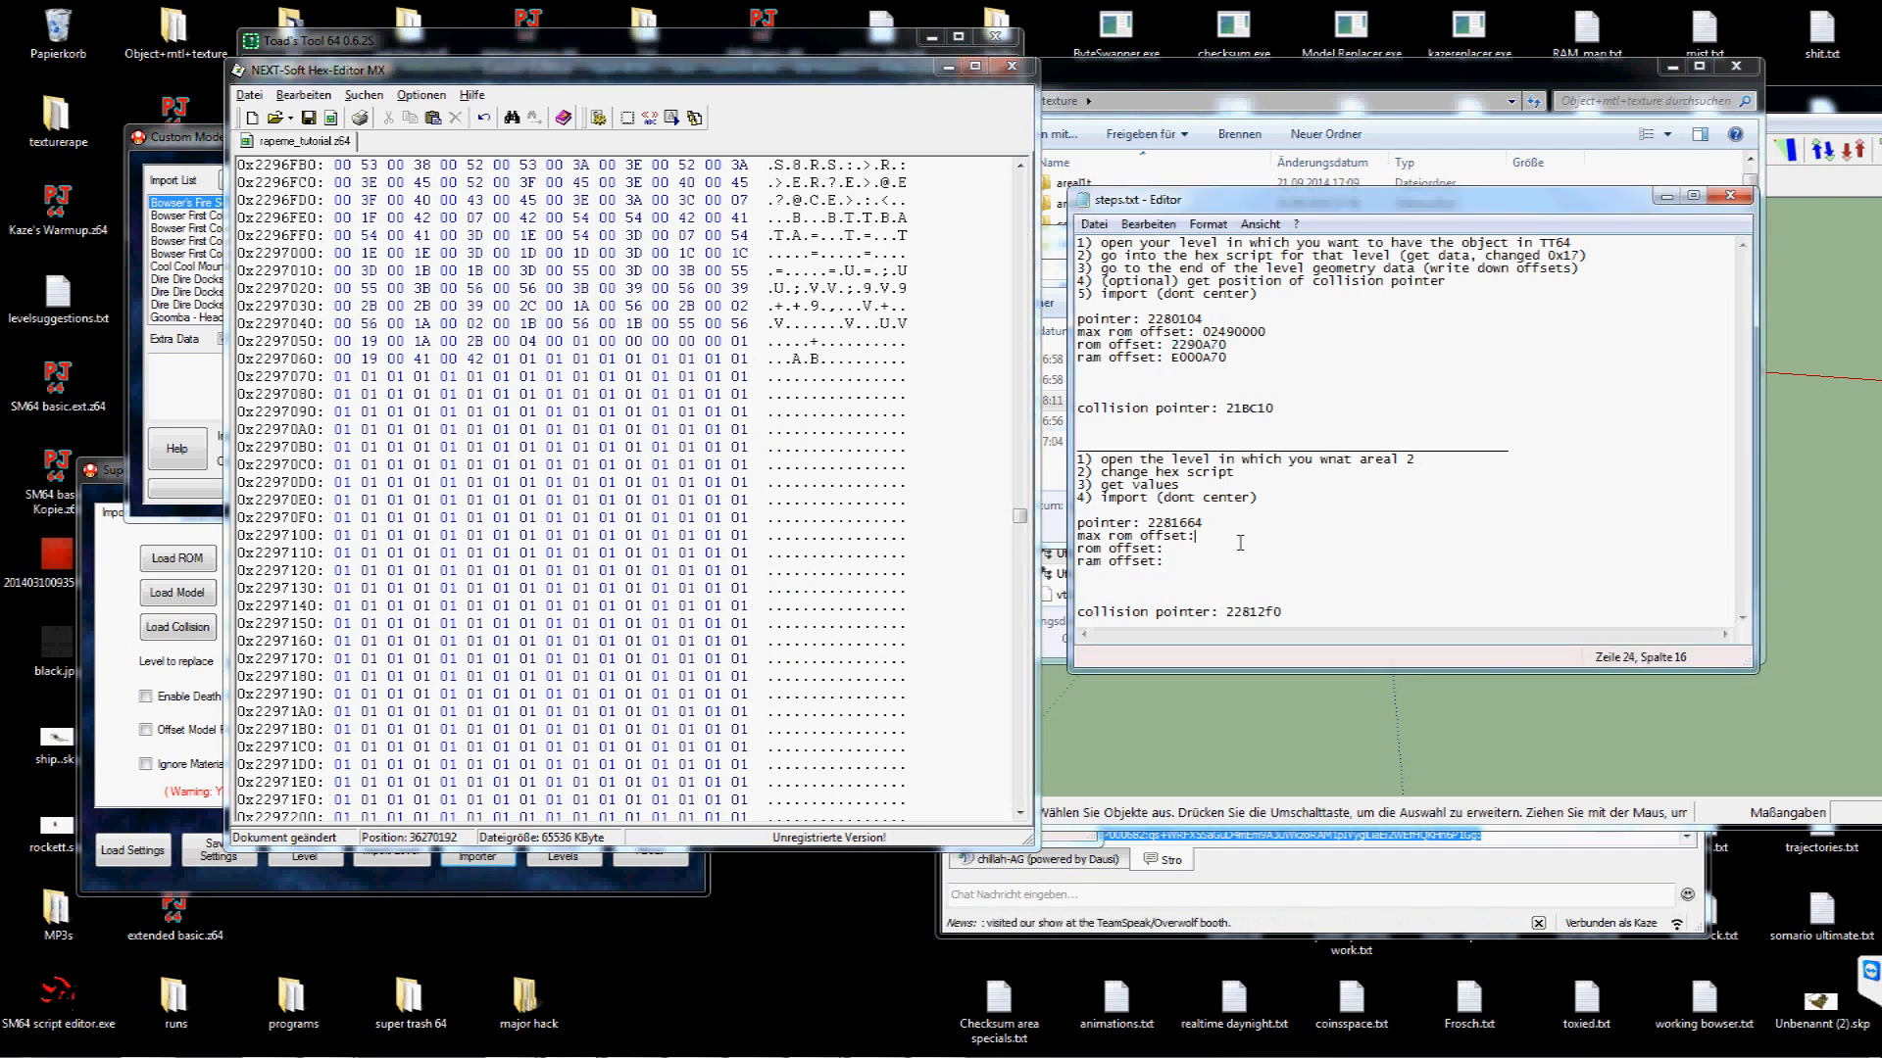
# Note ROM offset 2297070 and RAM offset 0E007070 for area 2 in Notepad
pyautogui.write('229707')
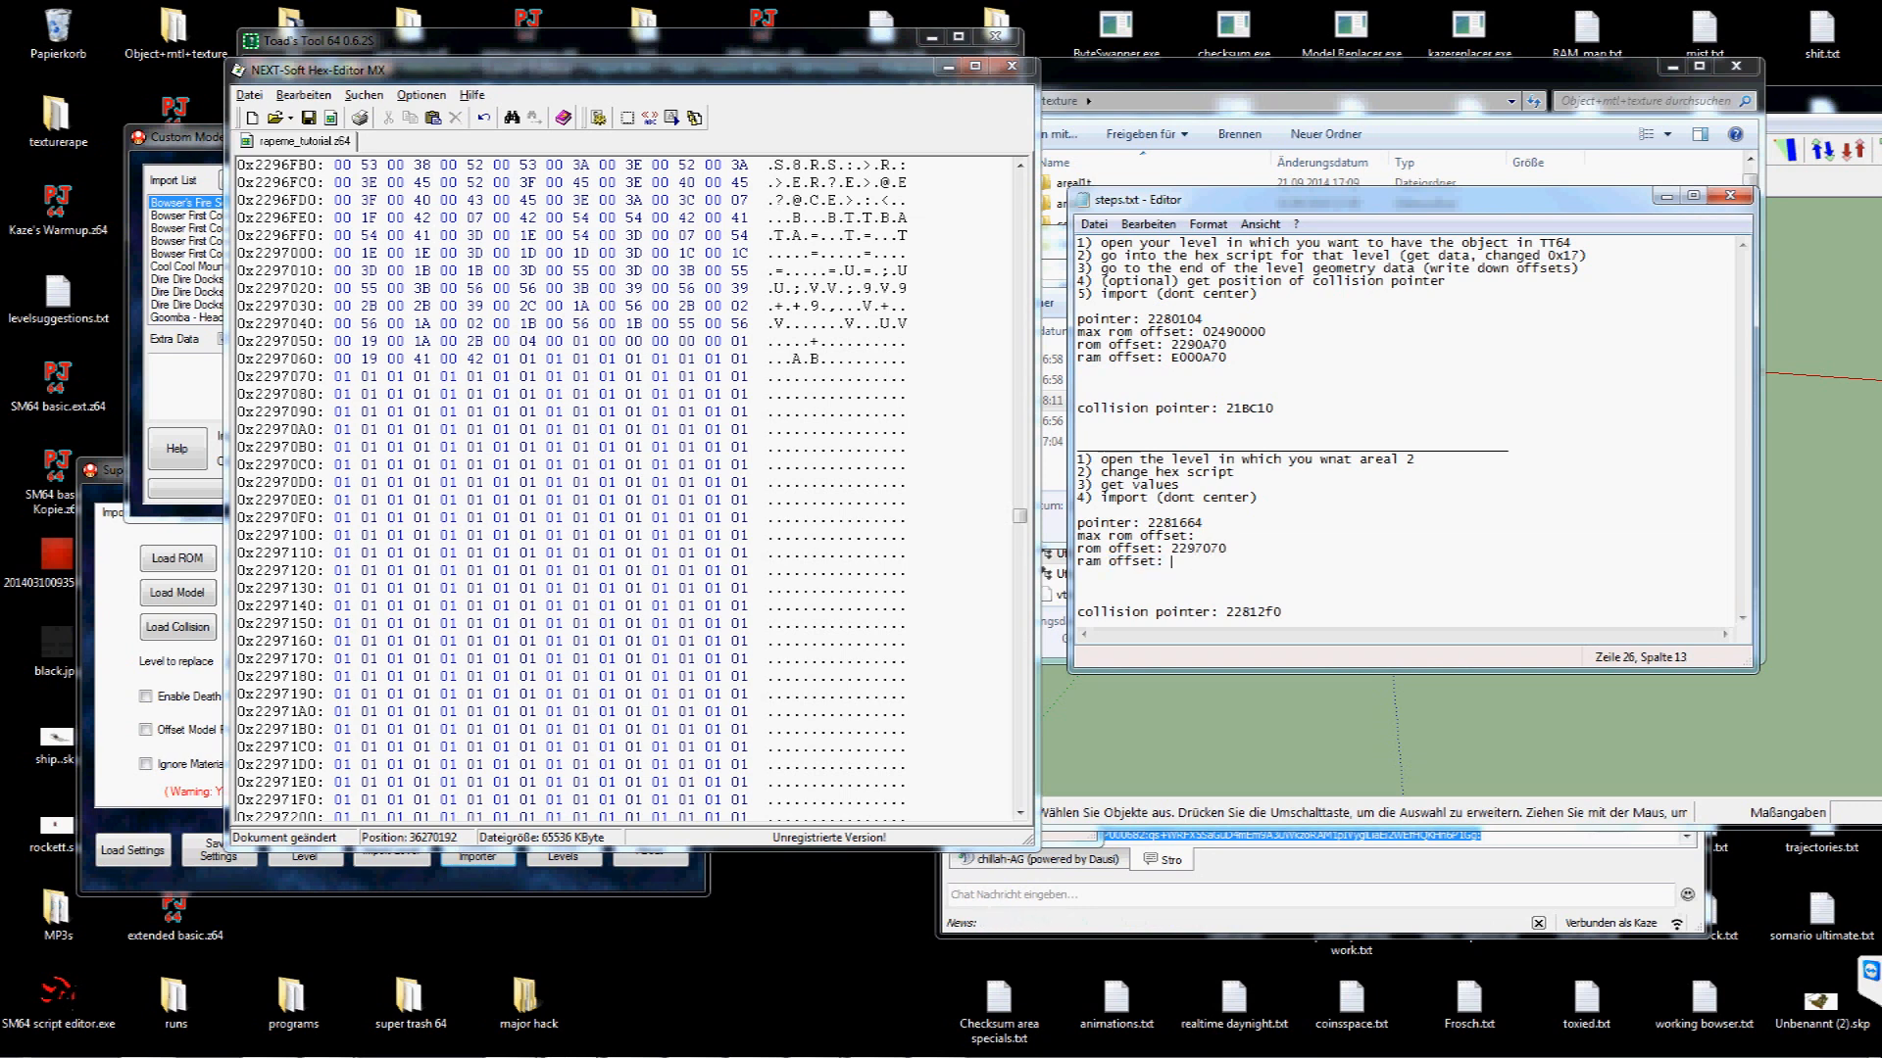
pyautogui.write('0E')
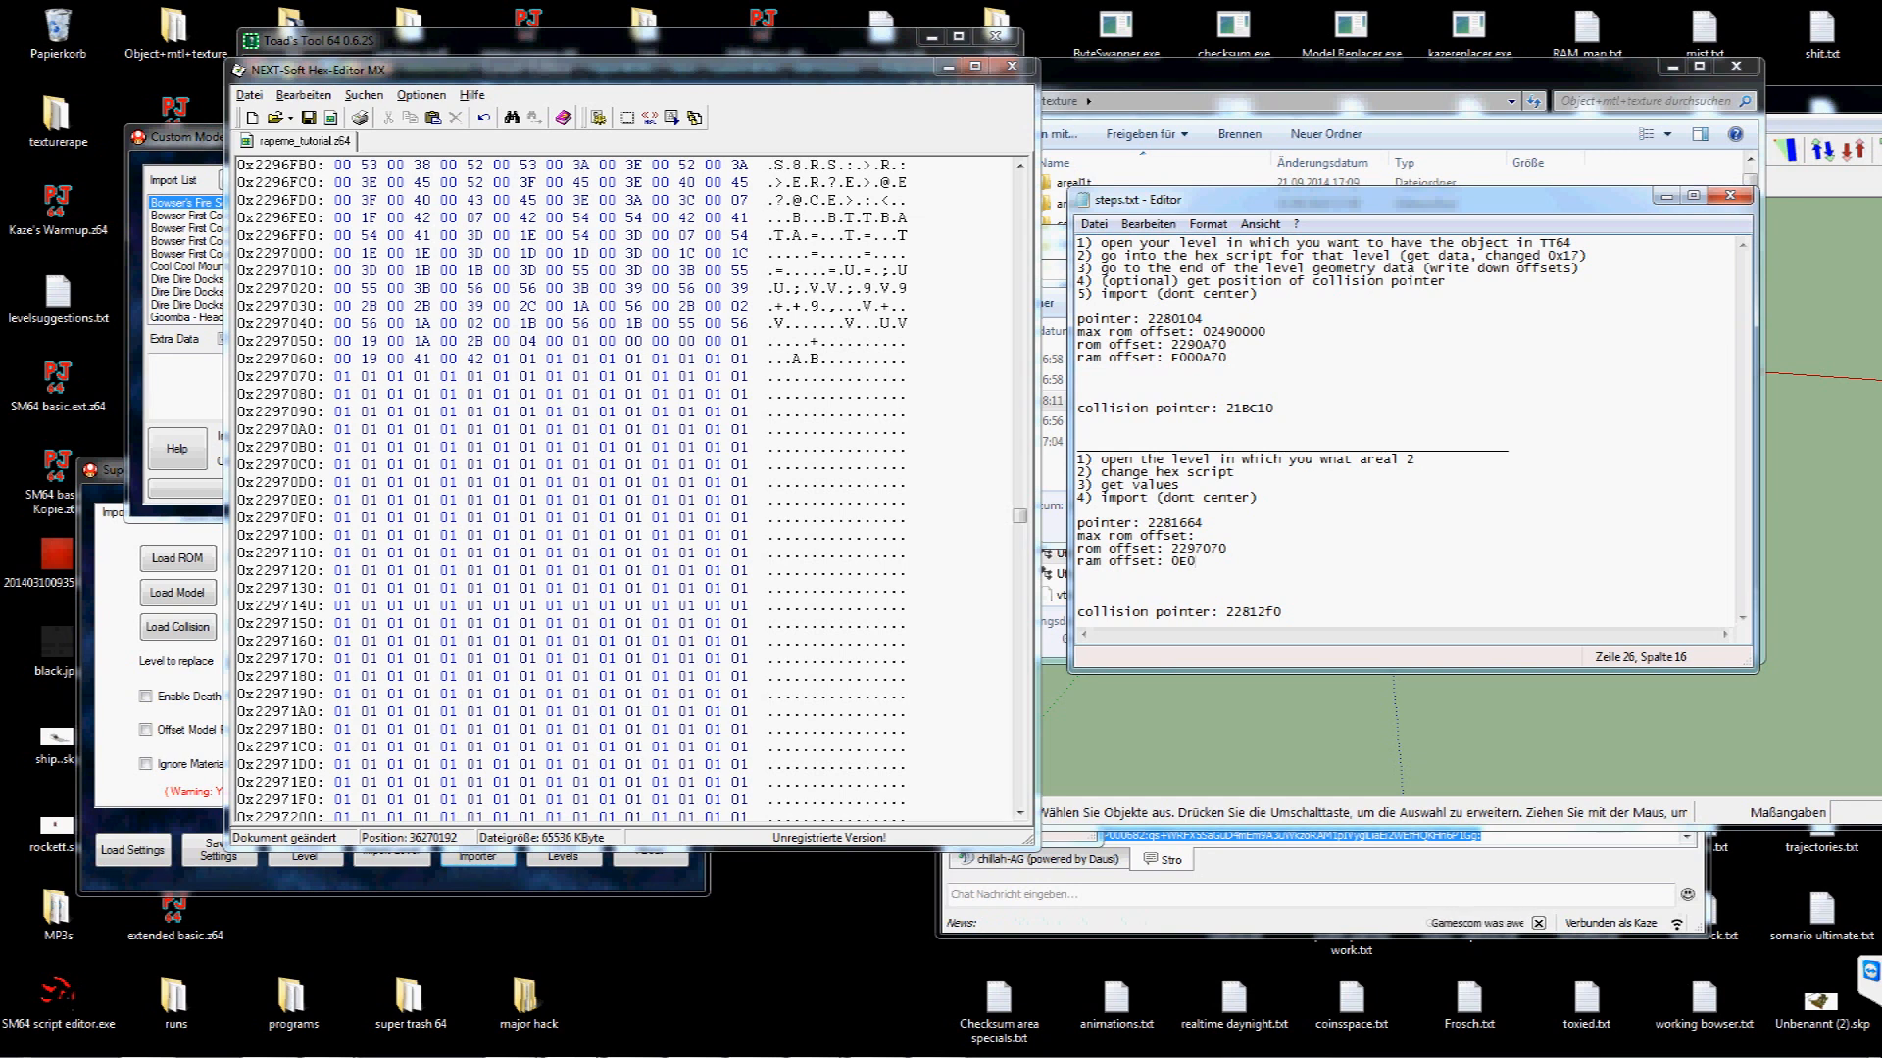
pyautogui.write('07070')
pyautogui.write(' 2490000')
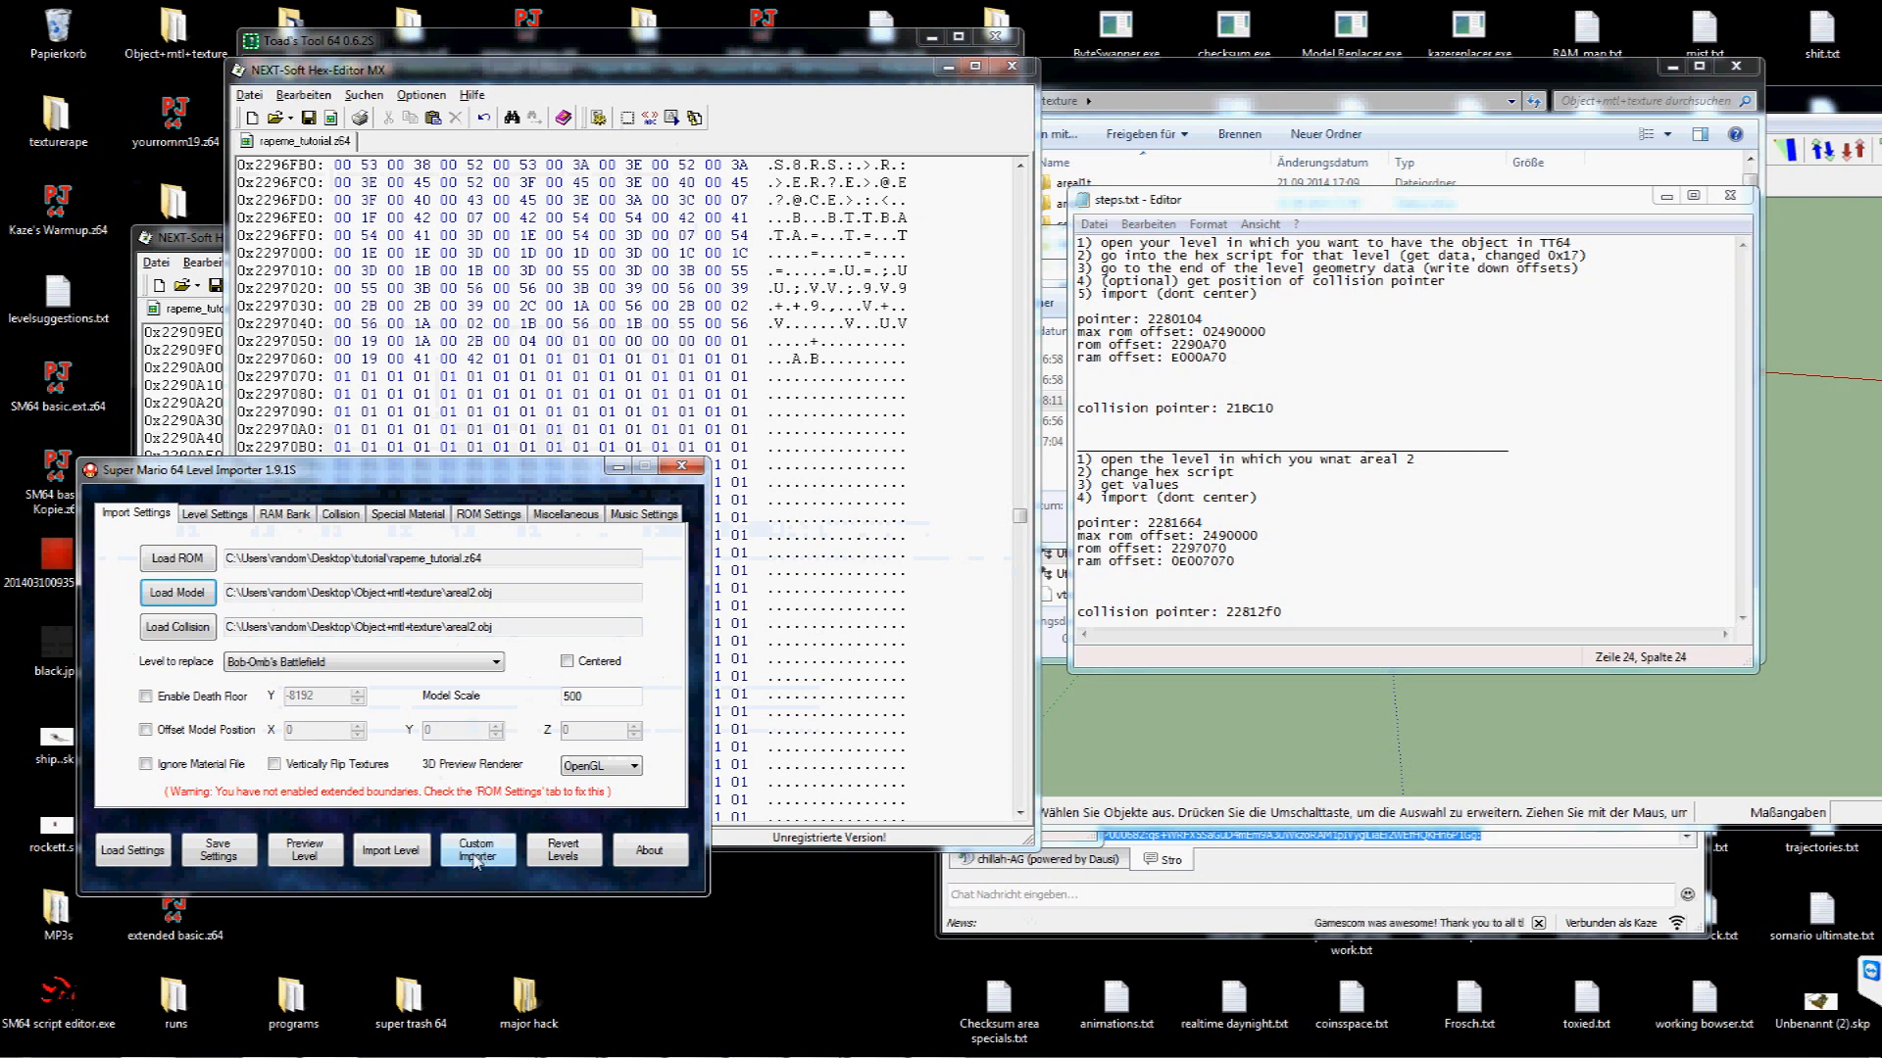
# Import the model via Custom Importer with pointer 2281664, RAM offset 0E007070 and collision pointer 22812F0
pyautogui.click(476, 849)
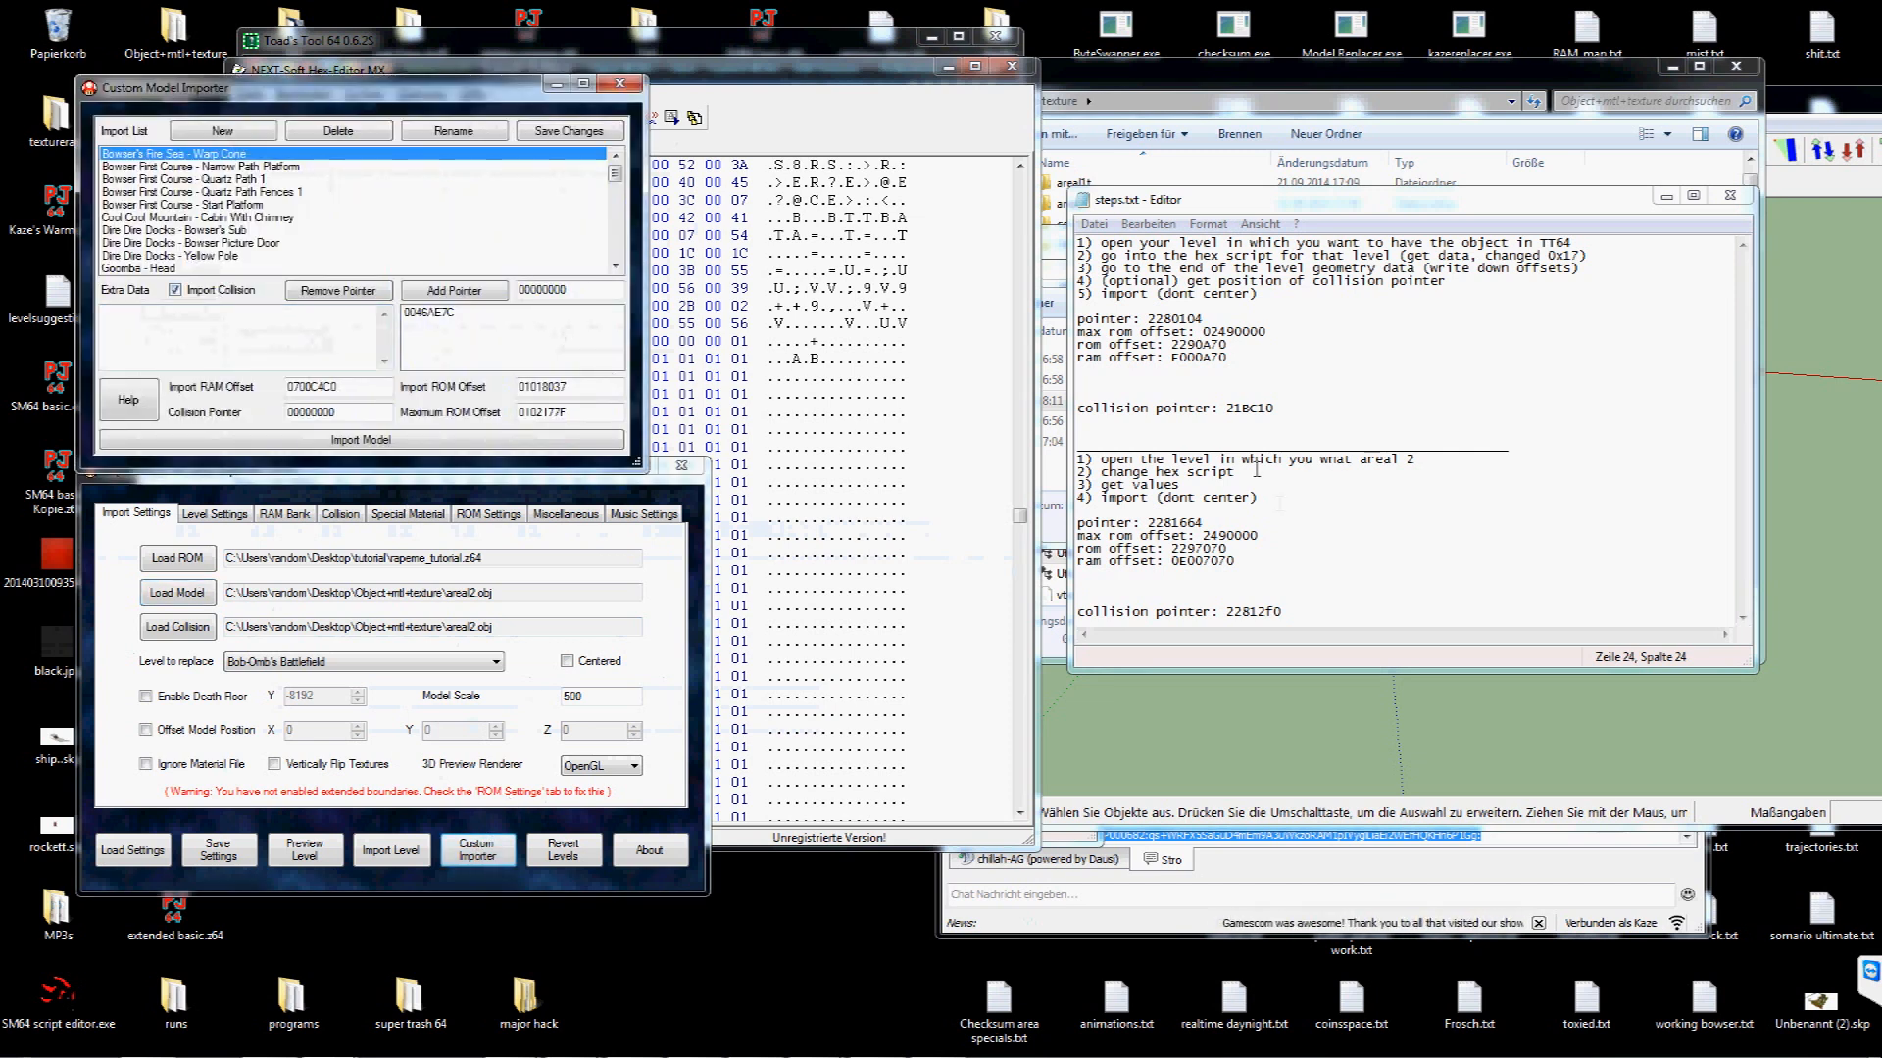
pyautogui.doubleClick(1172, 523)
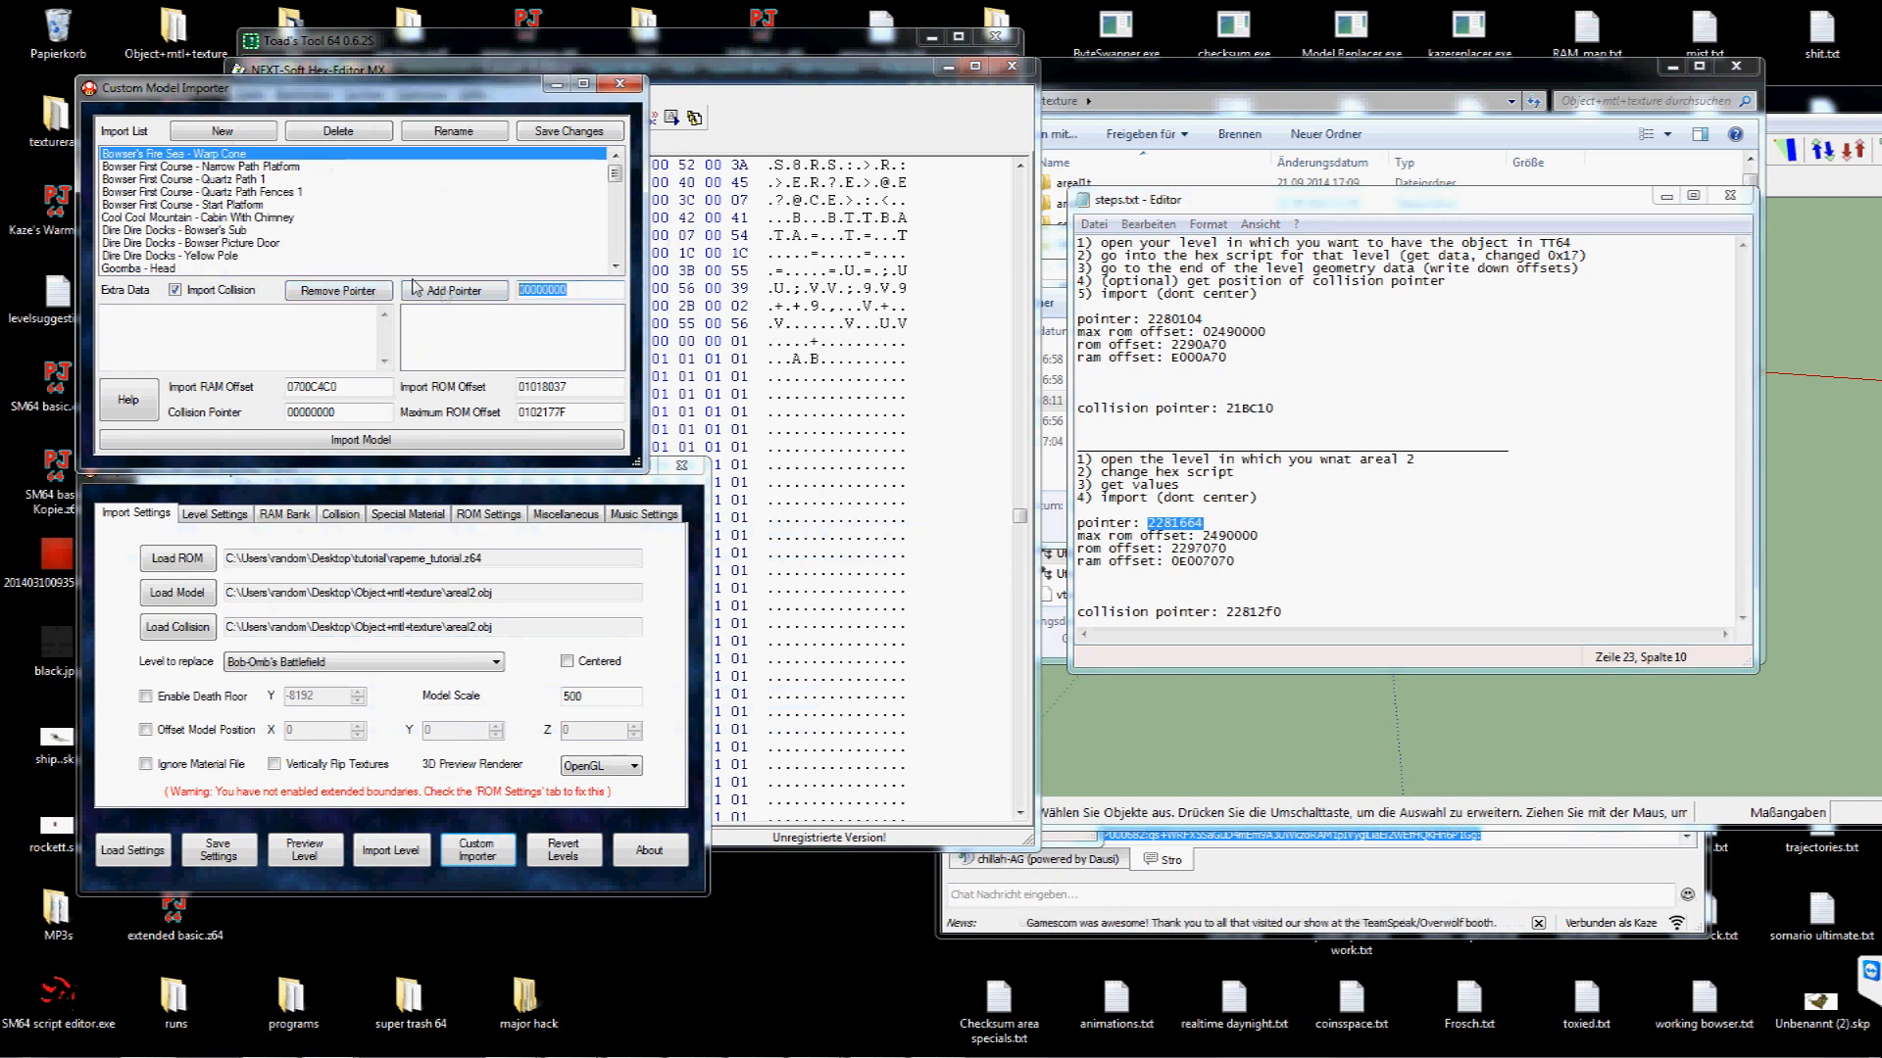
pyautogui.click(452, 290)
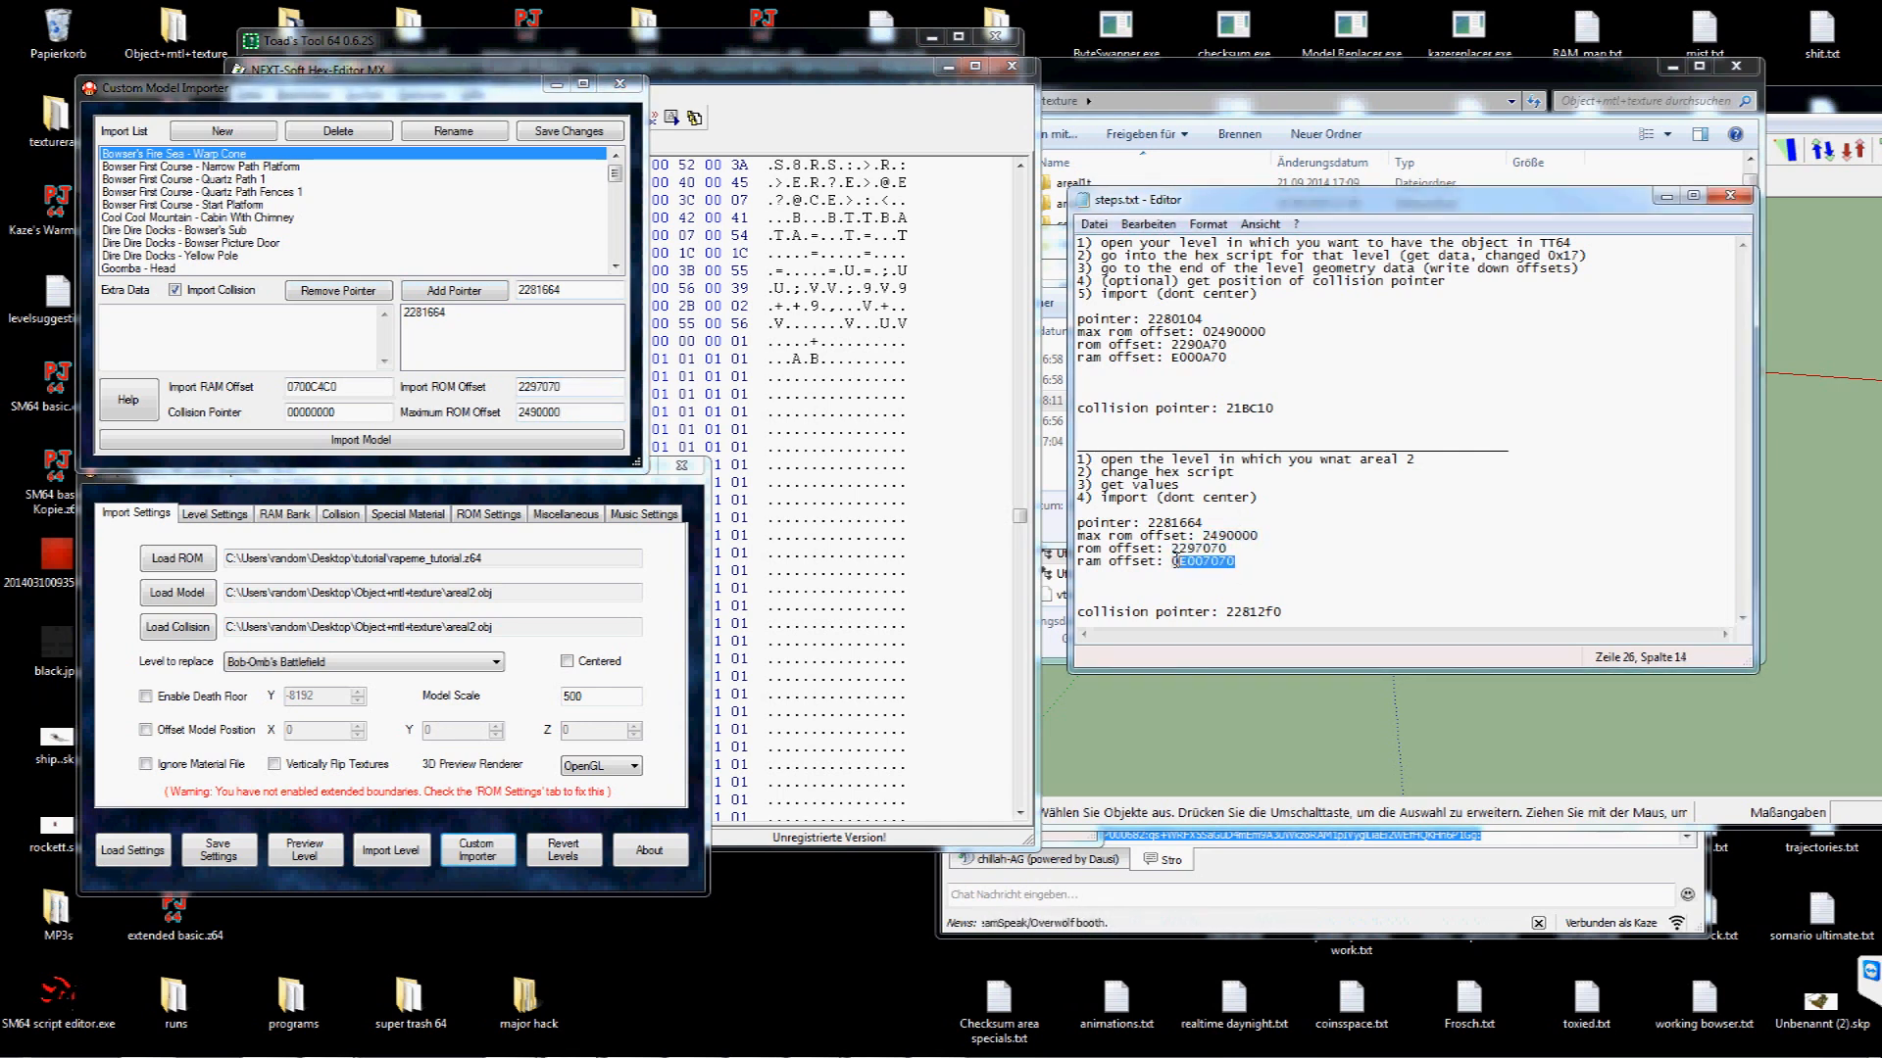
pyautogui.write('0E007070')
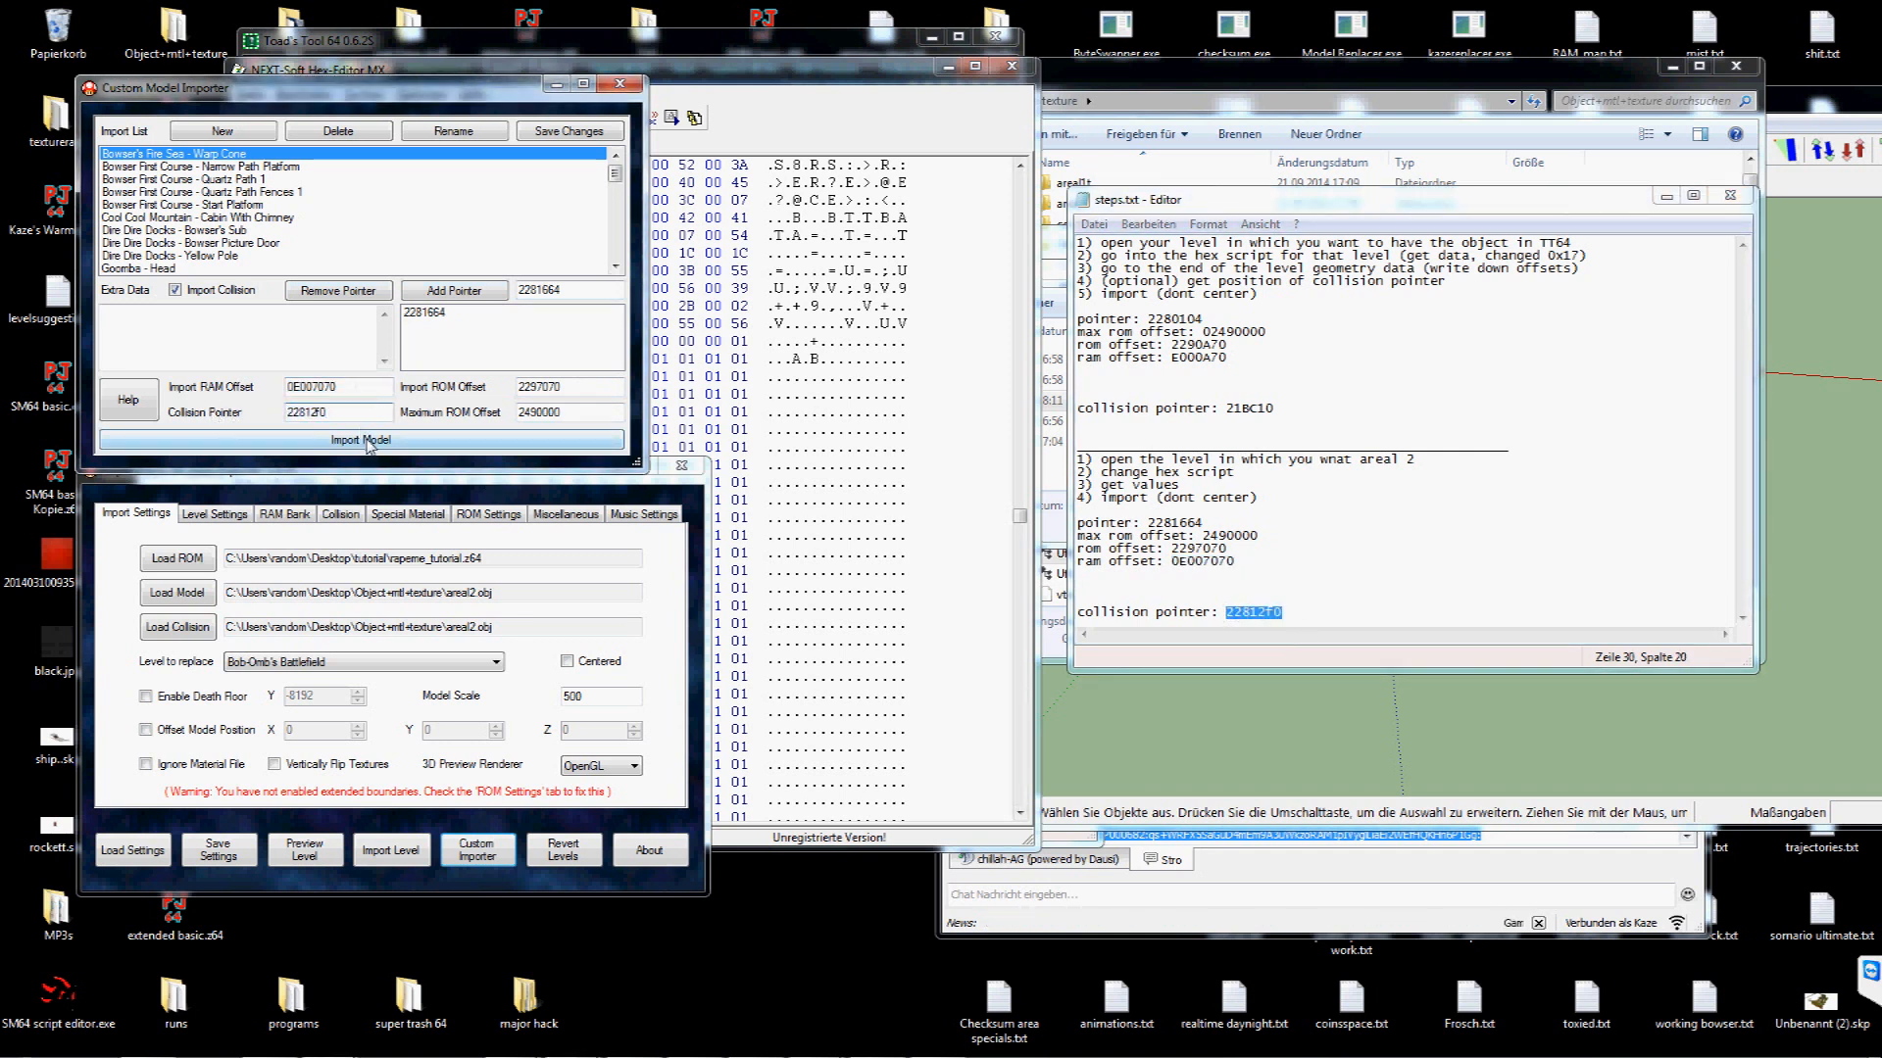
pyautogui.click(359, 439)
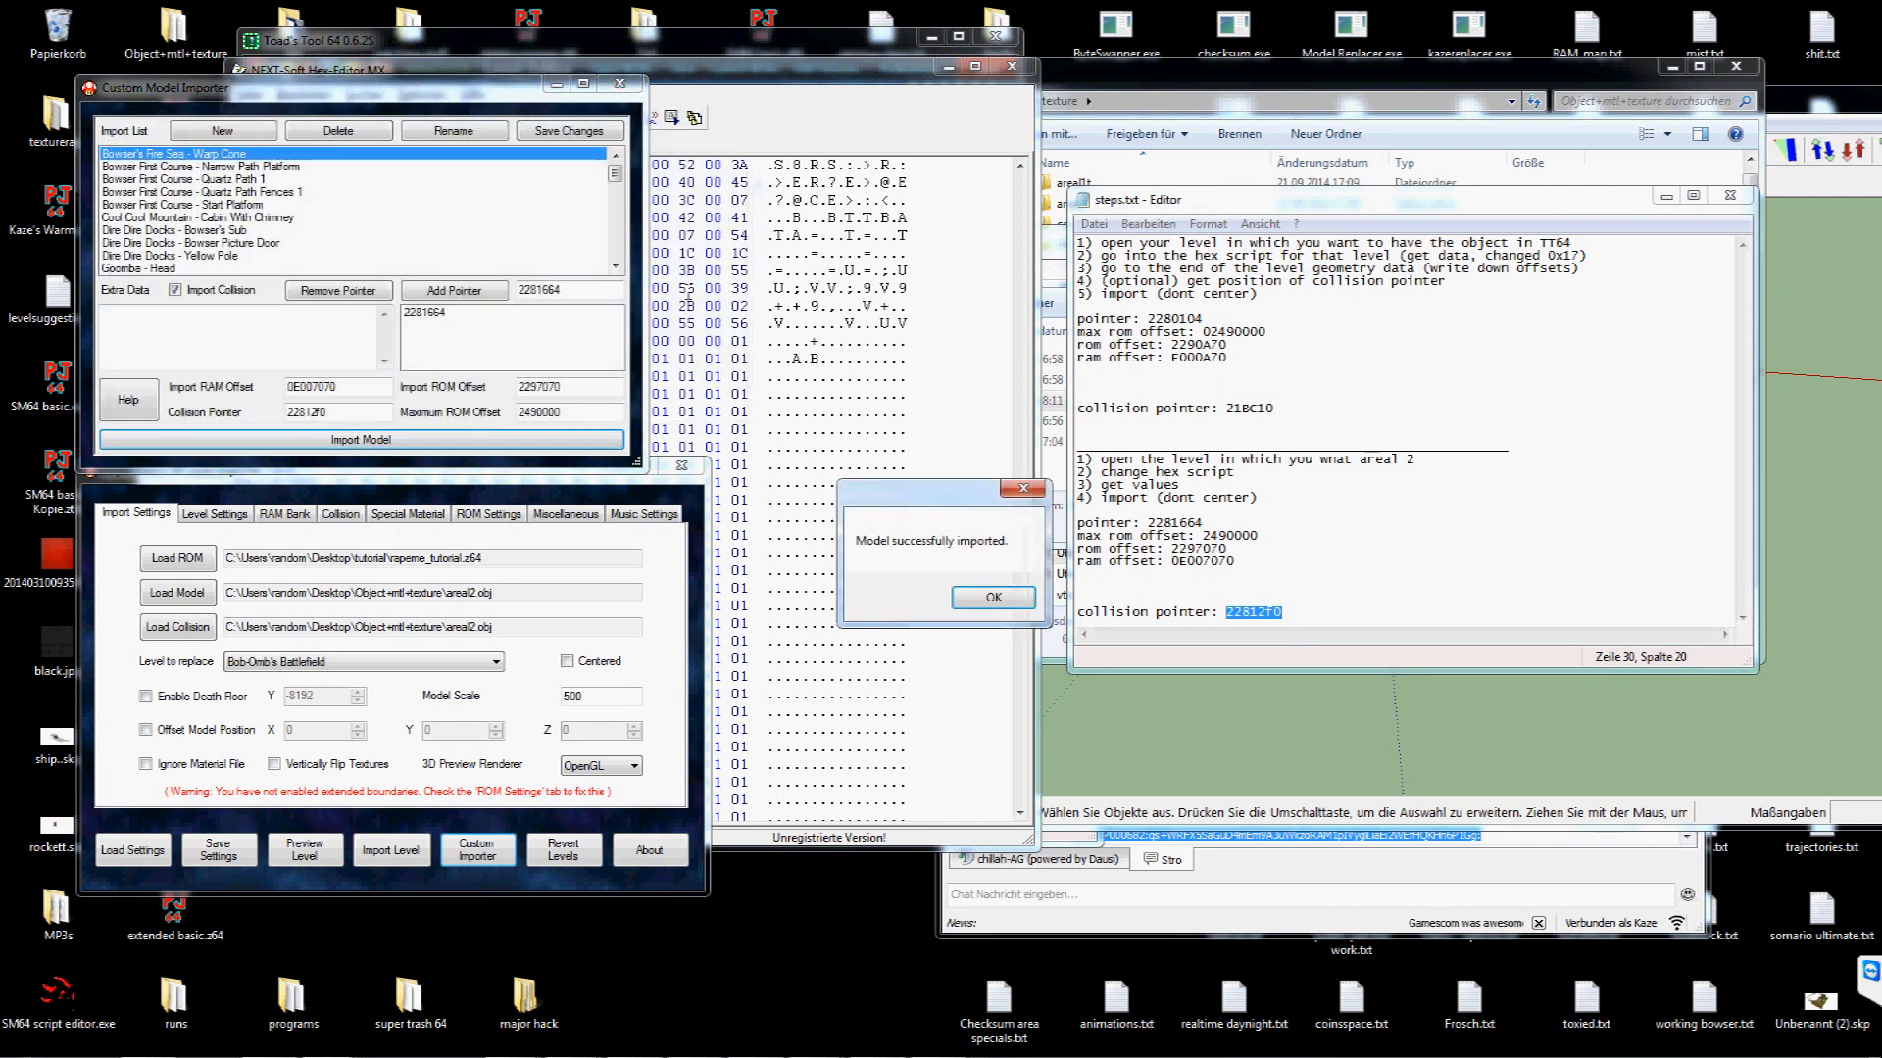
pyautogui.click(989, 596)
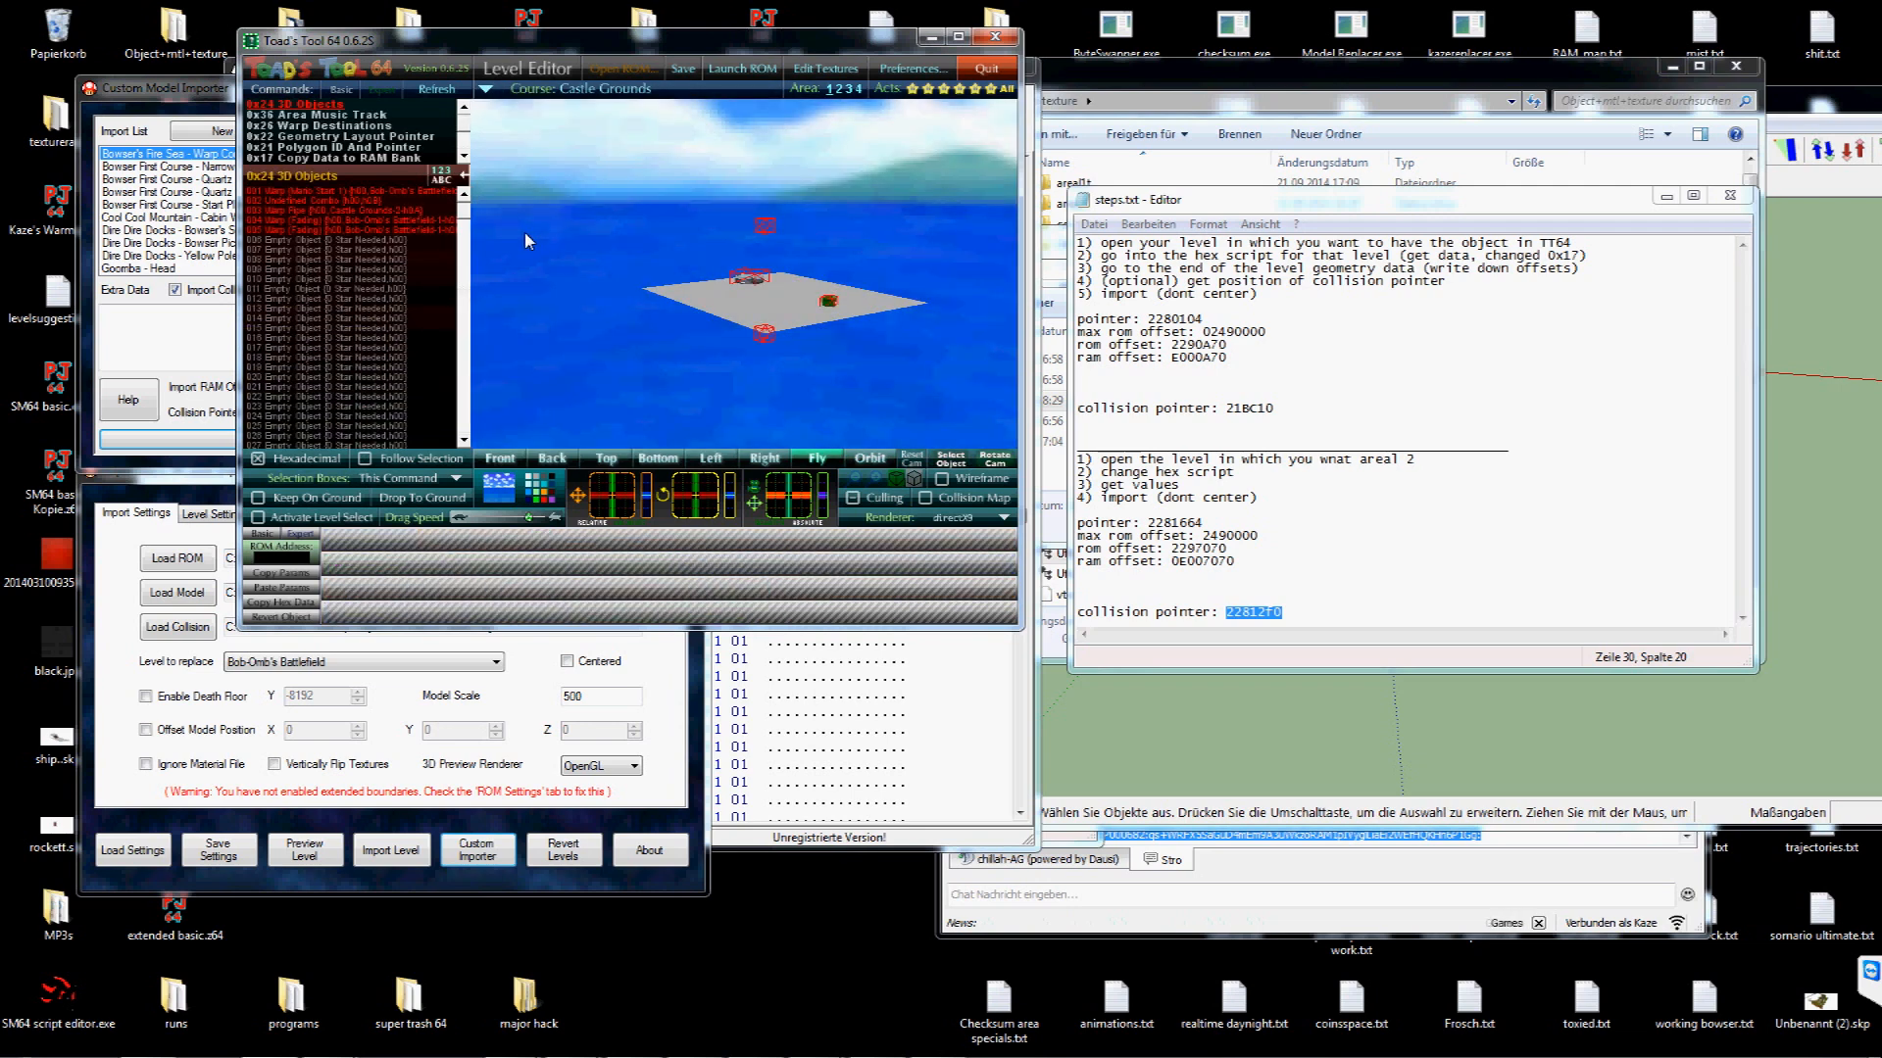
# Select the Warp (Mario Start 1) object in the 0x24 3D Objects list
pyautogui.click(355, 190)
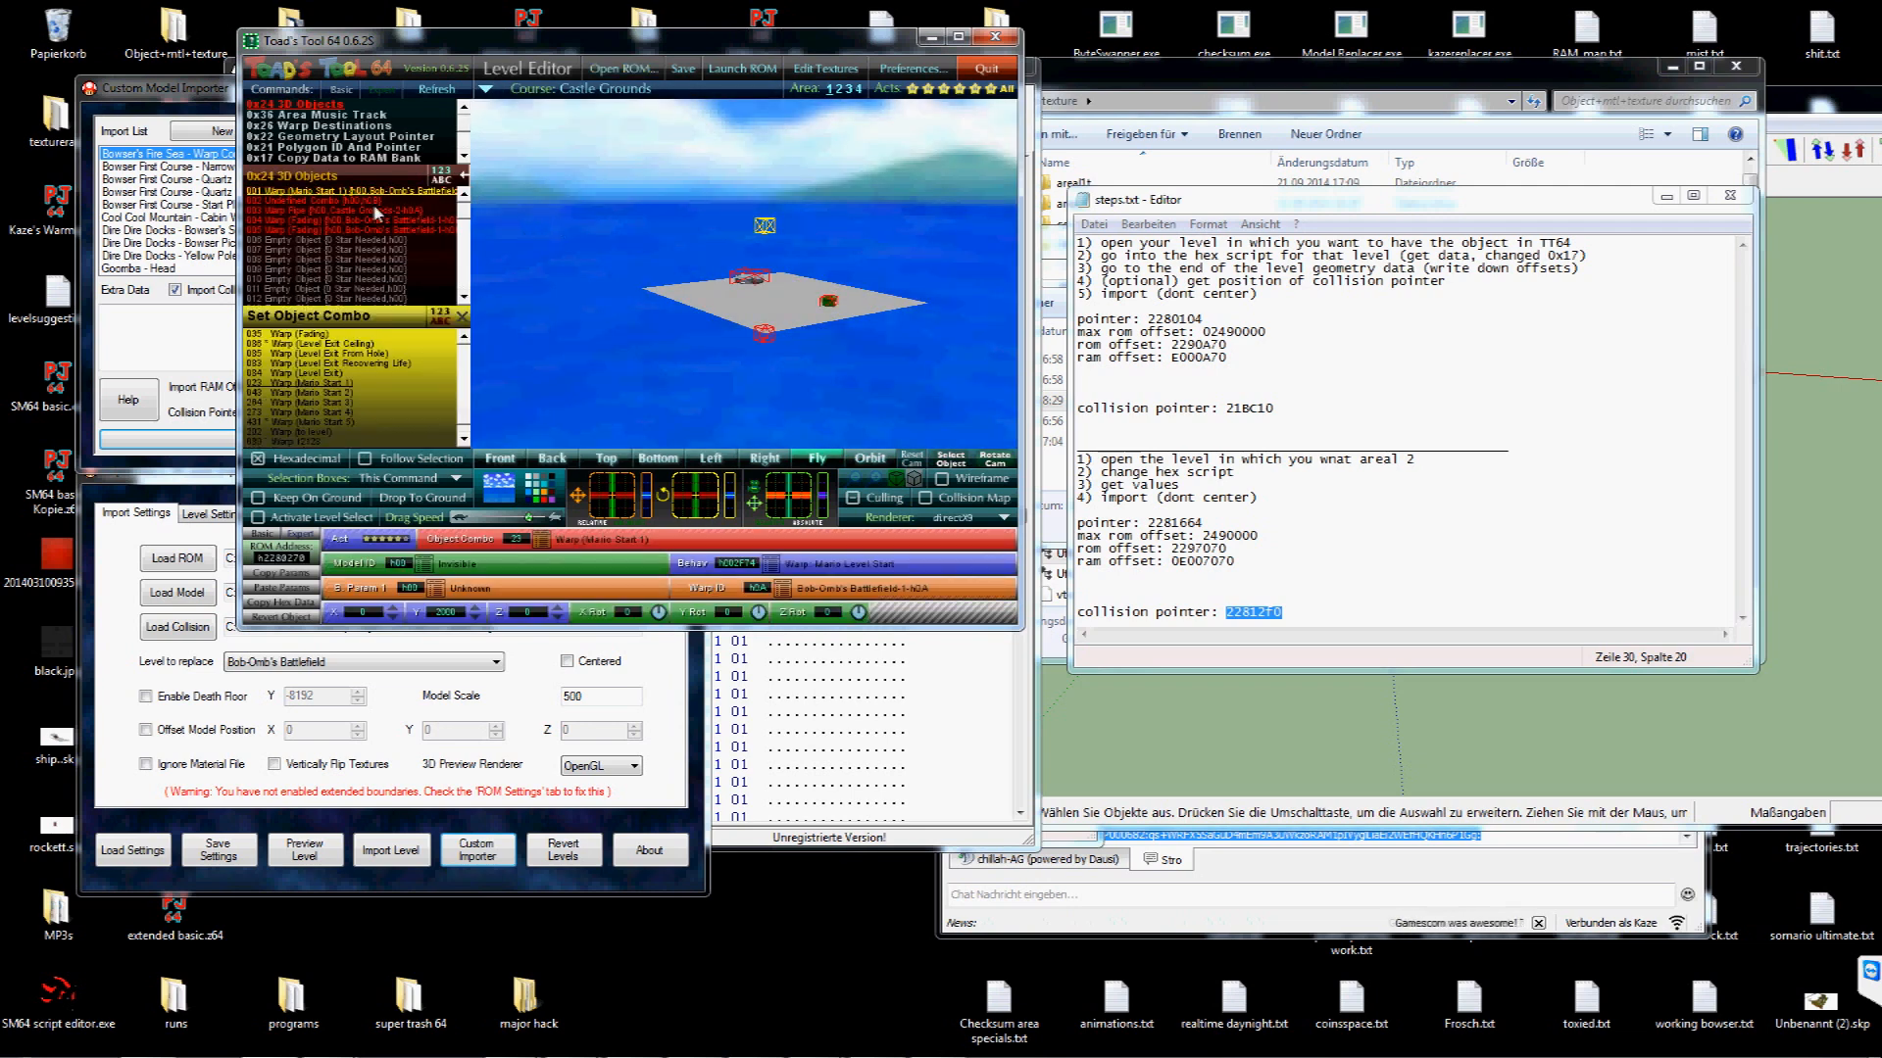
pyautogui.click(349, 210)
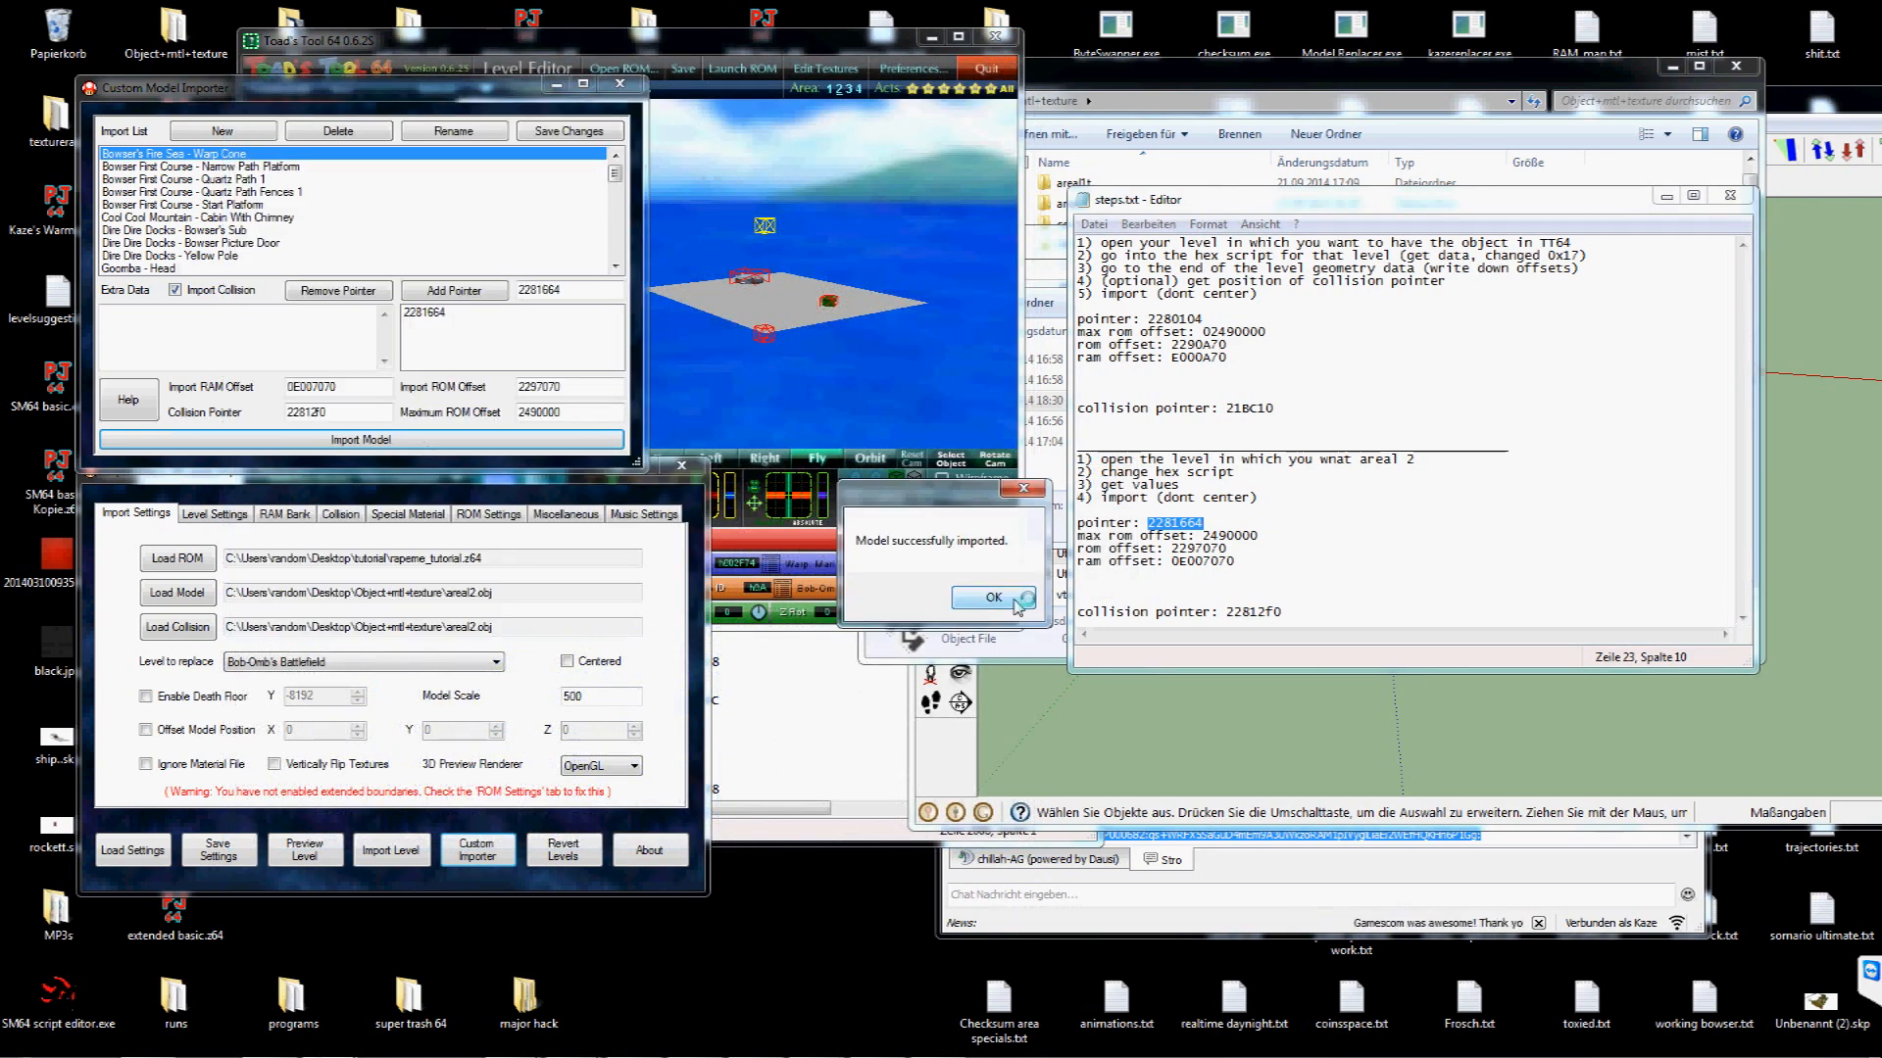
# Acknowledge the 'Model successfully imported.' message and return to Toad's Tool 64
pyautogui.click(987, 598)
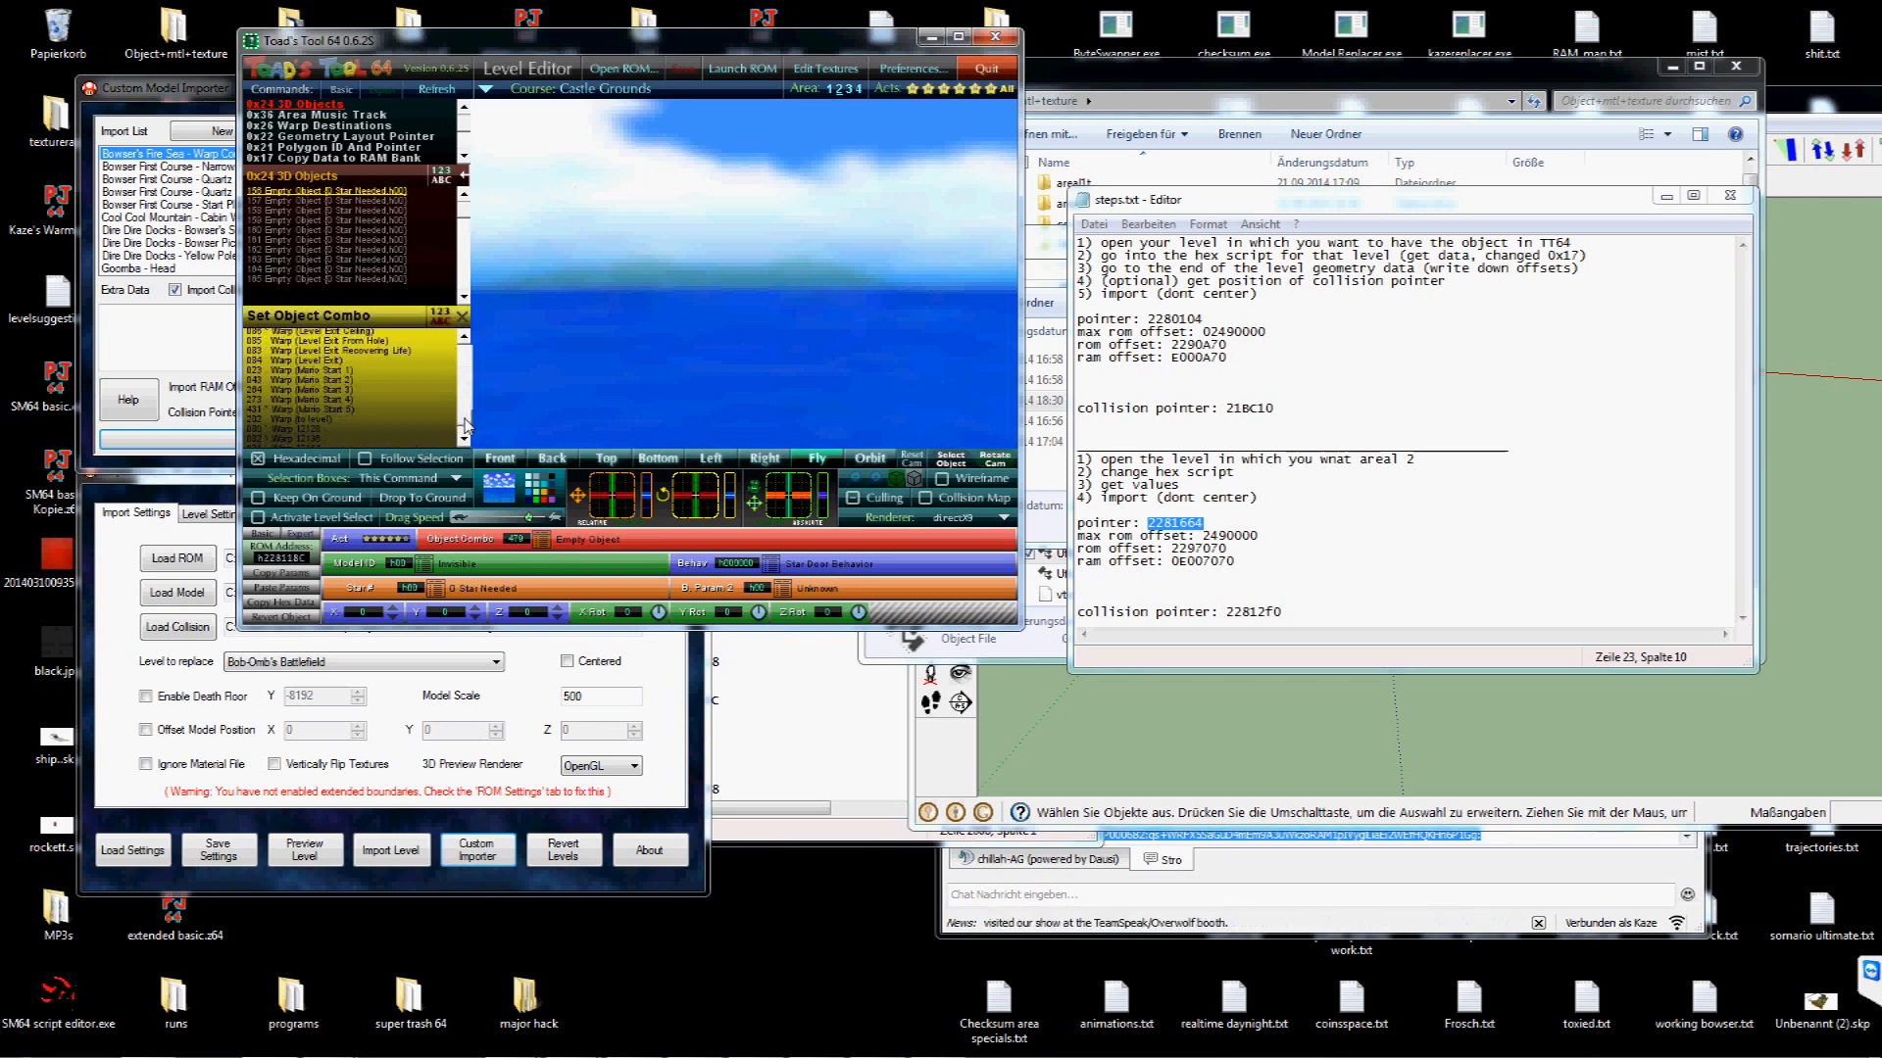
# Show the level's 0x26 Warp Destinations list in Toad's Tool 64
pyautogui.click(314, 378)
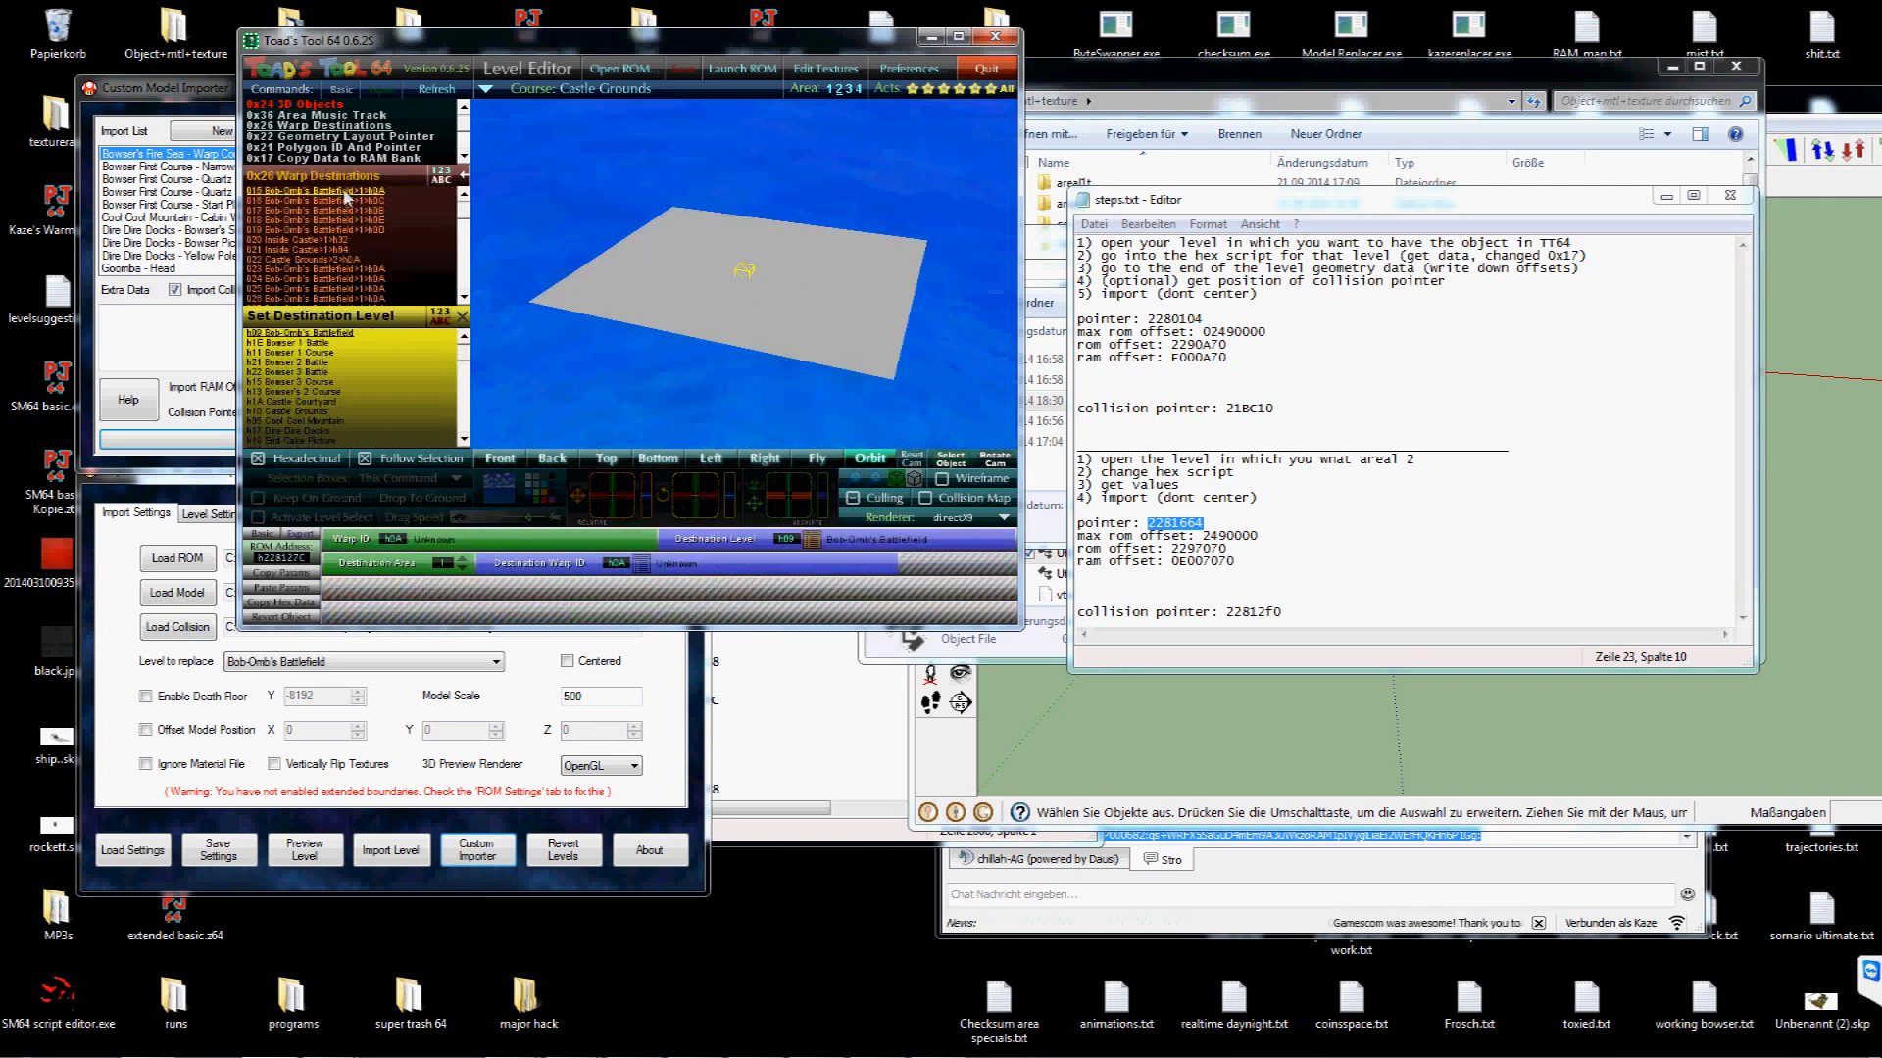
pyautogui.moveTo(622, 69)
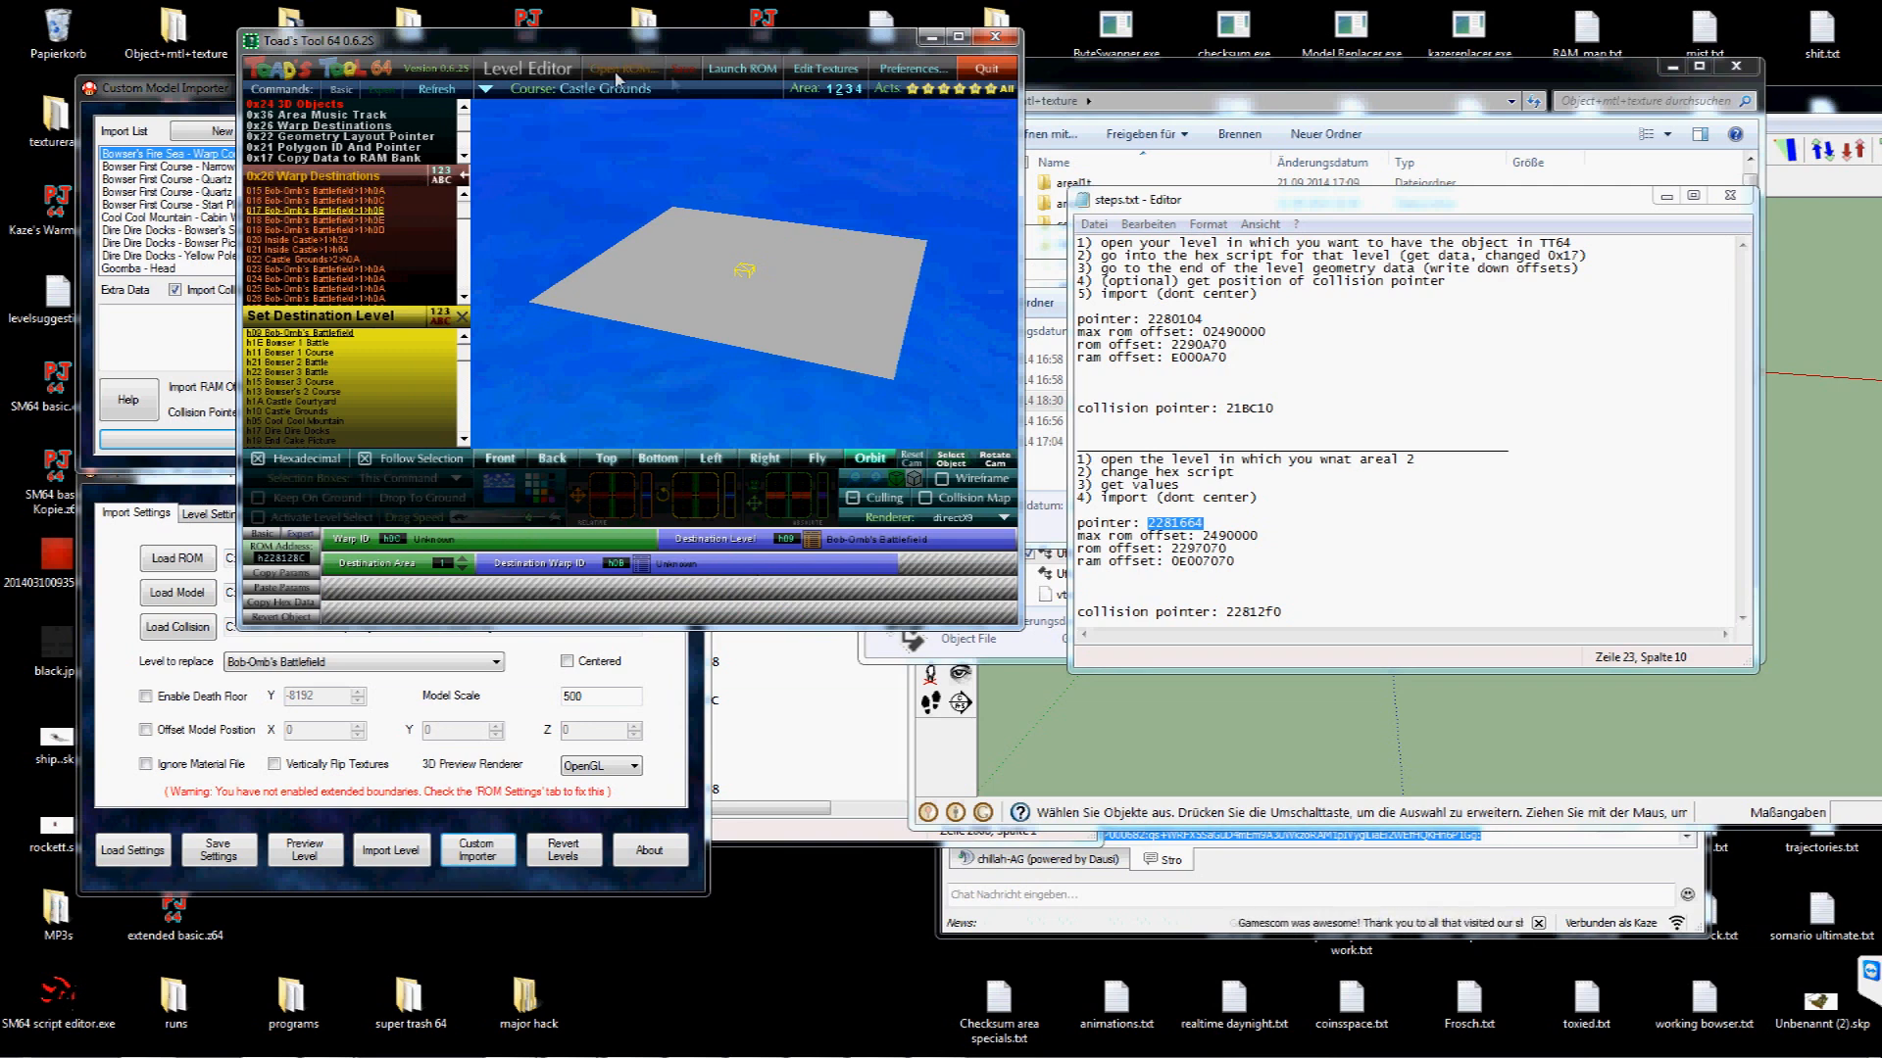